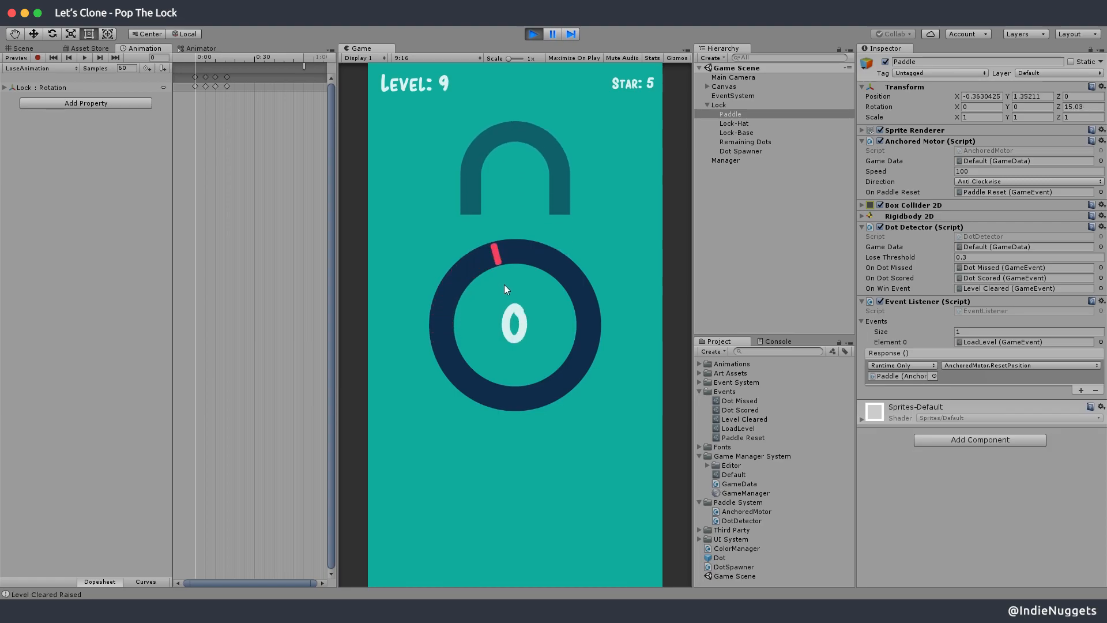
# Exit Play mode and set the paddle's Anchored Motor Speed to 60
pyautogui.click(534, 33)
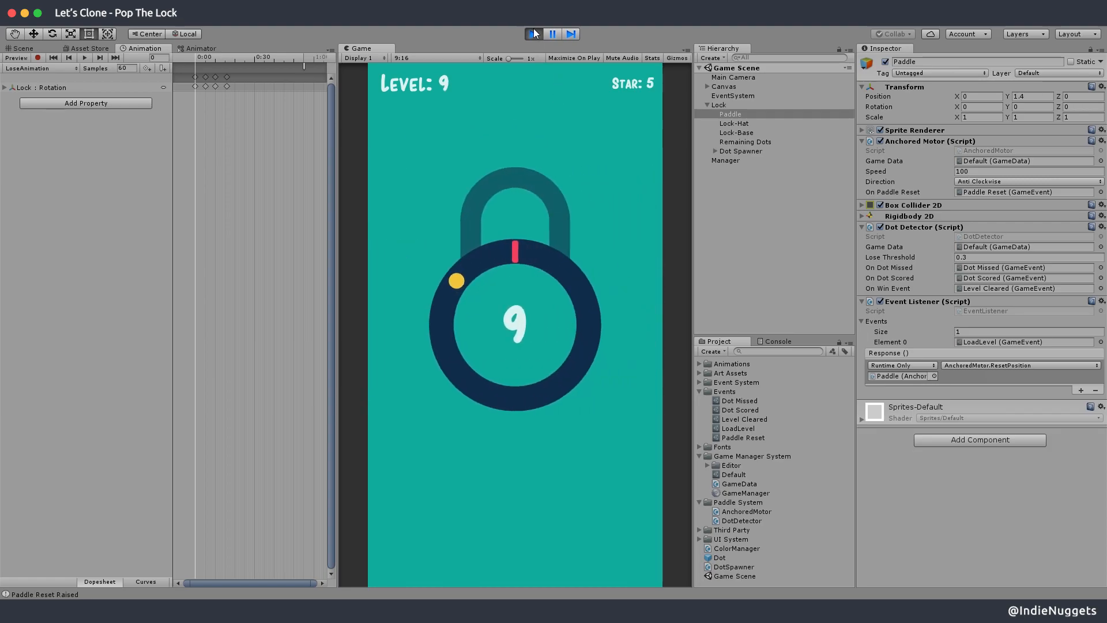
pyautogui.click(533, 34)
pyautogui.write('60')
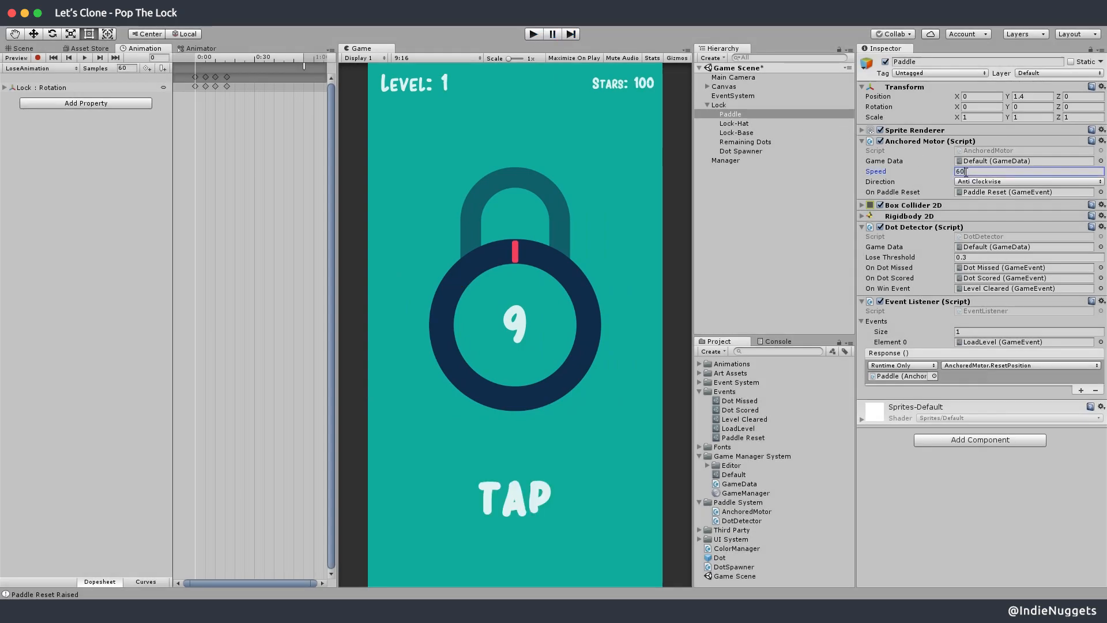
pyautogui.click(746, 510)
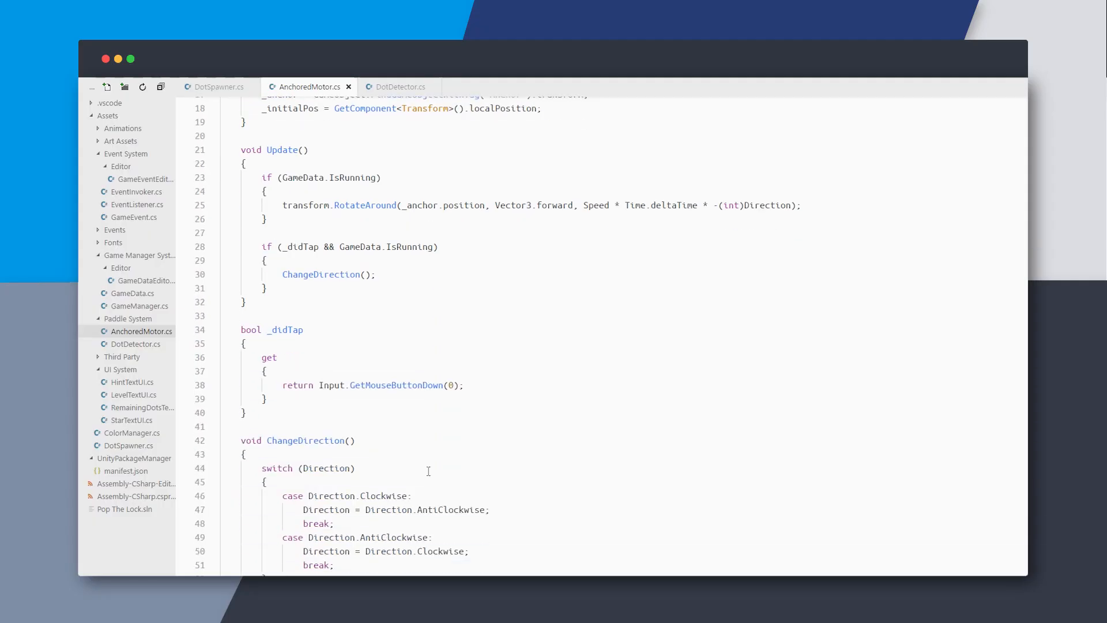
# Write public IncreaseSpeed and ReduceSpeed methods with a value>0 check and a 'must be greater than 0' error log
pyautogui.scroll(-3)
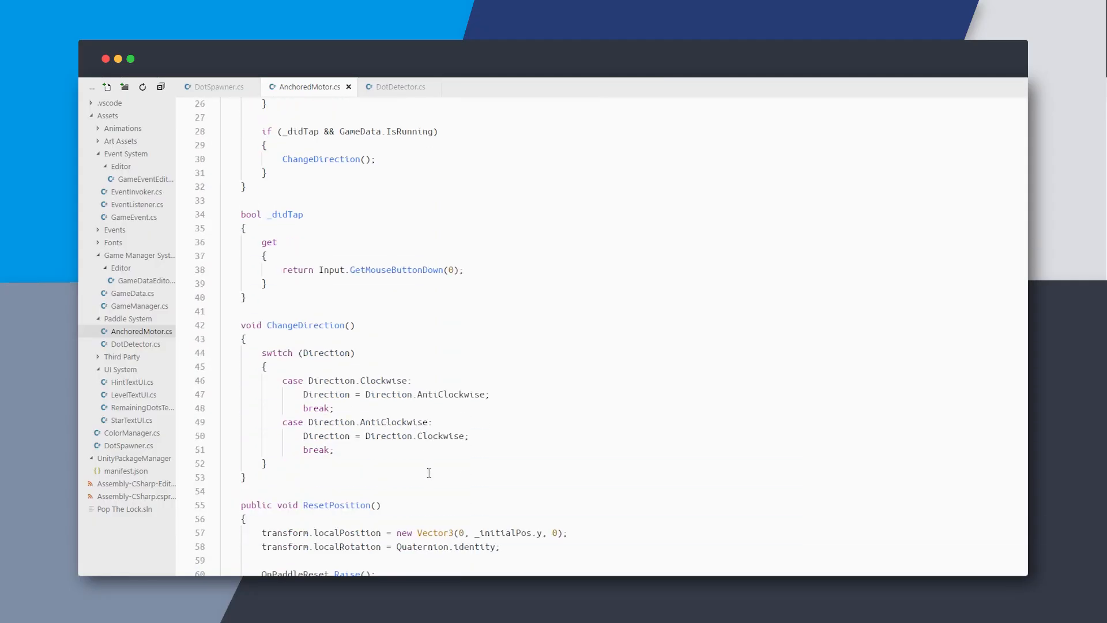
pyautogui.scroll(3)
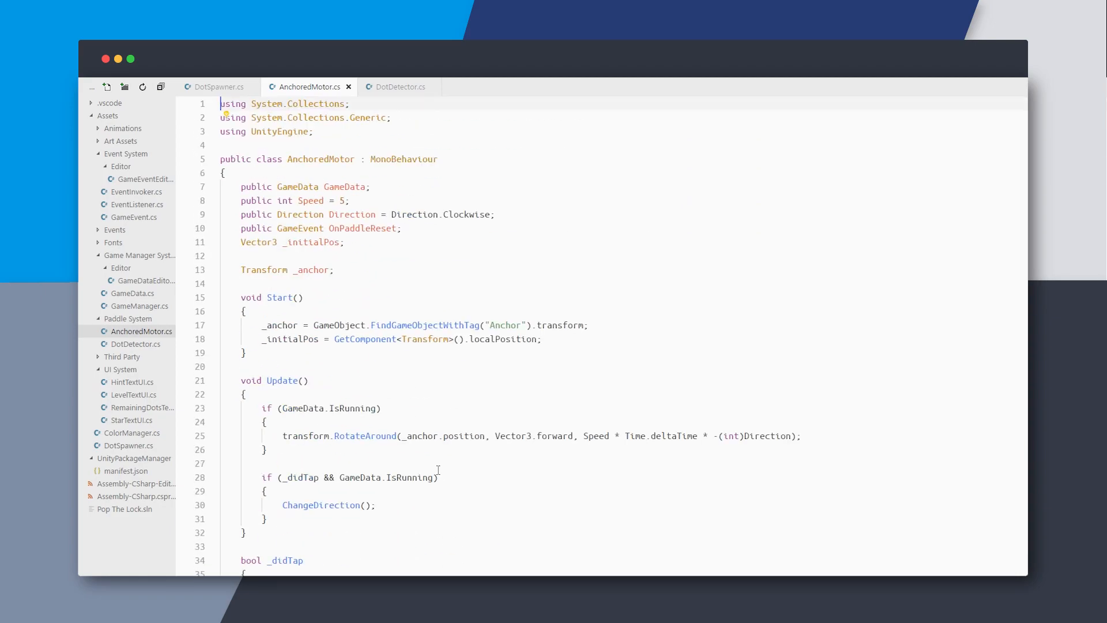
pyautogui.scroll(-3)
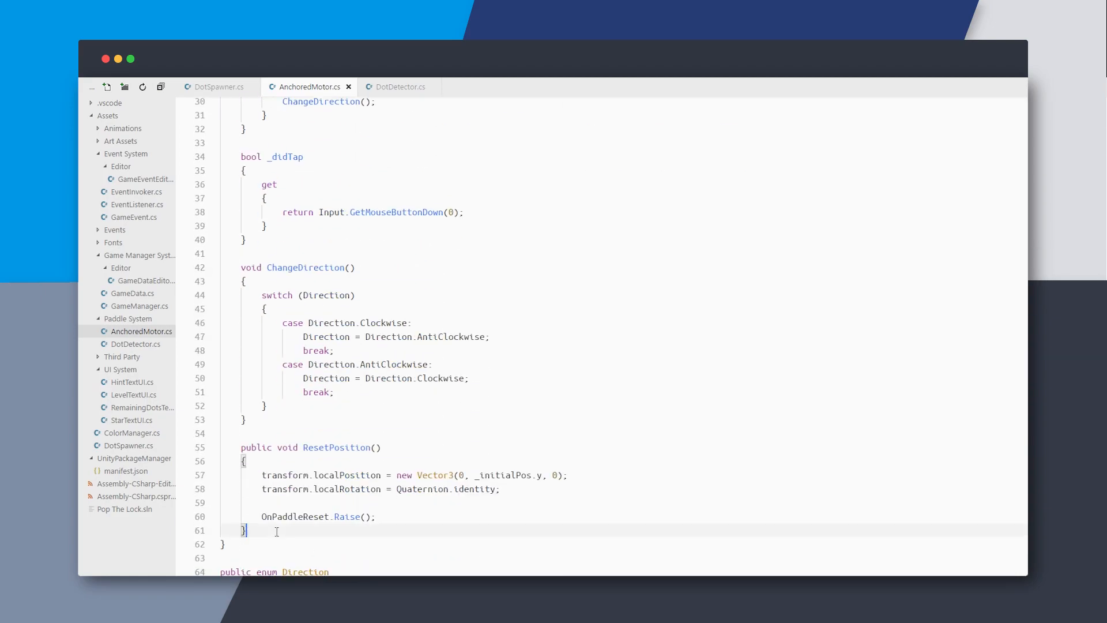
pyautogui.write('public void ReduceSpeed(')
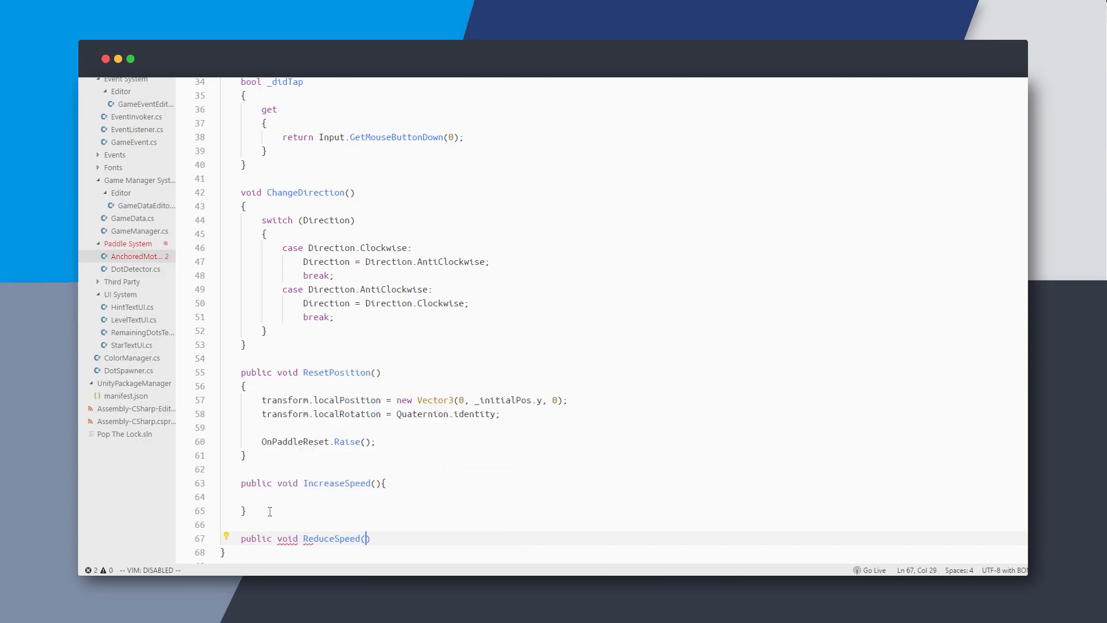
pyautogui.write('Speed -= value;')
pyautogui.click(633, 496)
pyautogui.write('if(')
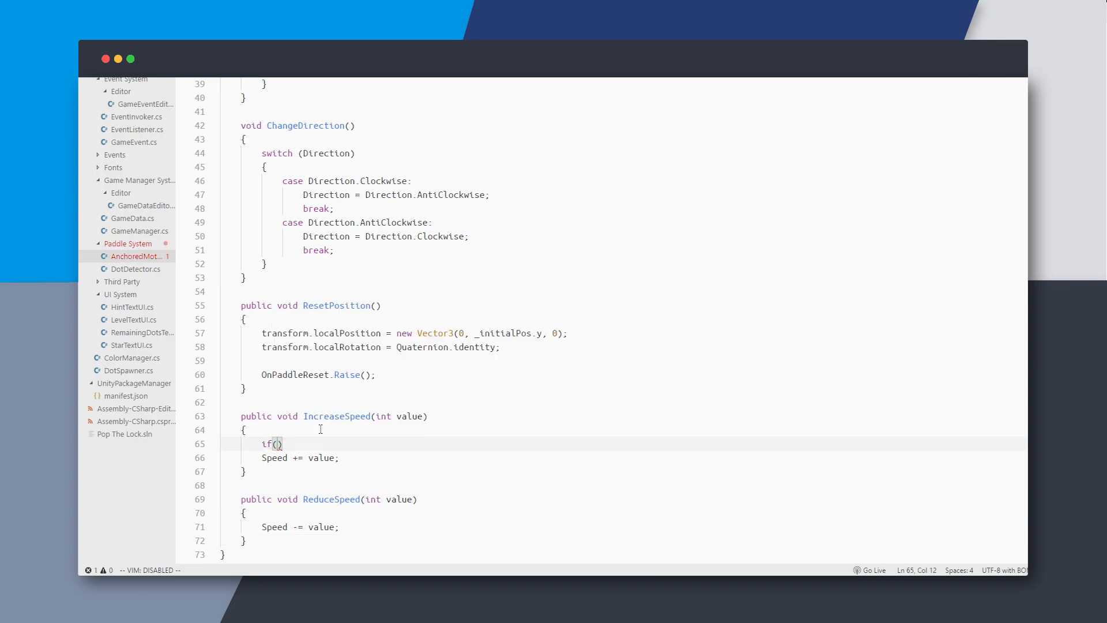
pyautogui.write('value>0){')
pyautogui.write('Debug.LogError("')
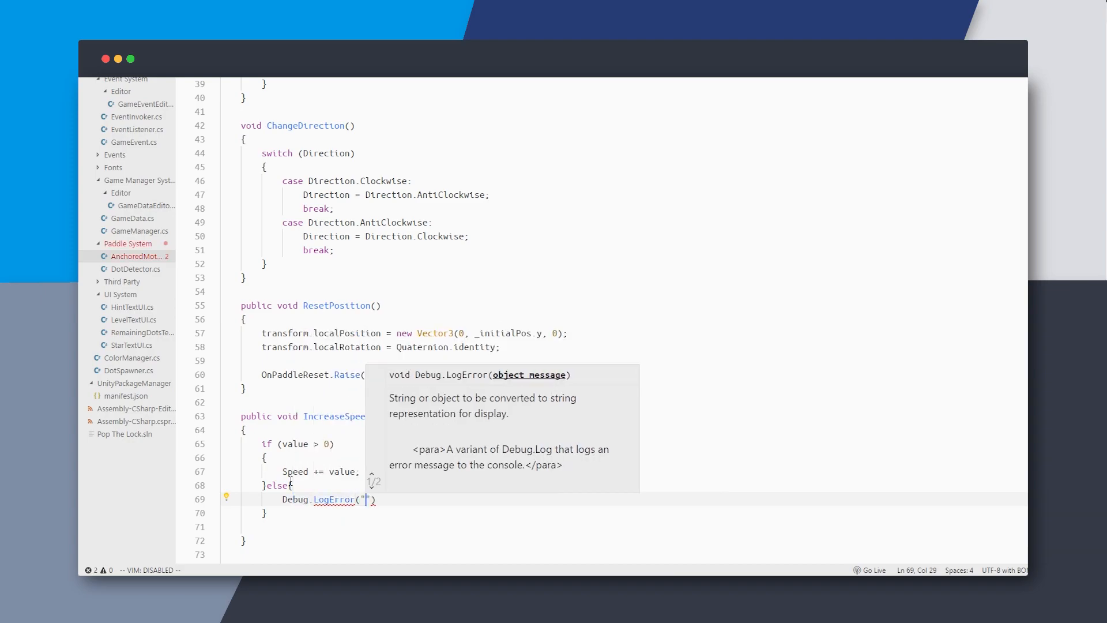
pyautogui.write('Increase speed value must be greater than 0')
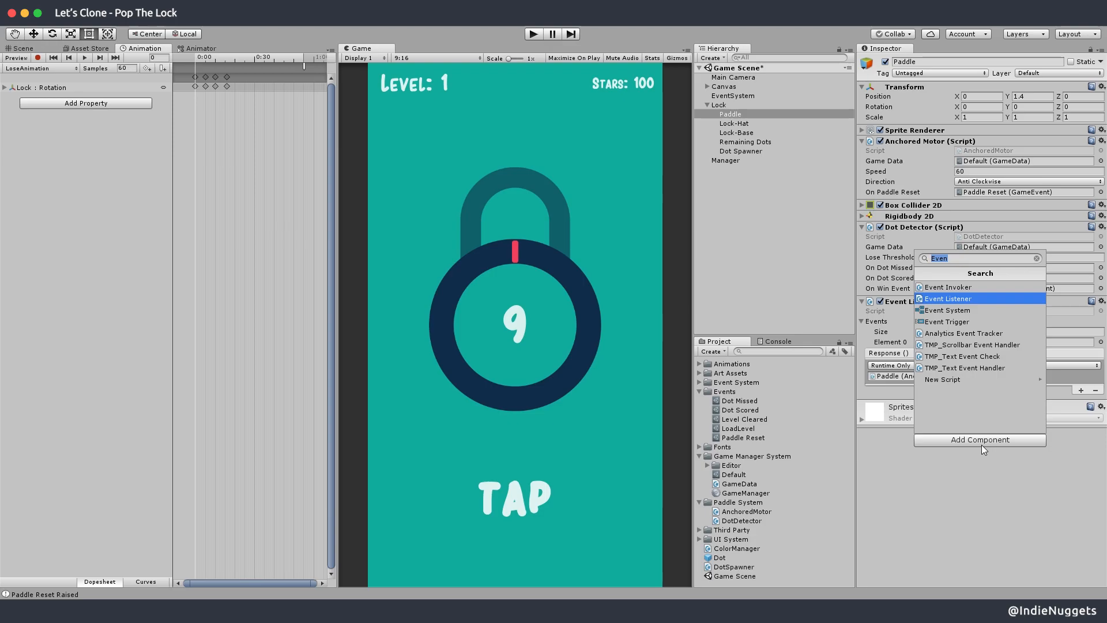
# Add an Event Listener on Paddle calling AnchoredMotor.IncreaseSpeed(5) on Level Cleared
pyautogui.click(947, 297)
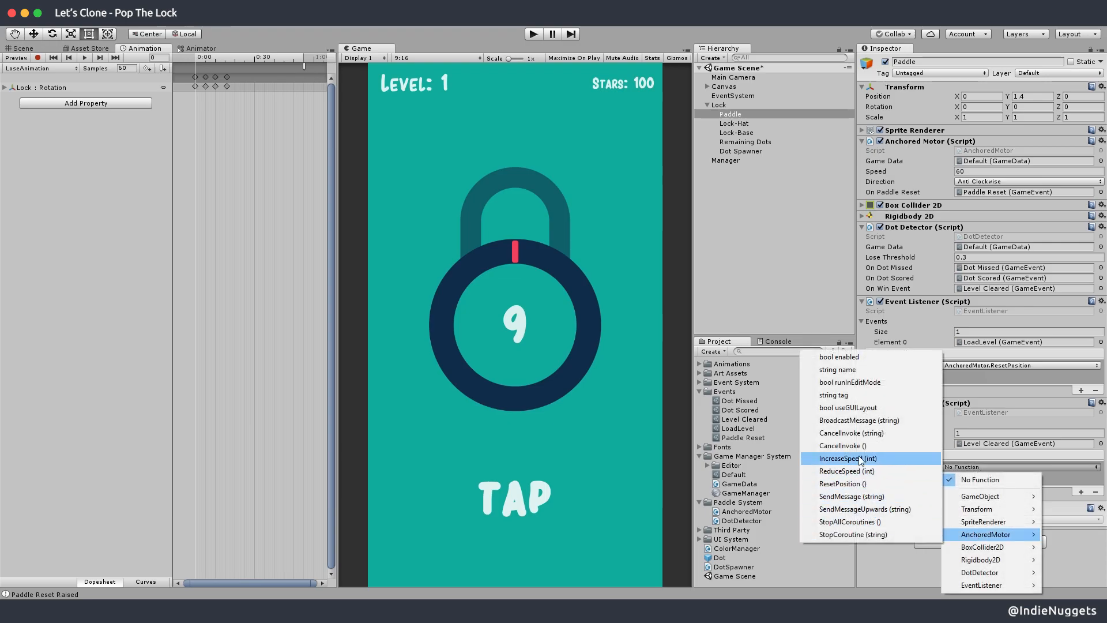
pyautogui.click(843, 458)
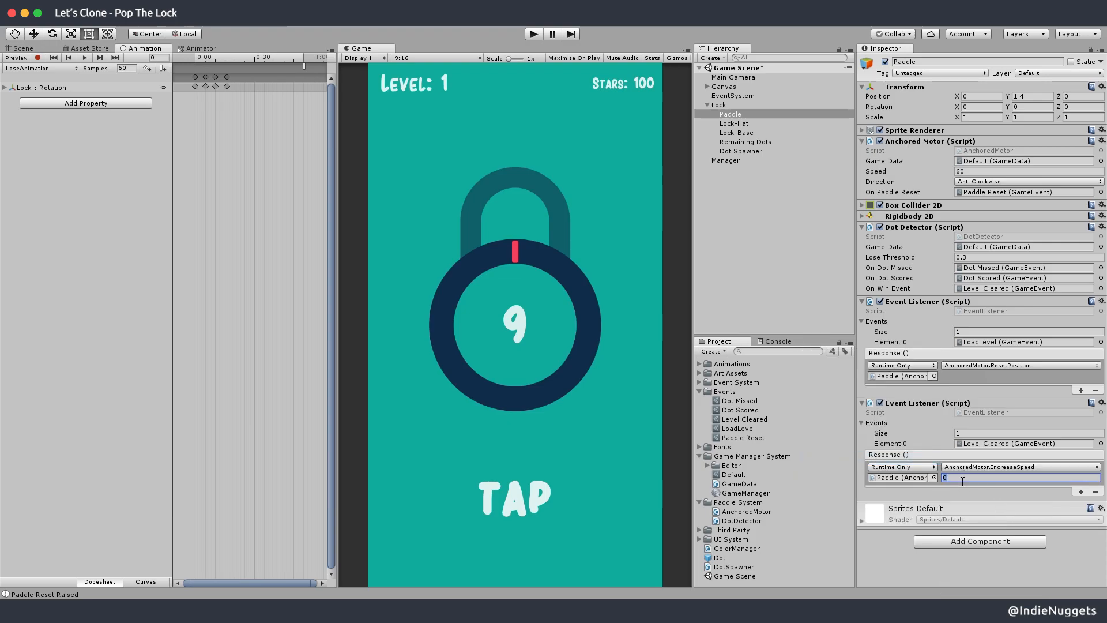
pyautogui.write('5')
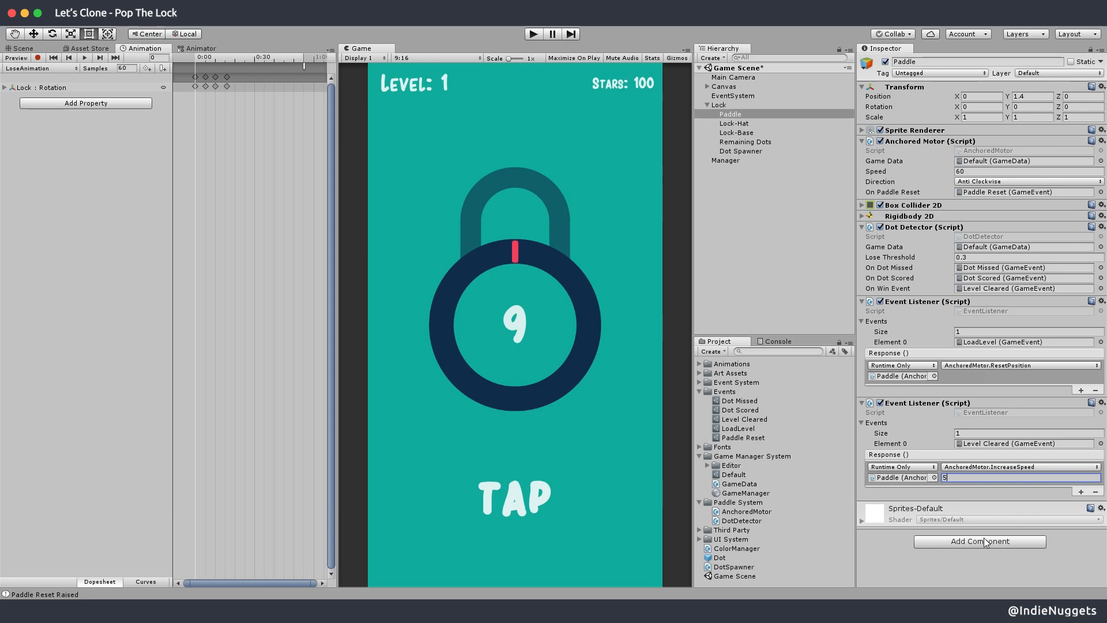
# Add a third Event Listener on Paddle calling AnchoredMotor.ReduceSpeed(2) on Dot Missed
pyautogui.click(979, 541)
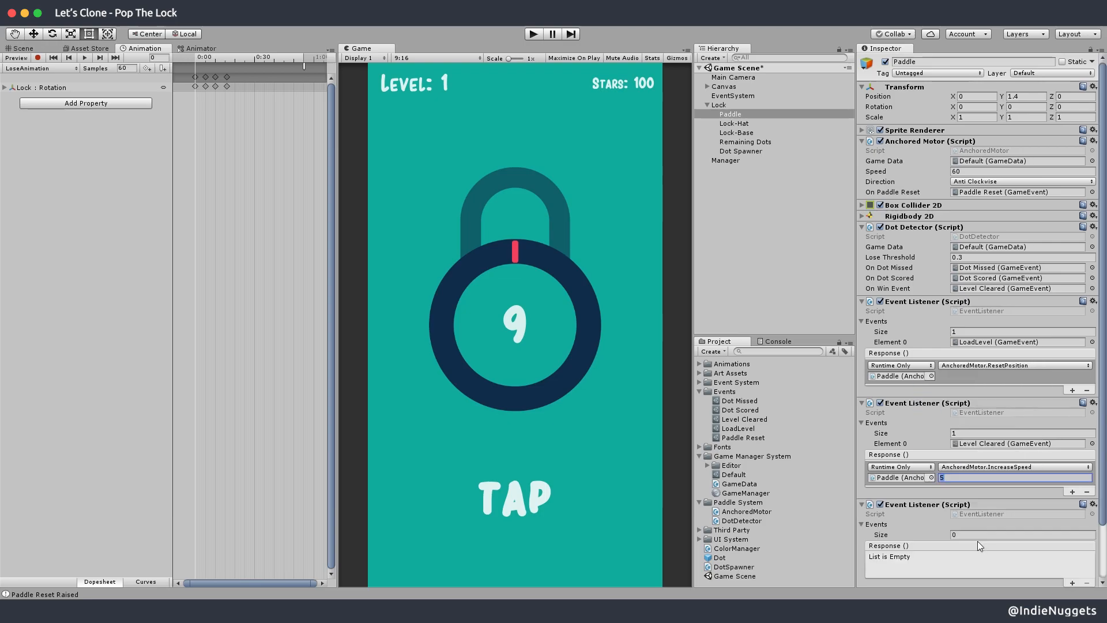
pyautogui.scroll(-3)
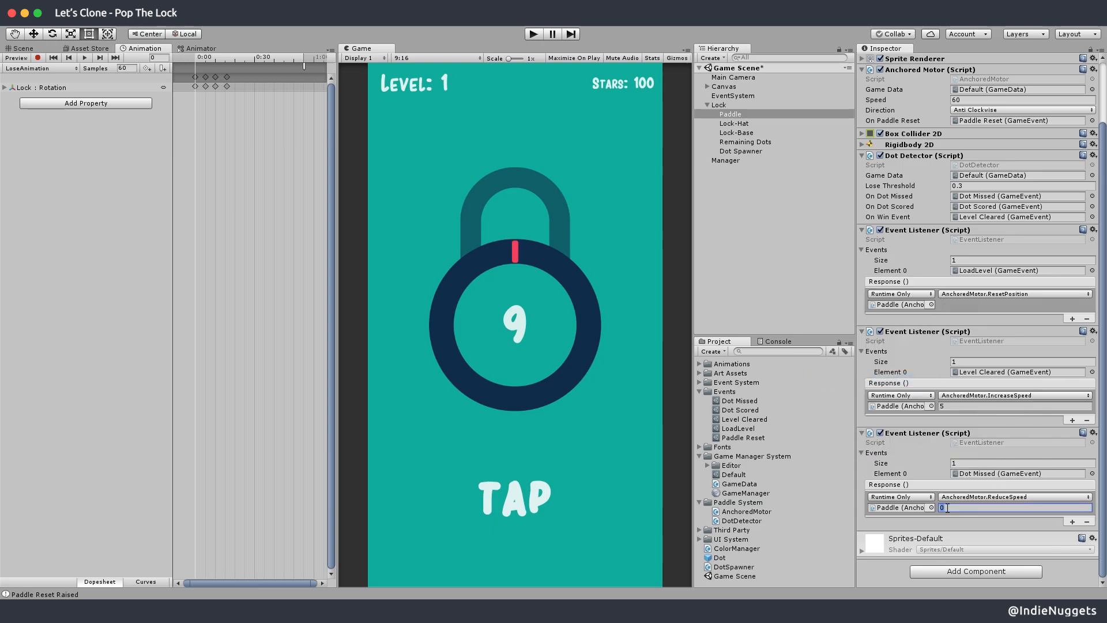
pyautogui.write('2')
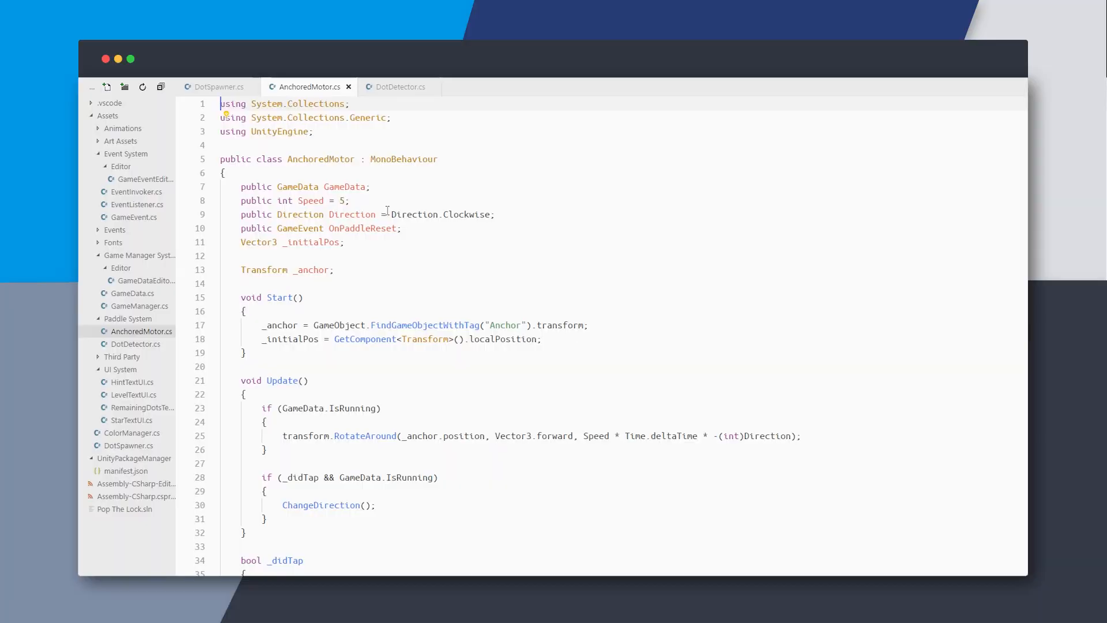
# Declare public int MaxSpeed = 100 and clamp IncreaseSpeed with Mathf.Min(Speed + value, MaxSpeed)
pyautogui.write('public int MaxSpeed')
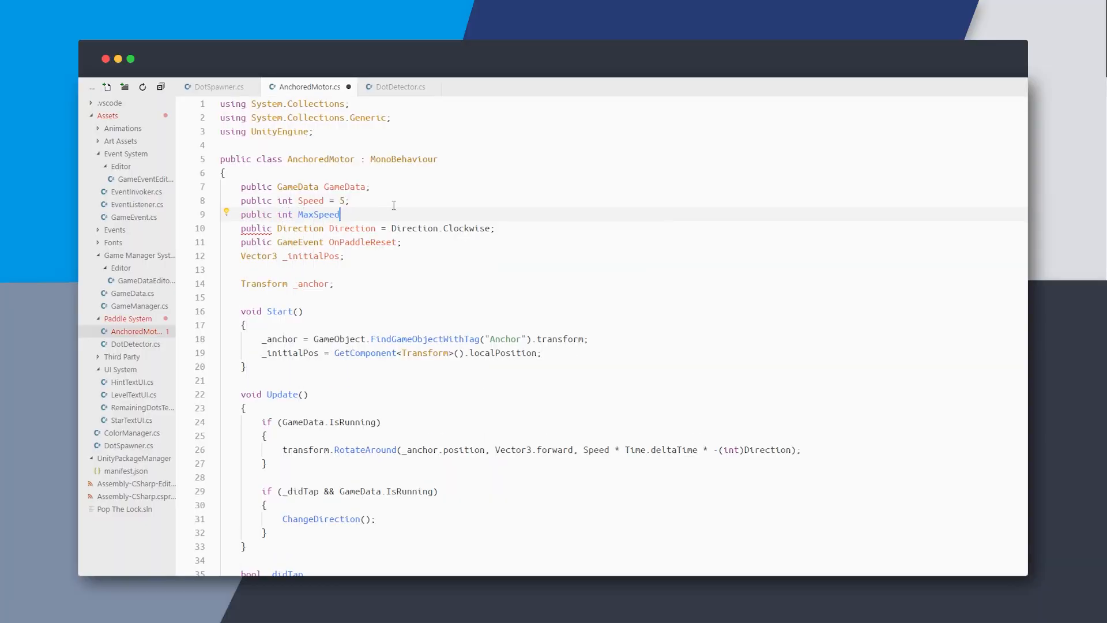
pyautogui.write('= 100;')
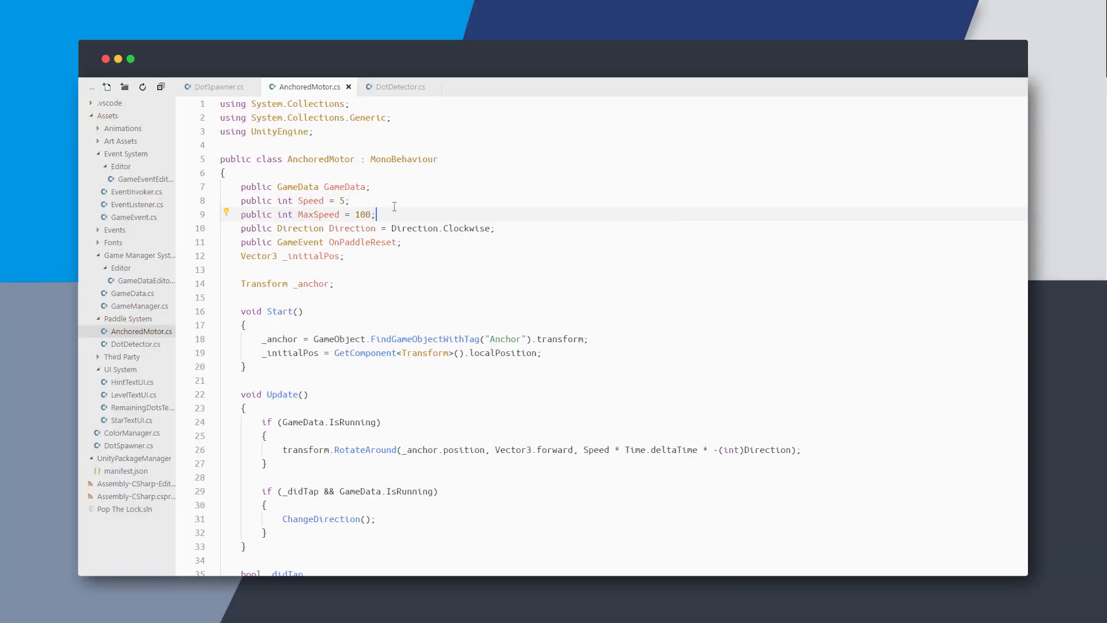
pyautogui.scroll(-3)
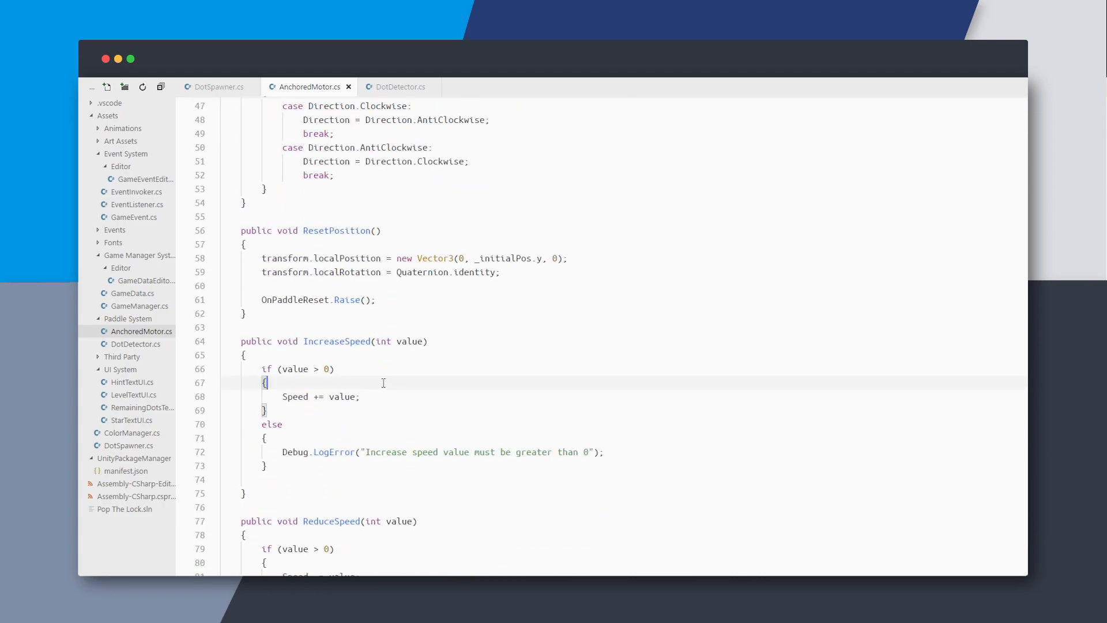
pyautogui.write('Speed =')
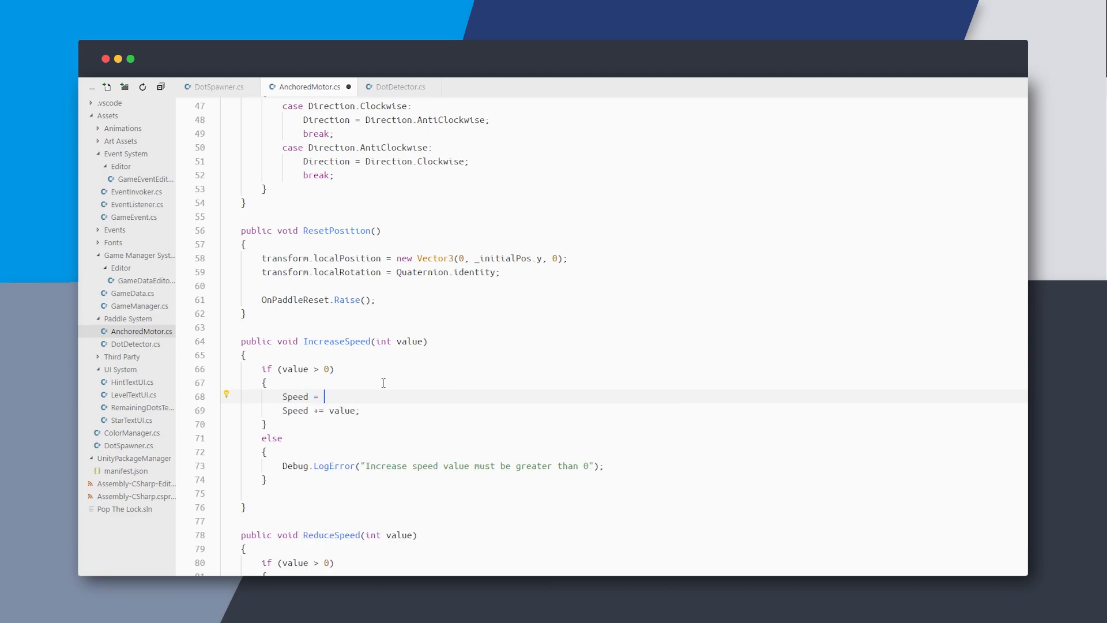
pyautogui.write('Mathf.Min(Speed + value, MaxSpeed);')
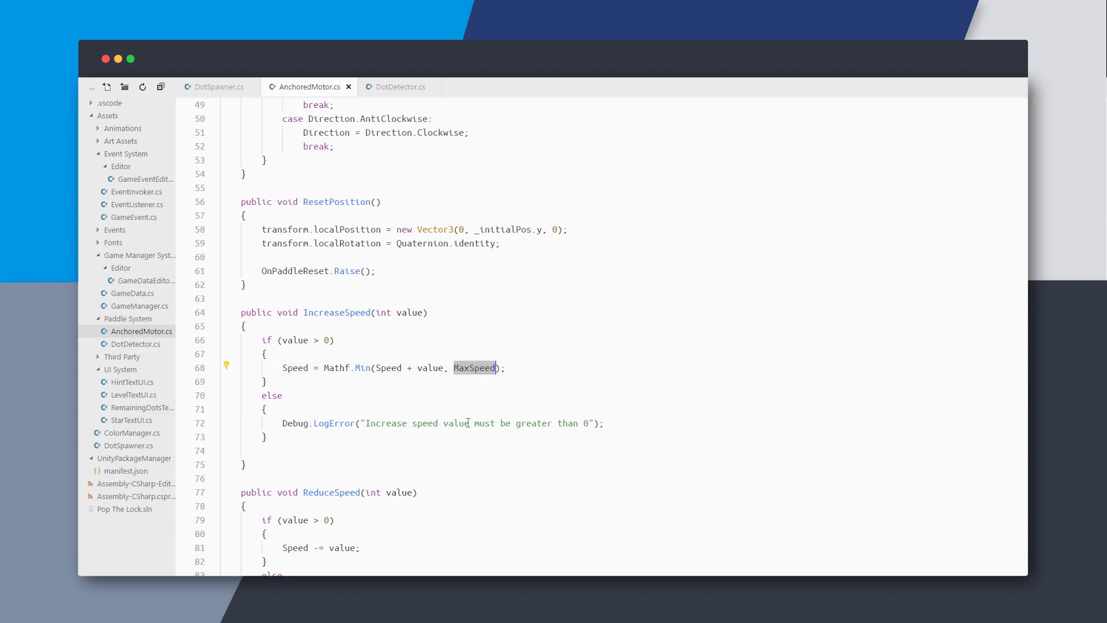
# Declare MinSpeed = 50 and clamp ReduceSpeed with Mathf.Max(Speed - value, MinSpeed)
pyautogui.scroll(-3)
pyautogui.write('public int MinSpeed')
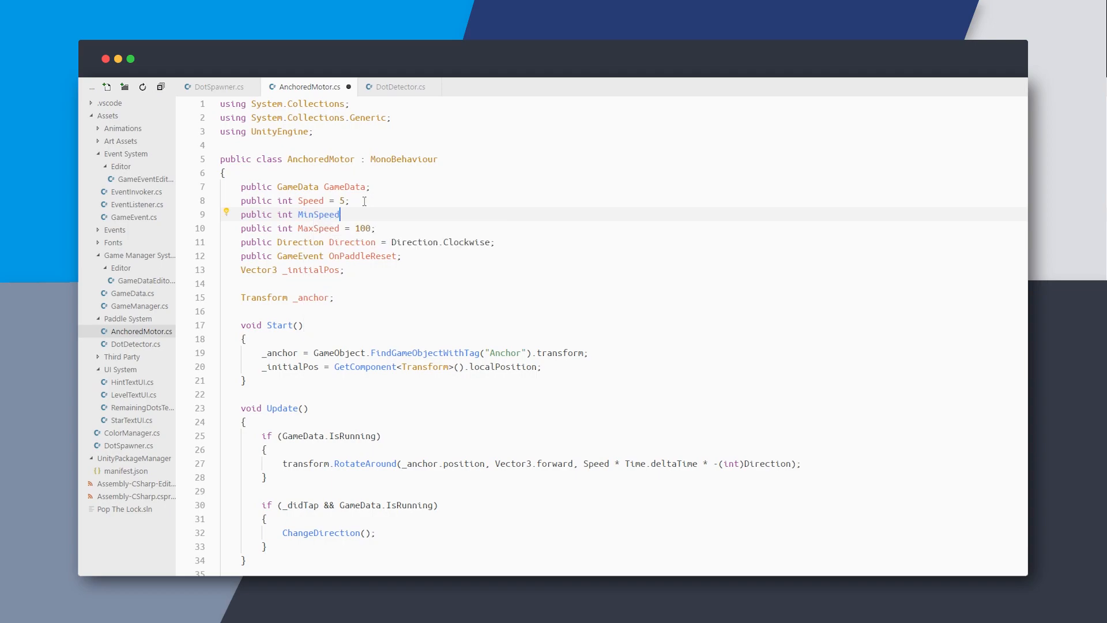
pyautogui.write('= 50;')
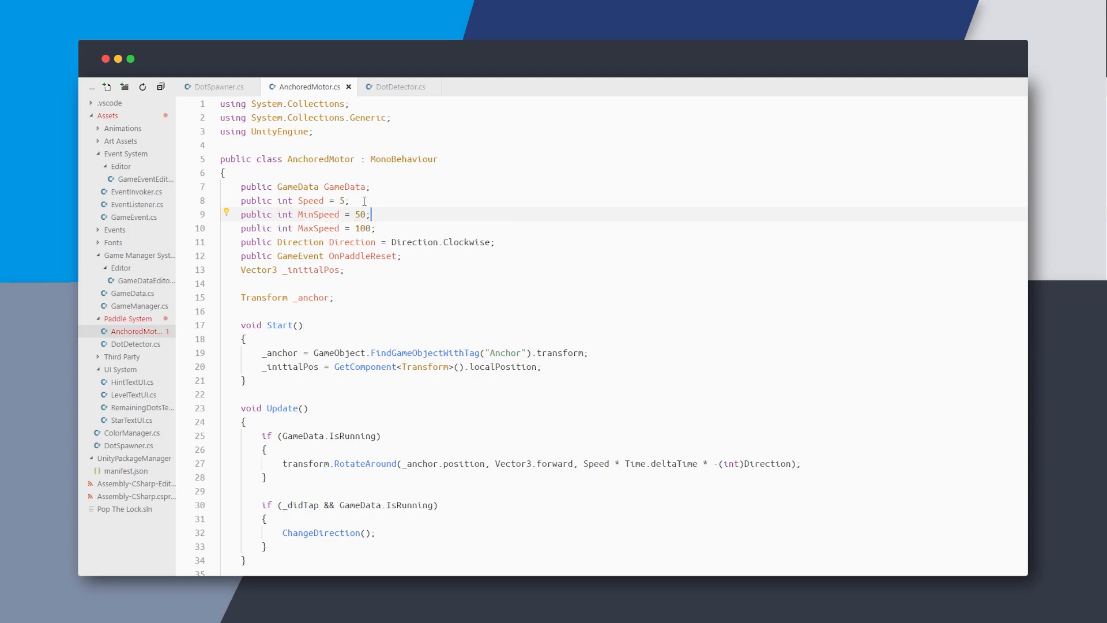
pyautogui.scroll(-3)
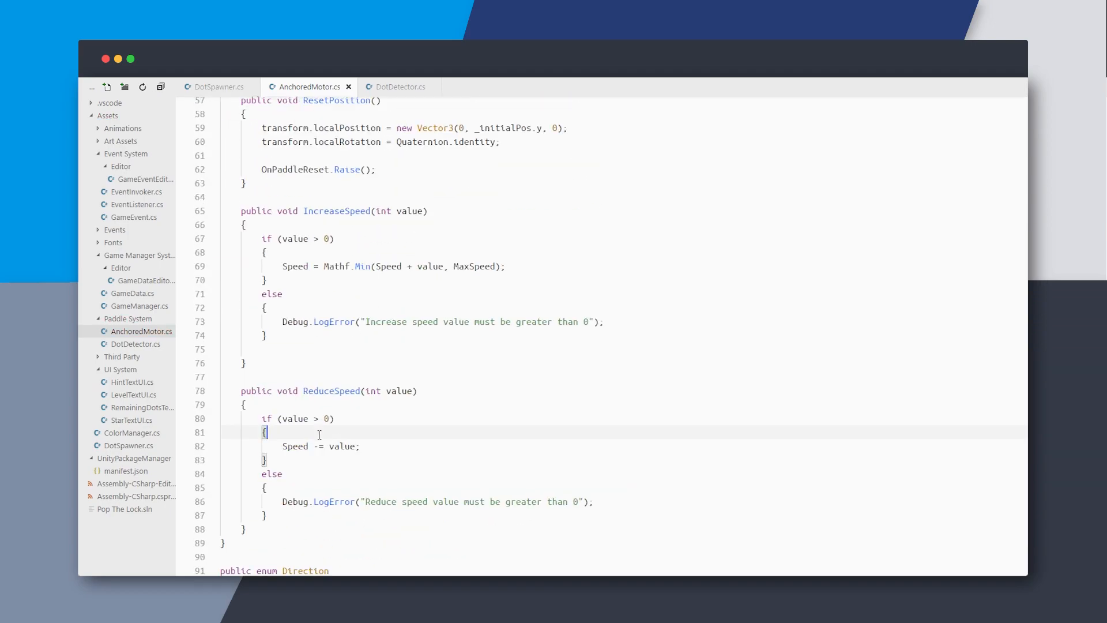
pyautogui.write('Speed = Mathf.Max(')
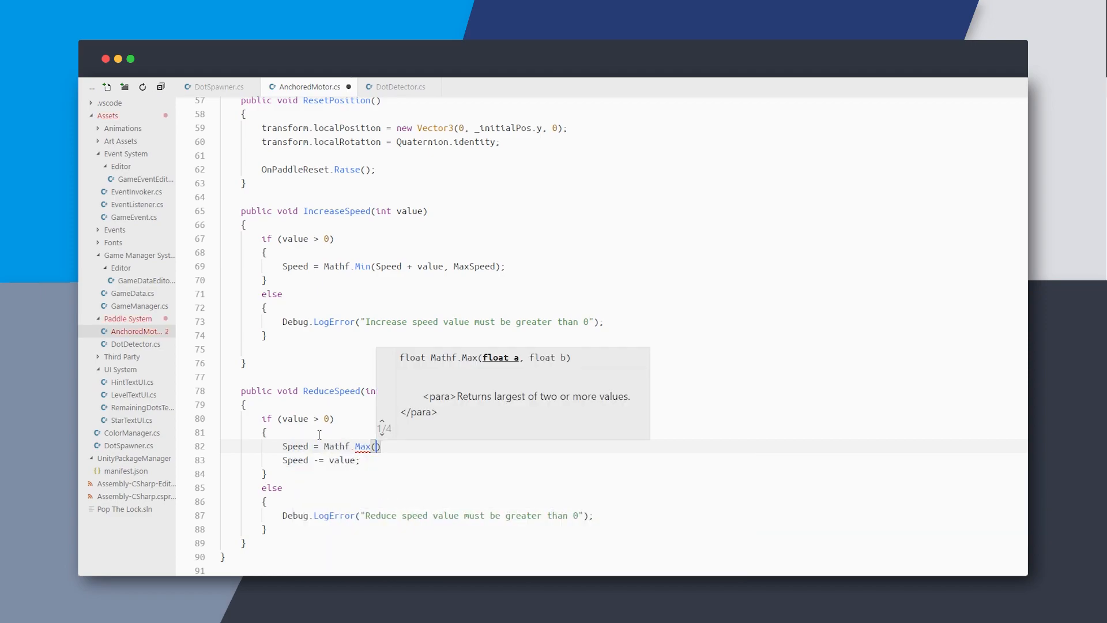
pyautogui.write('Speed-val')
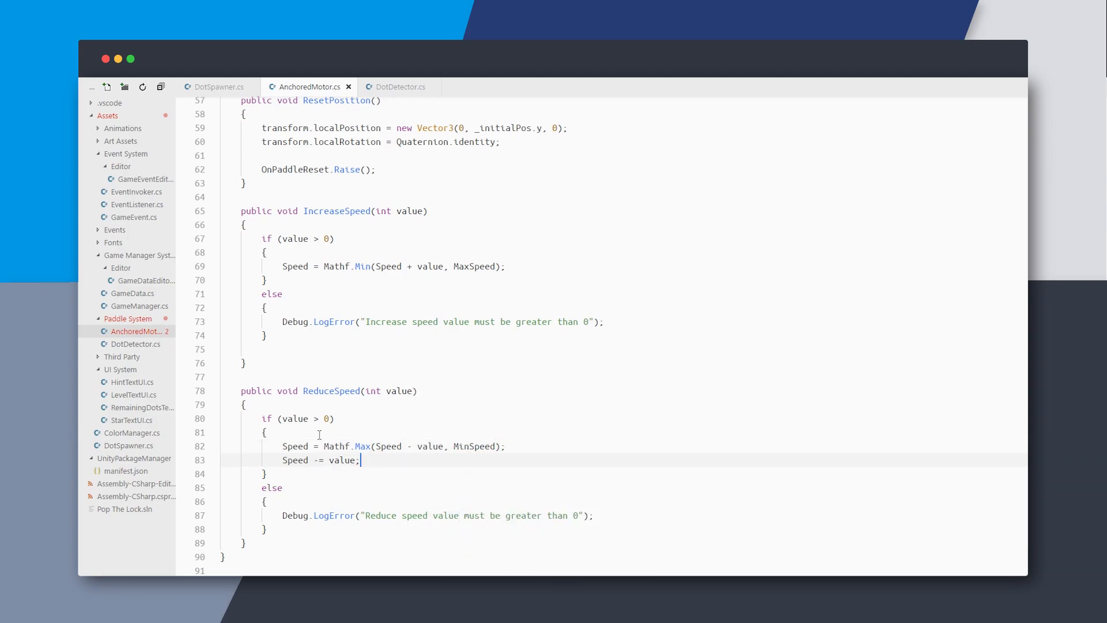
pyautogui.press('Backspace')
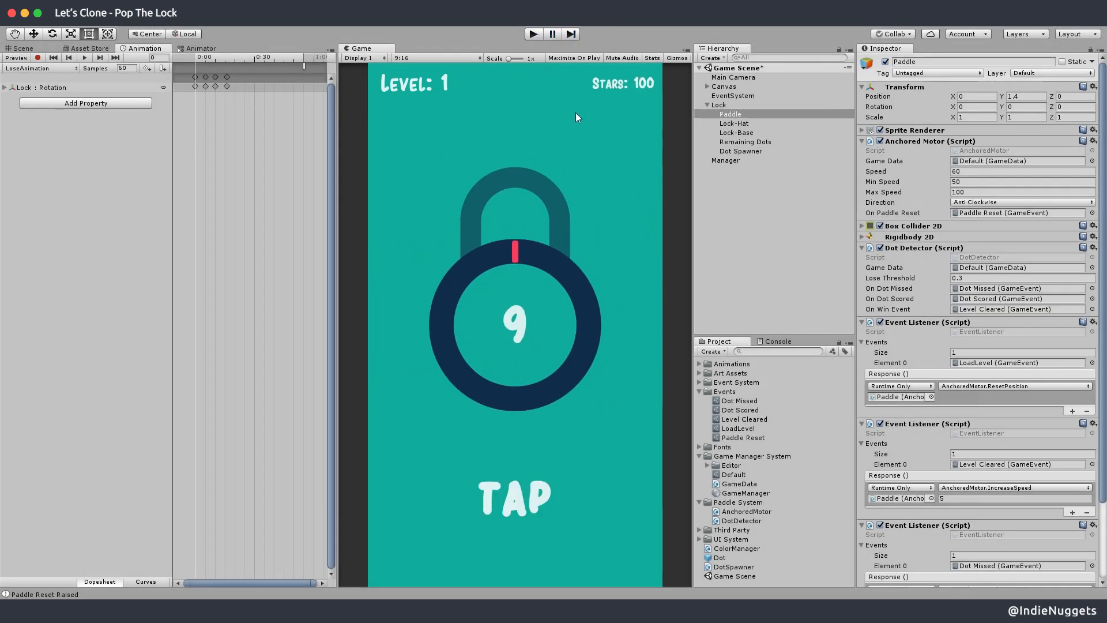
pyautogui.click(734, 474)
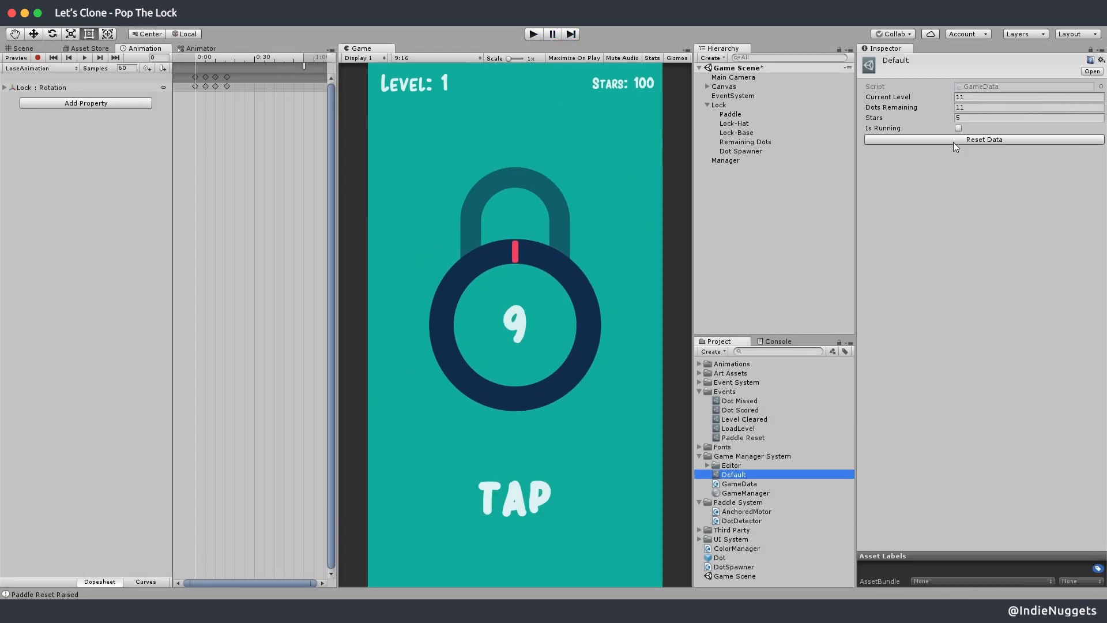
pyautogui.click(740, 150)
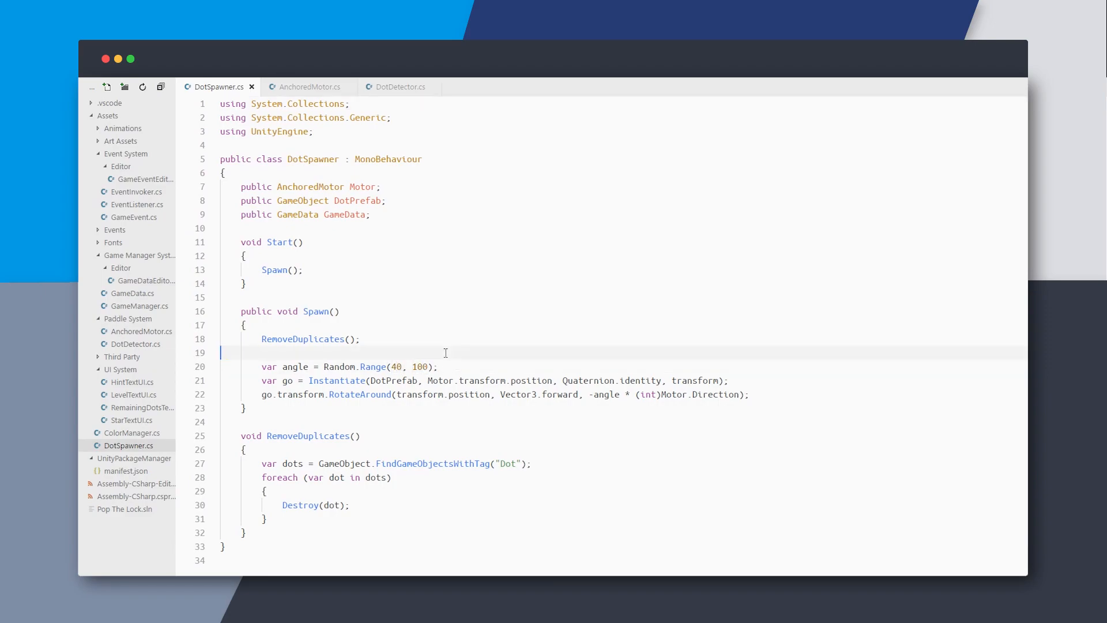
pyautogui.moveTo(419, 418)
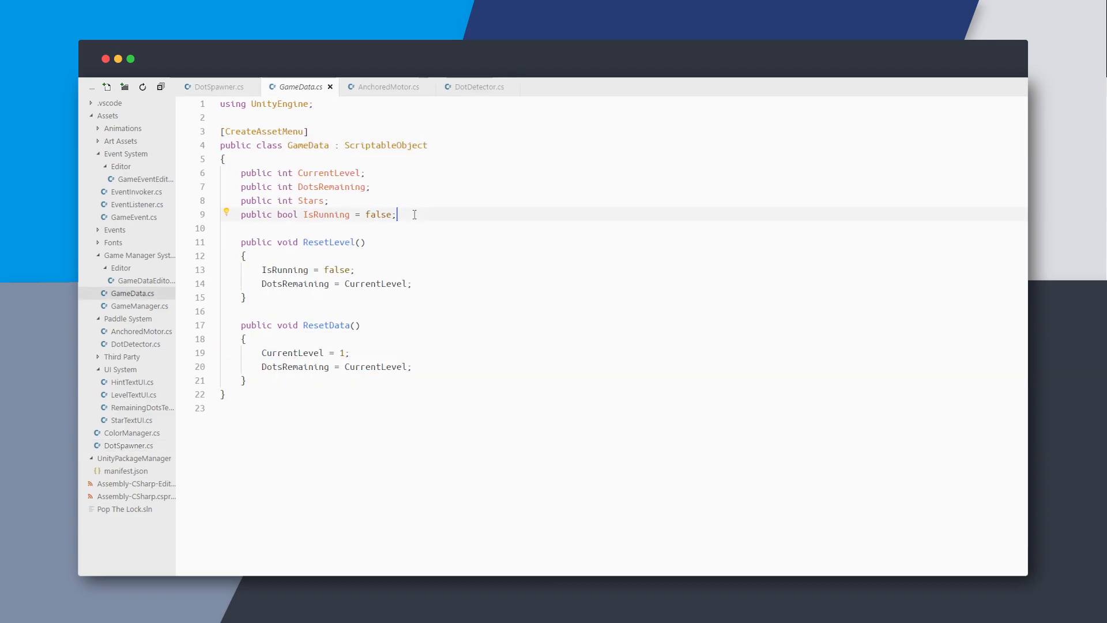
# Declare public int MinSpawnAngle = 30 and MaxSpawnAngle = 90 in GameData.cs
pyautogui.write('public int MinSpawnAn')
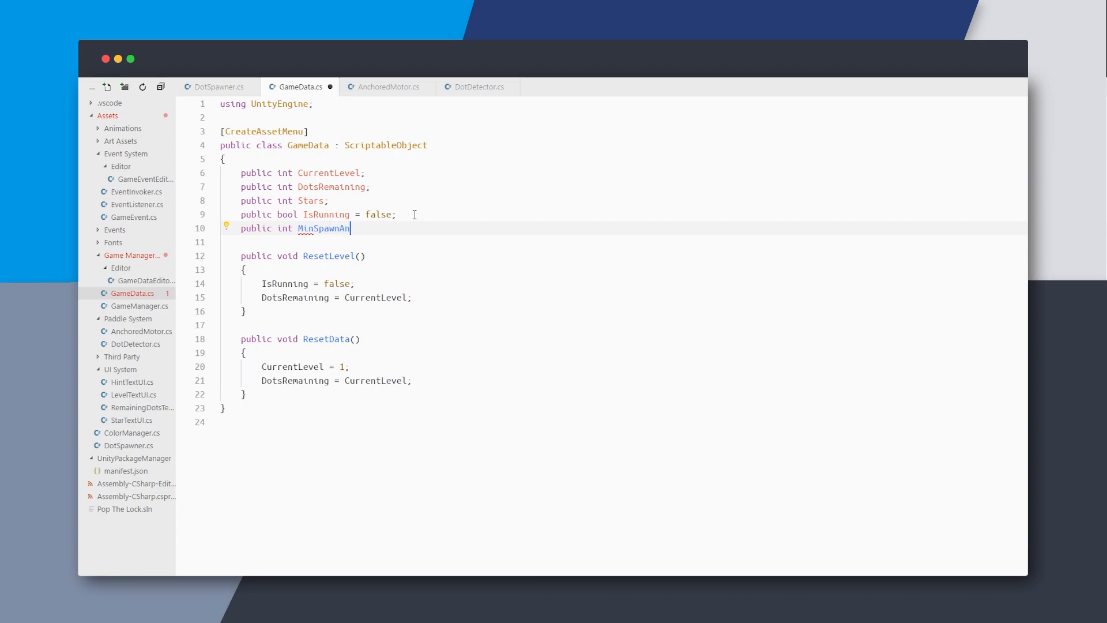
pyautogui.write('gle = 30;')
pyautogui.click(623, 242)
pyautogui.write('public int MaxSpawnAngle =')
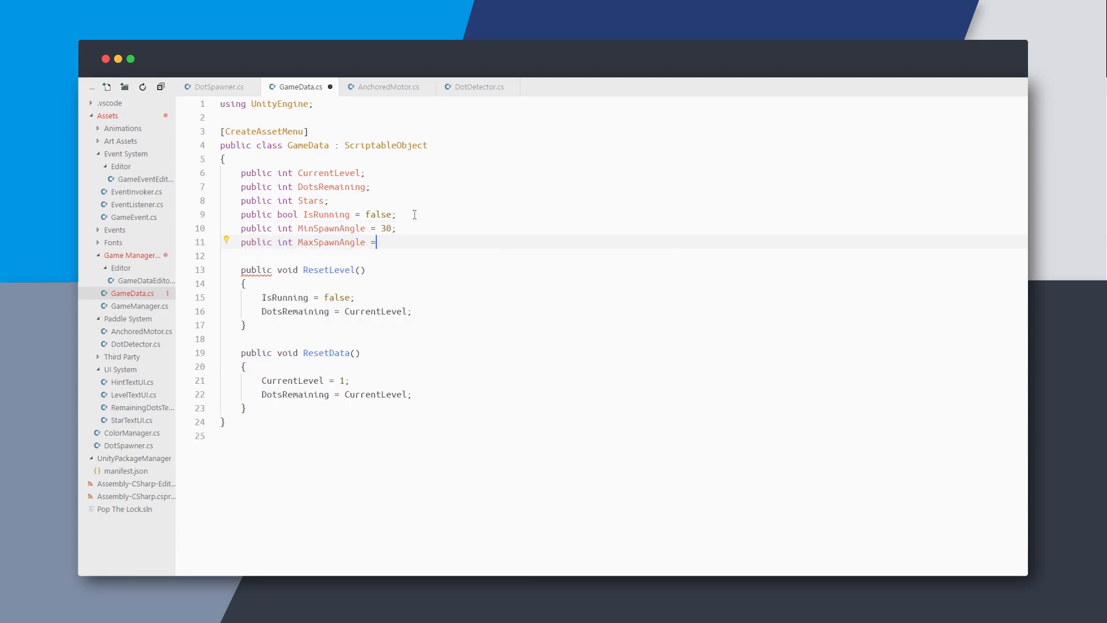
pyautogui.write('90;')
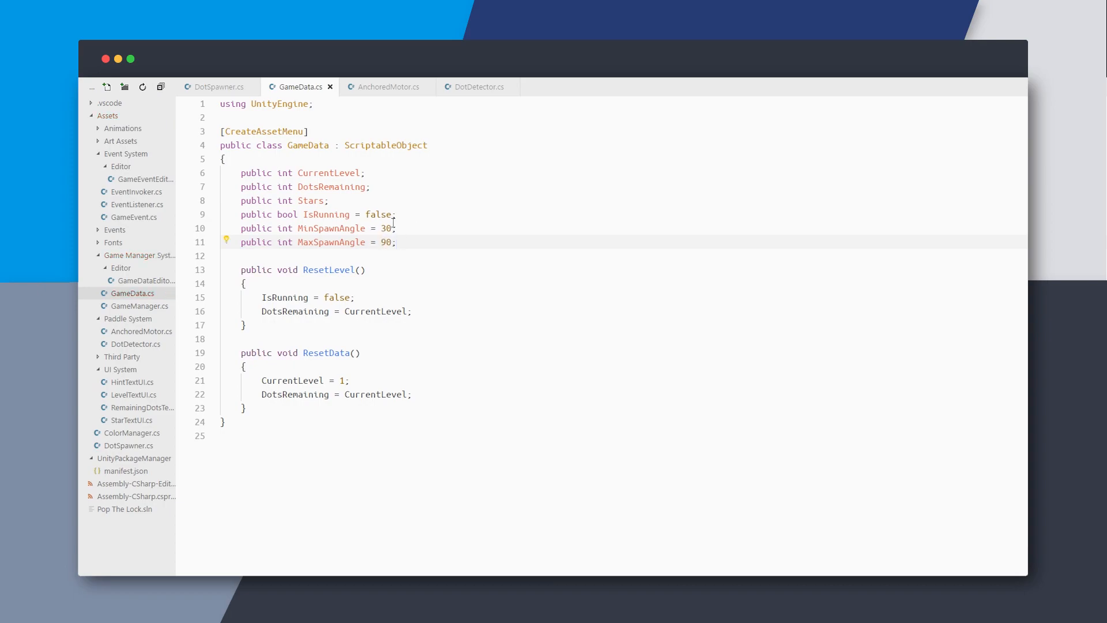
# Replace DotSpawner's Random.Range literals with GameData.MinSpawnAngle and GameData.MaxSpawnAngle
pyautogui.click(217, 87)
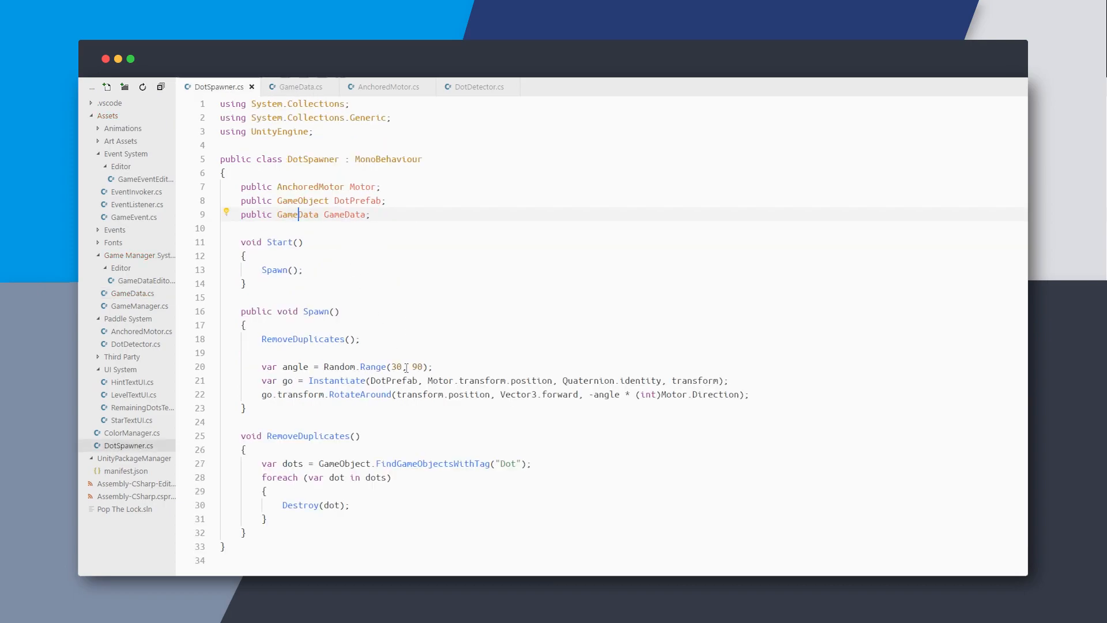
pyautogui.write('GameData.MinSpawnAngle')
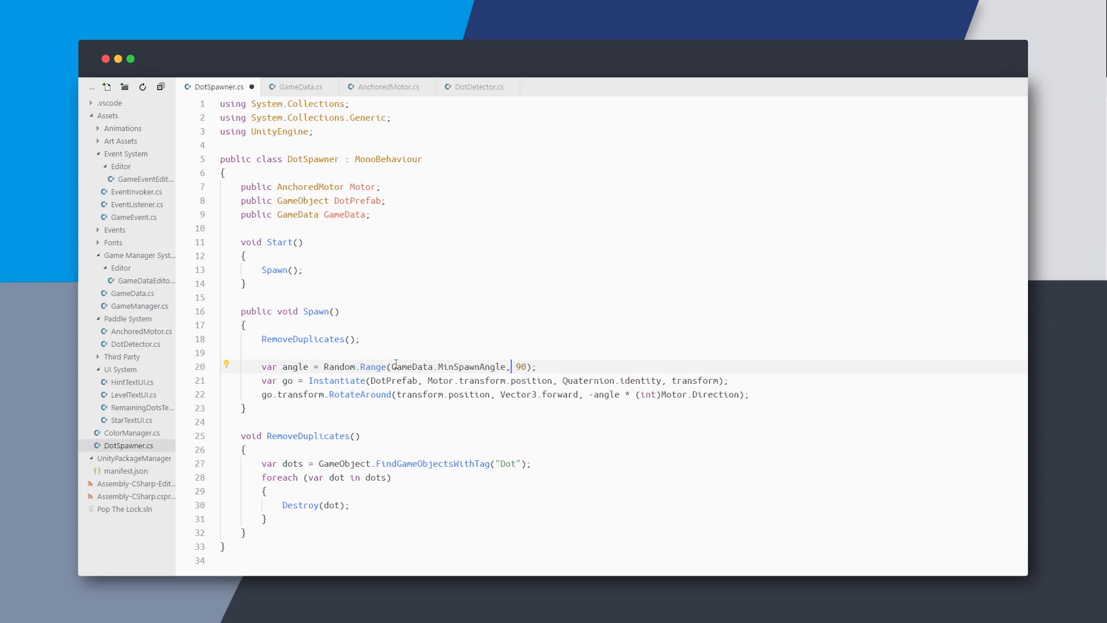
pyautogui.write('GameData.MaxSpawnAngle')
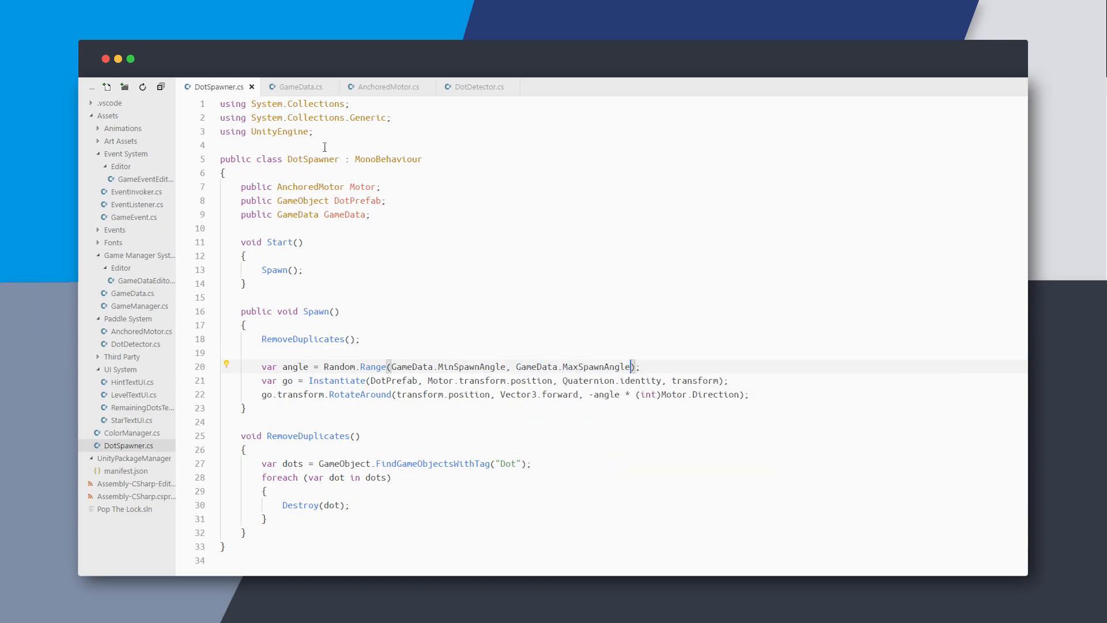
# Move the Speed, MinSpeed and MaxSpeed fields into GameData.cs and rotate using GameData.CurrentMotorSpeed
pyautogui.click(387, 87)
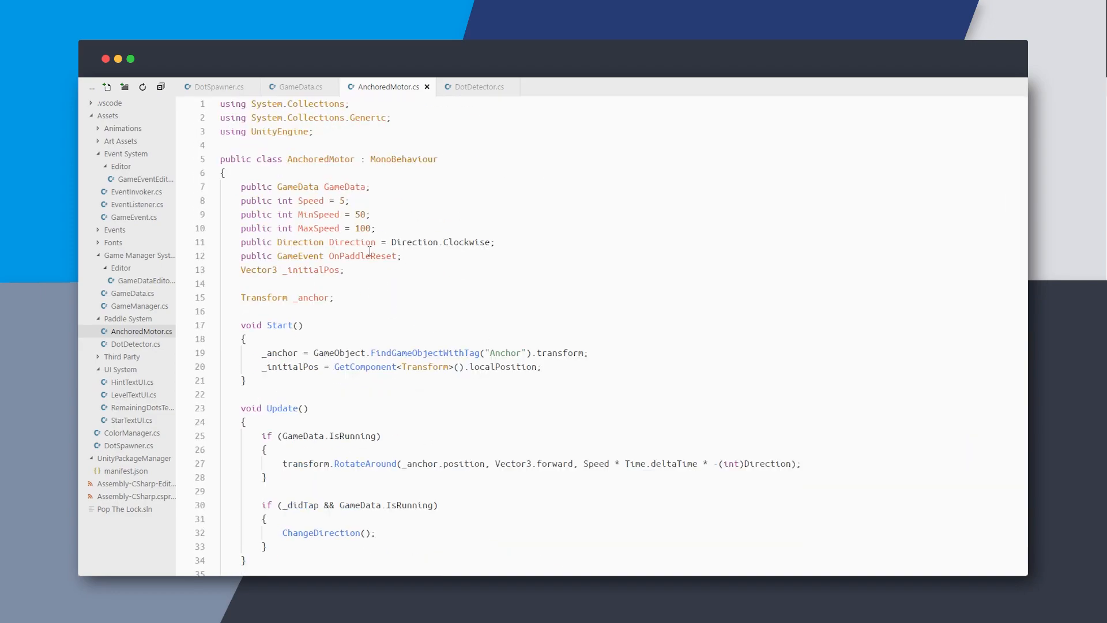
pyautogui.doubleClick(310, 200)
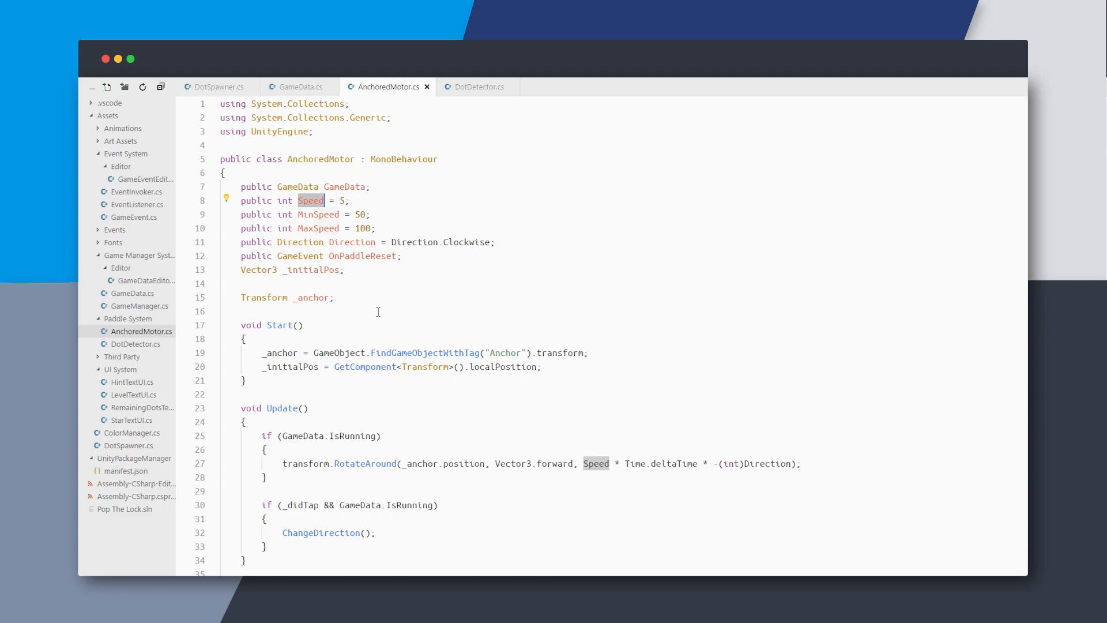
pyautogui.click(350, 200)
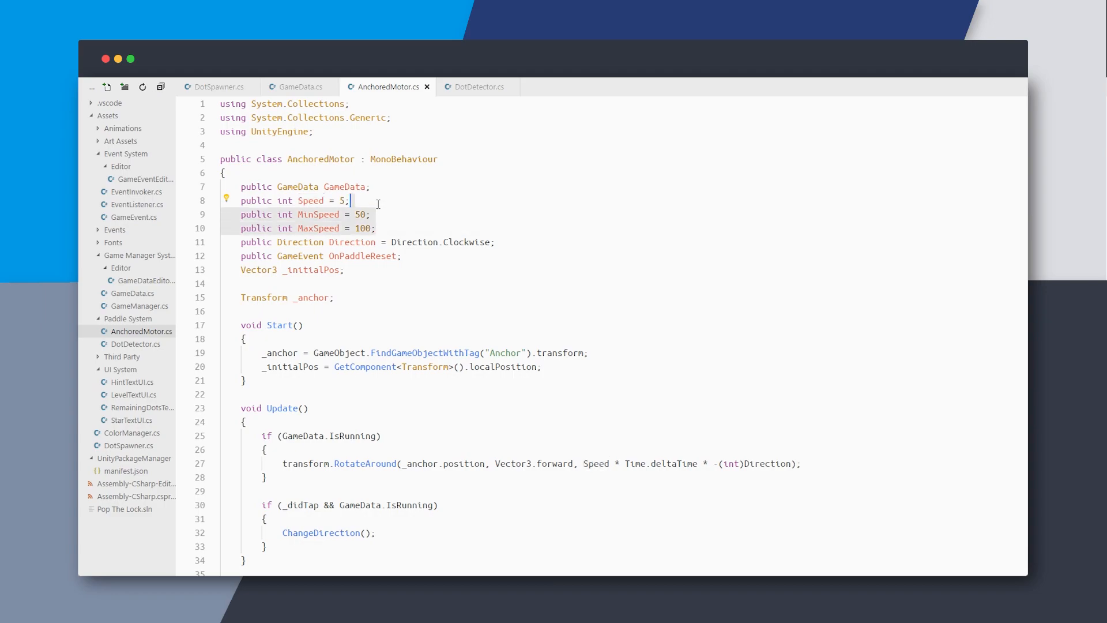
pyautogui.click(300, 86)
pyautogui.write('public int CurrentMotorSp')
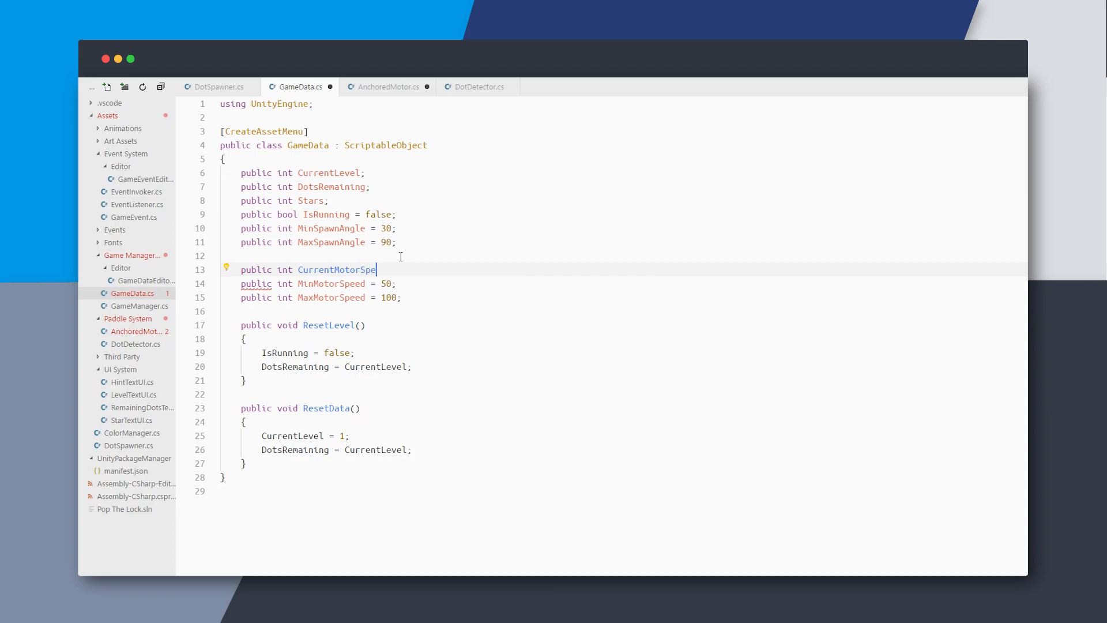
pyautogui.write('ed=;')
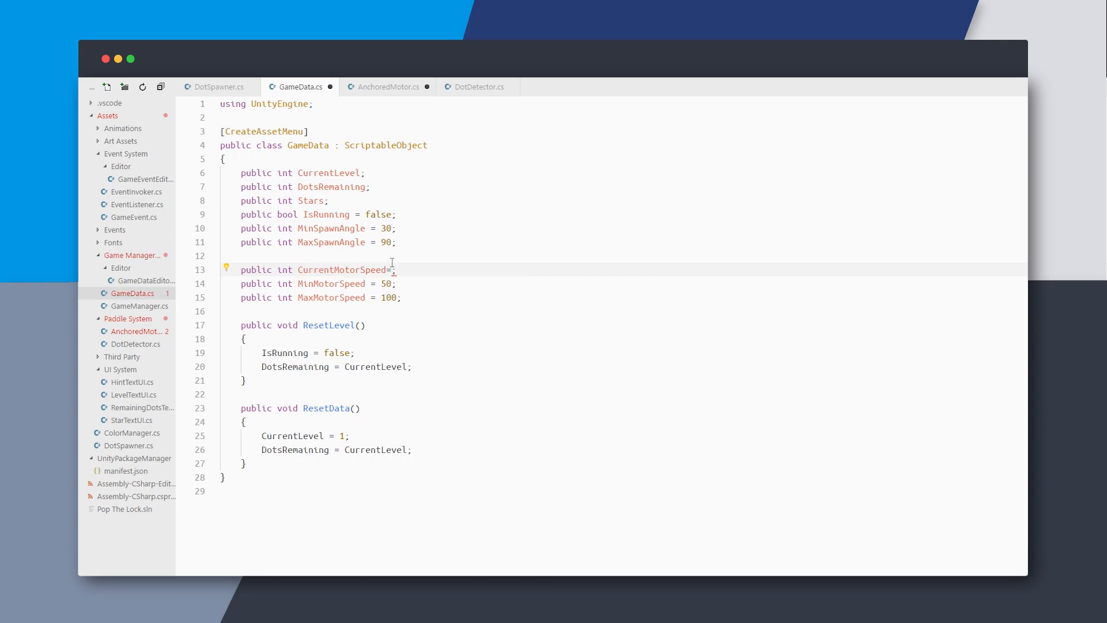
pyautogui.click(387, 87)
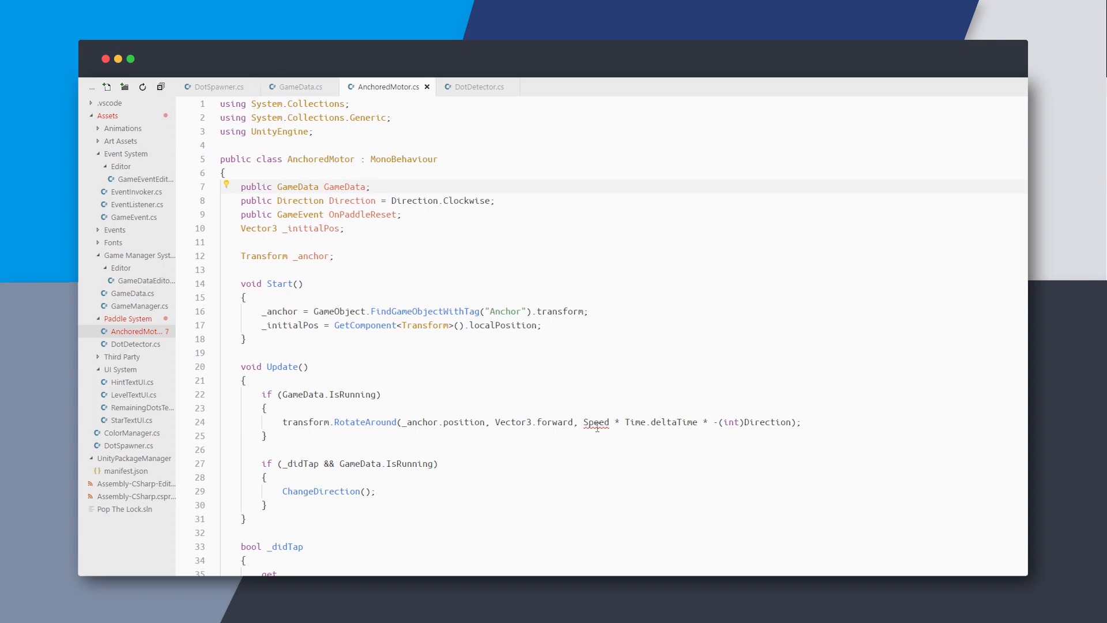
pyautogui.write('GameData.Curr')
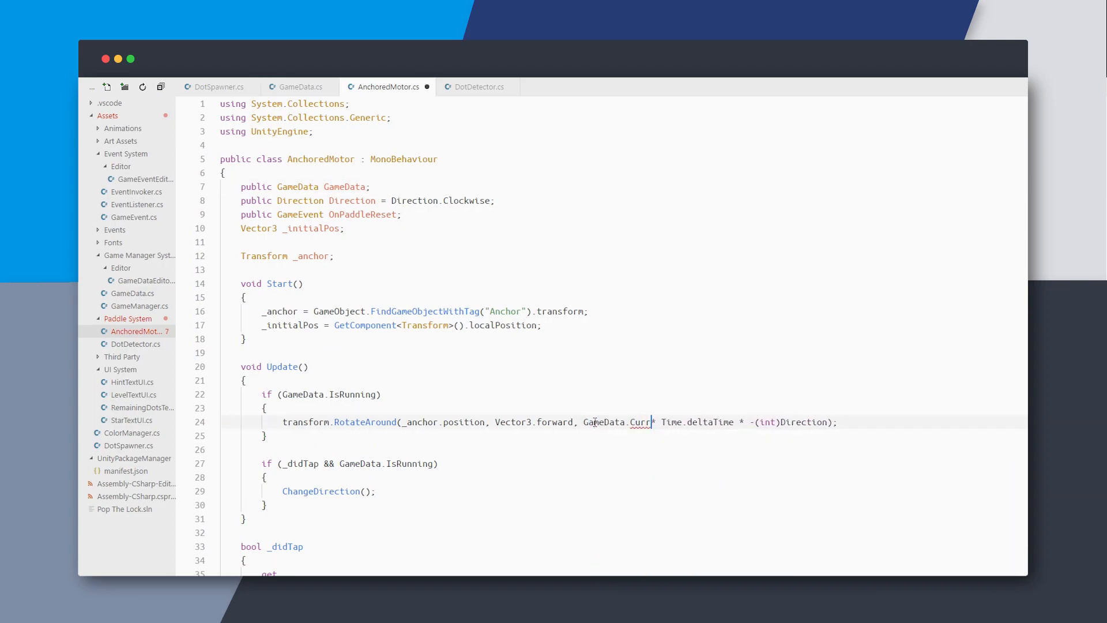
pyautogui.write('CurrentMotorSpeed')
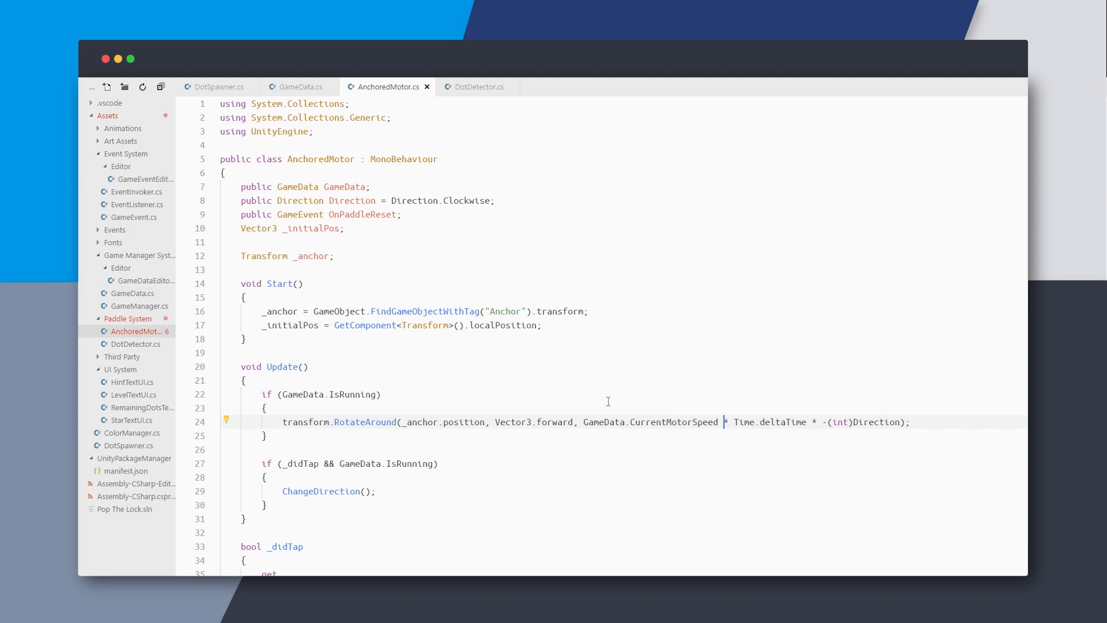
# Rewrite IncreaseSpeed and ReduceSpeed to clamp GameData.CurrentMotorSpeed by GameData's Min/MaxMotorSpeed
pyautogui.scroll(-3)
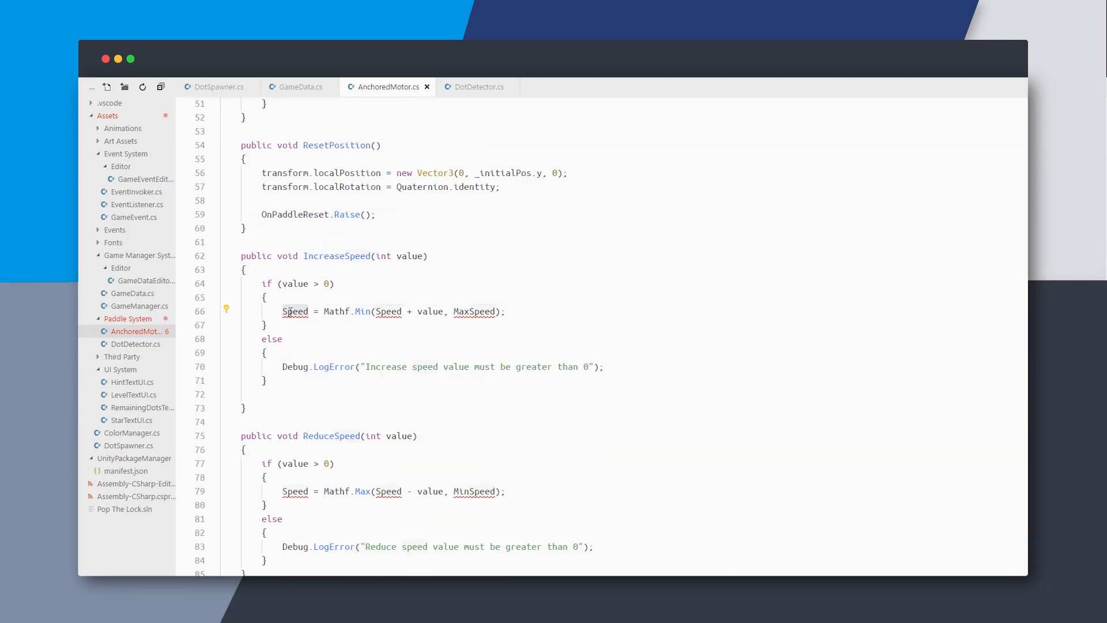
pyautogui.write('GameData.CurrentMotor')
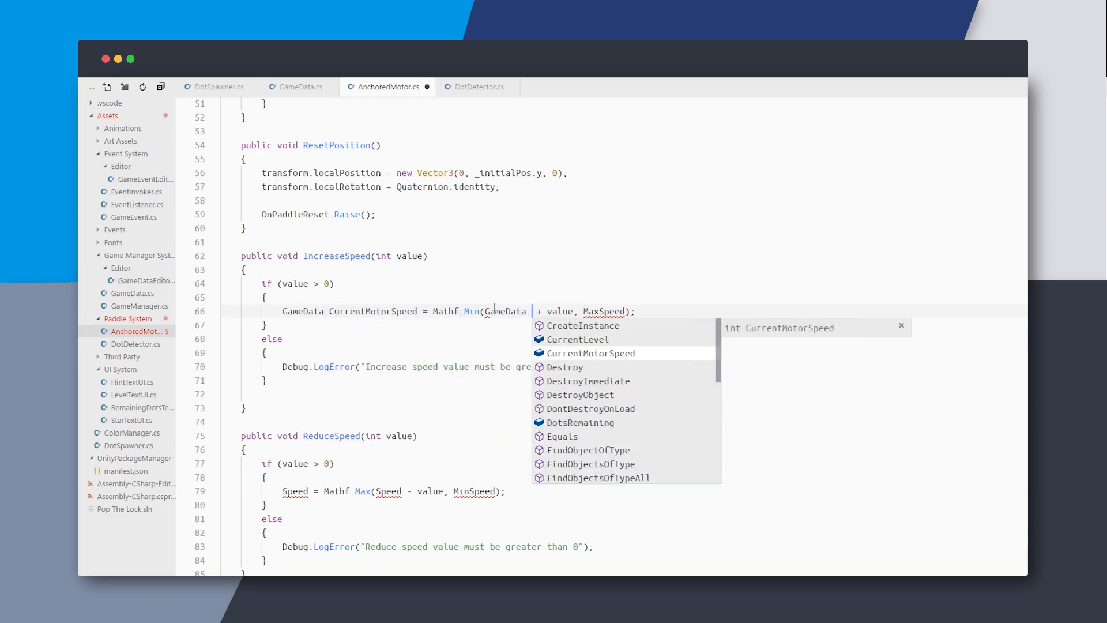
pyautogui.write('CurrentMotorSpeed + value, GameData.')
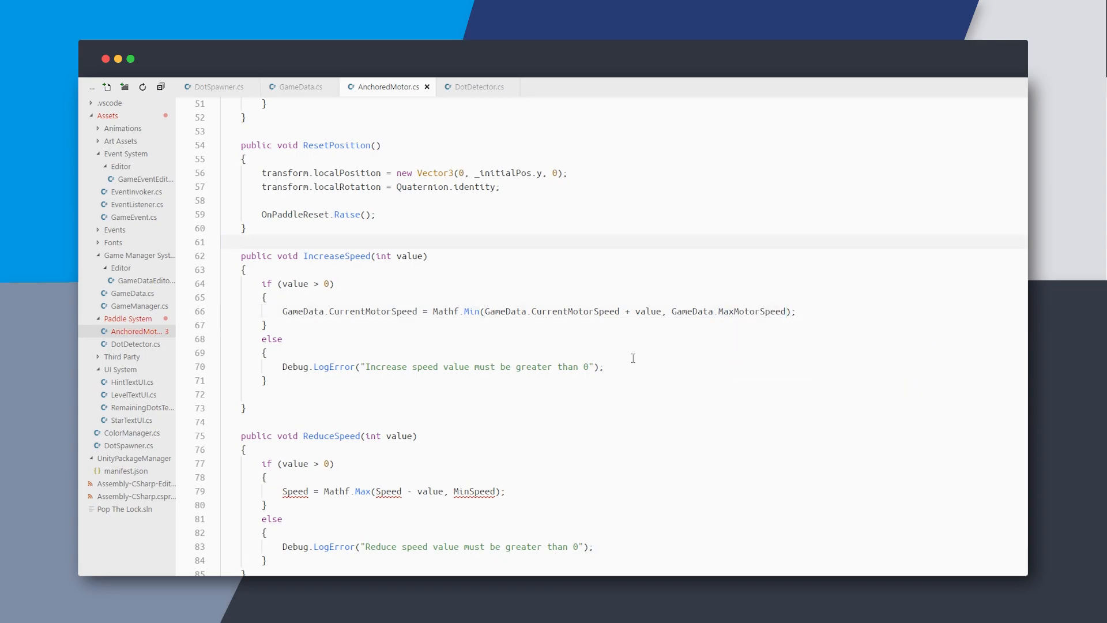
pyautogui.write('GameData.CurrentMotor')
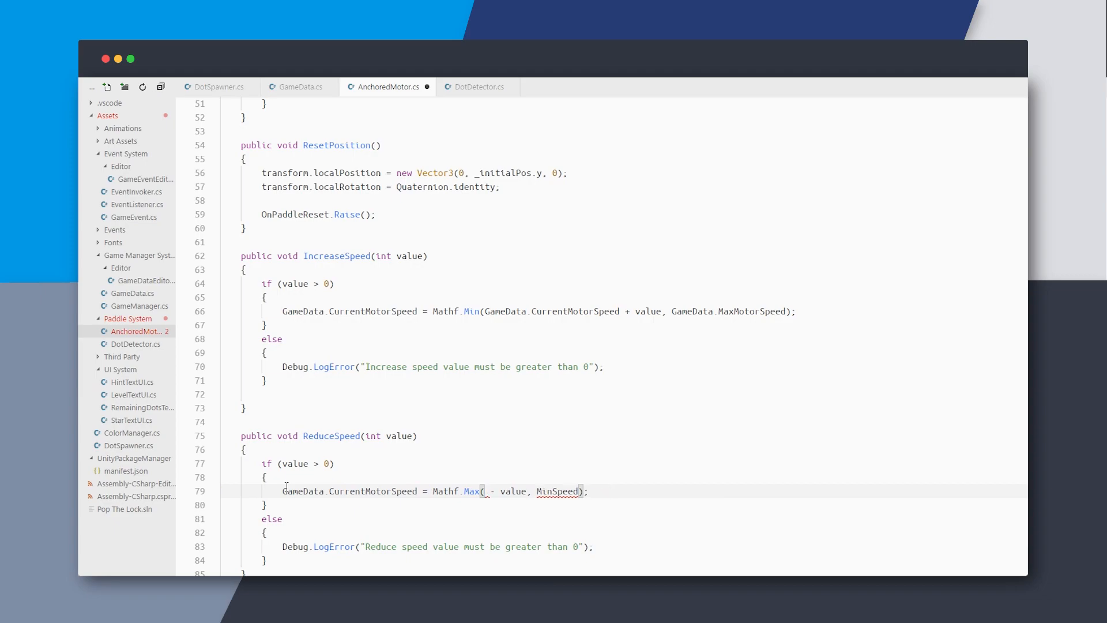
pyautogui.write('GameData.CurrentMotorSpeed')
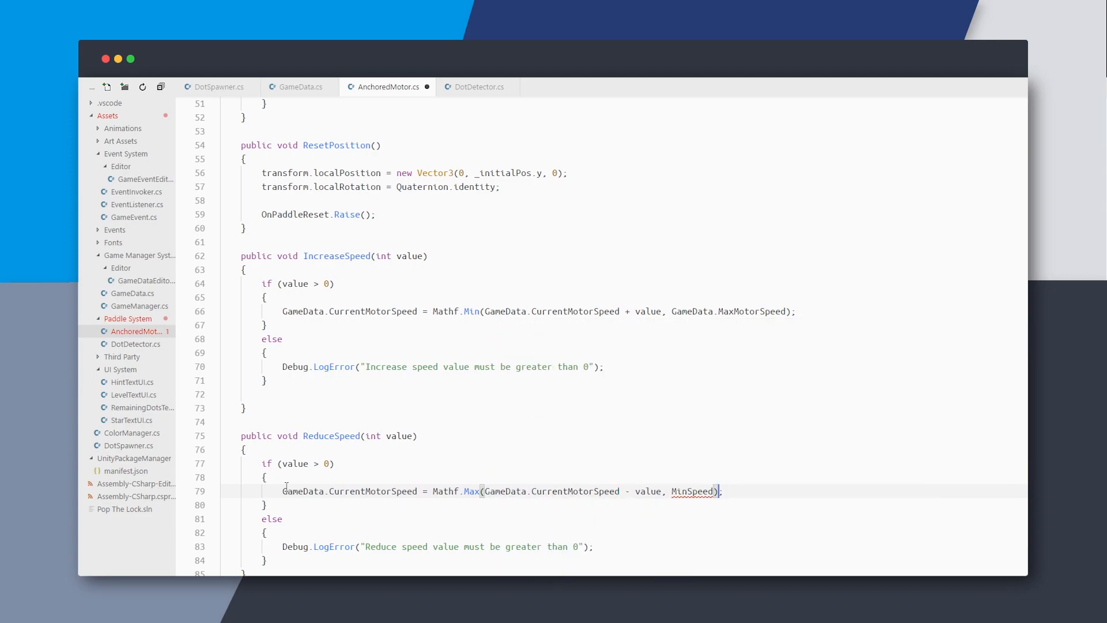
pyautogui.write('GameData.Min')
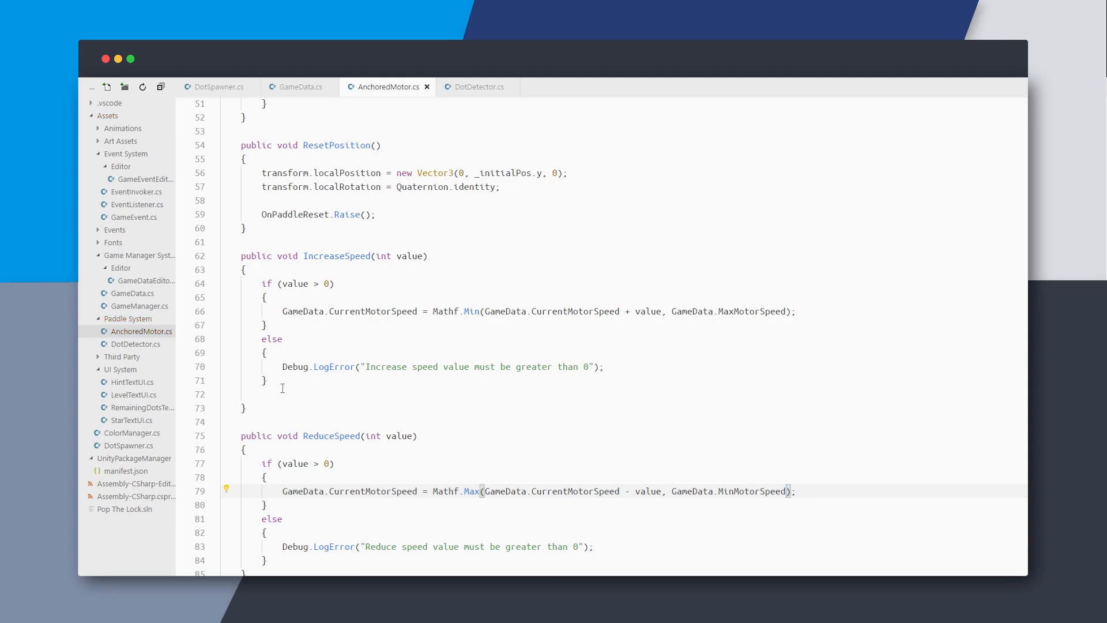
pyautogui.click(297, 86)
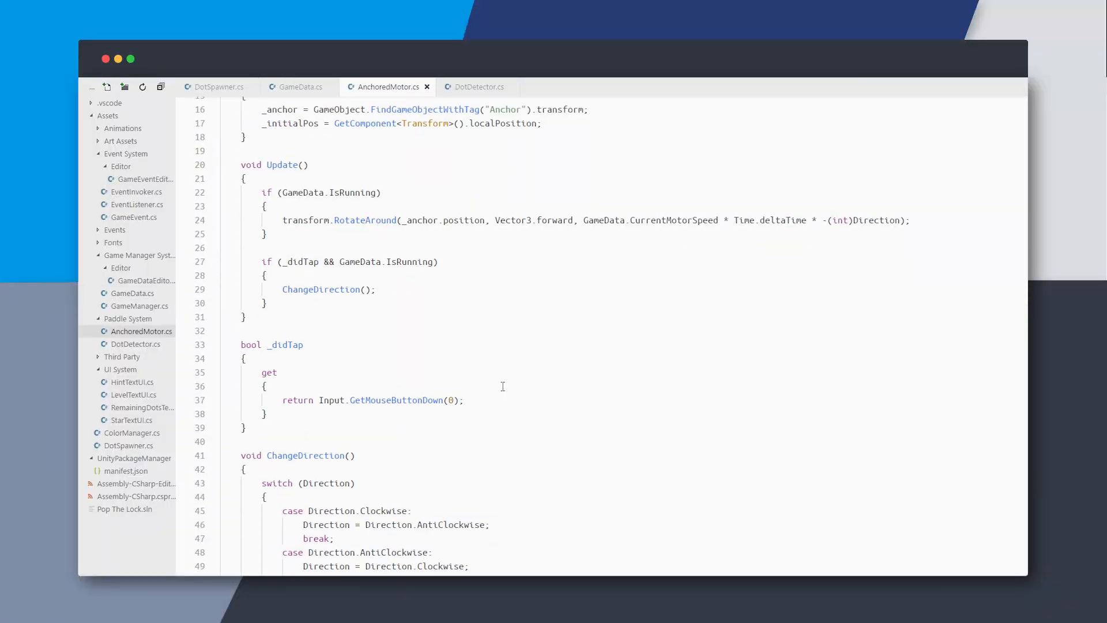
# Delete the IncreaseSpeed and ReduceSpeed methods from AnchoredMotor.cs
pyautogui.scroll(-3)
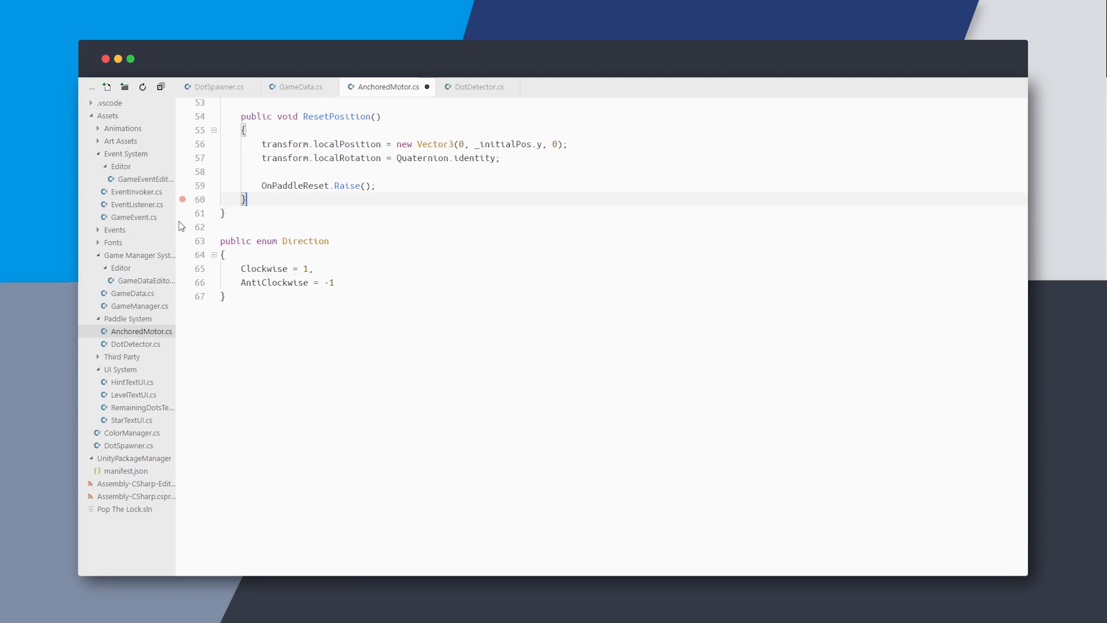
pyautogui.click(300, 86)
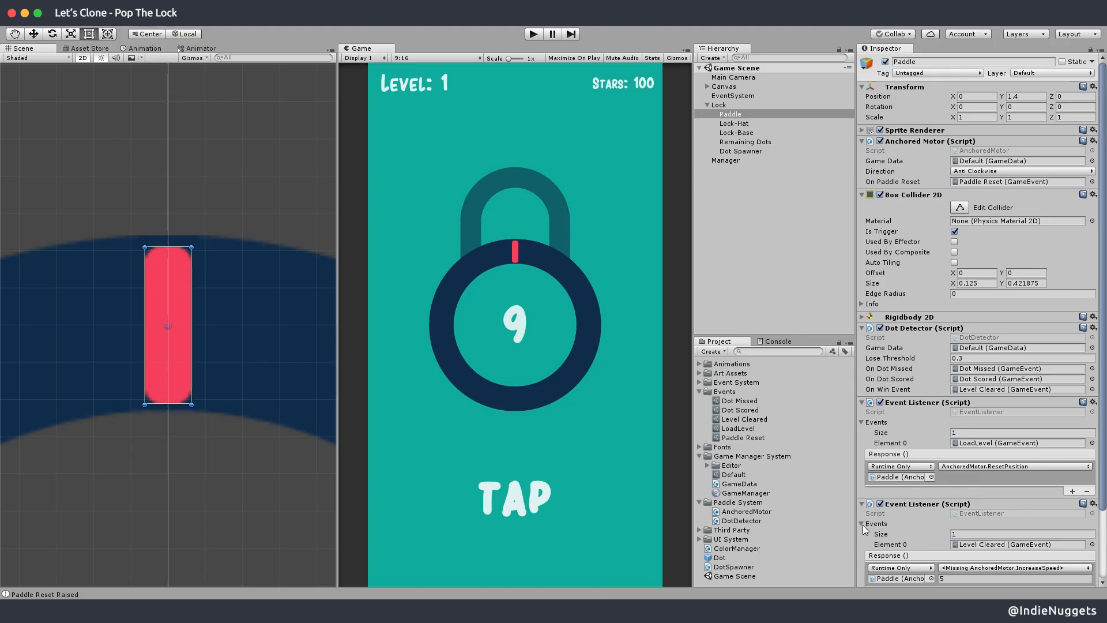
# Remove the Paddle listener with the missing IncreaseSpeed response and add an Event Listener to Manager
pyautogui.click(1093, 422)
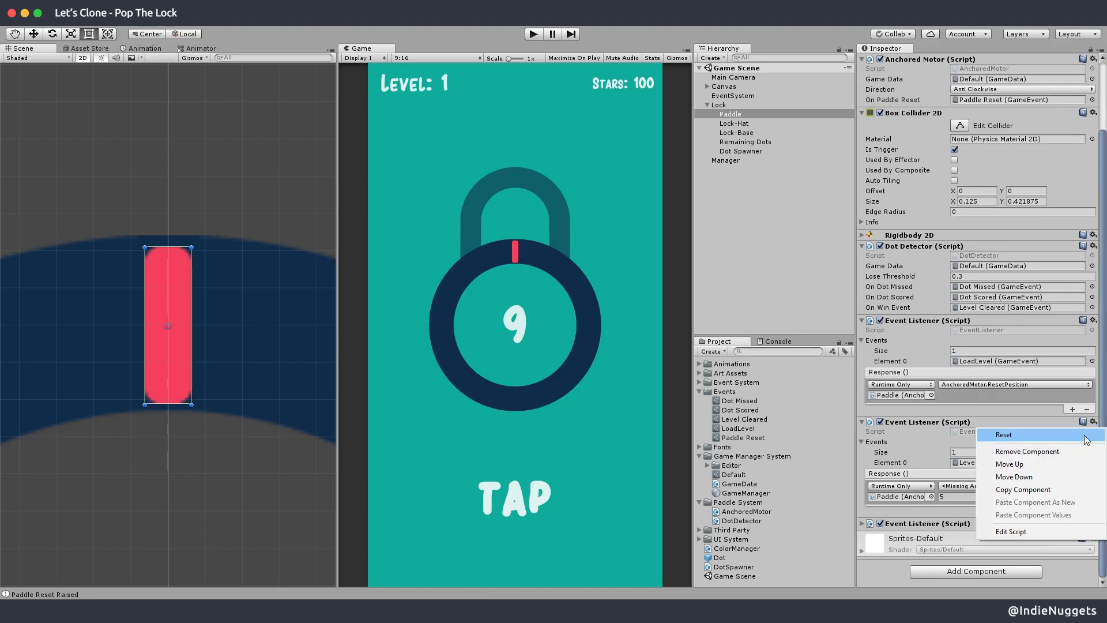
pyautogui.click(1003, 434)
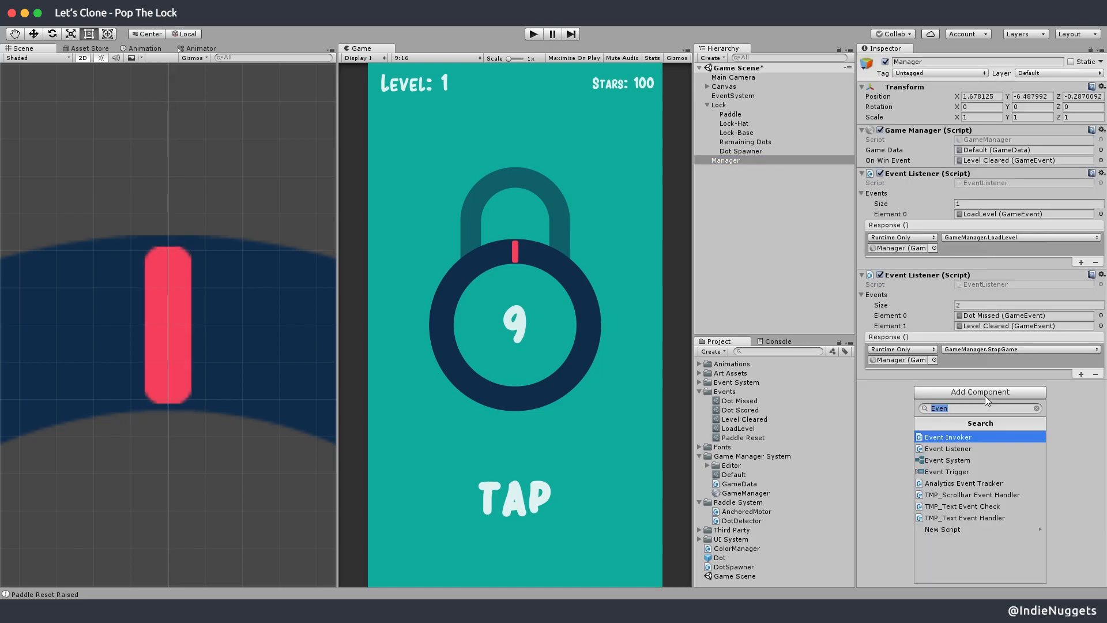
pyautogui.click(948, 448)
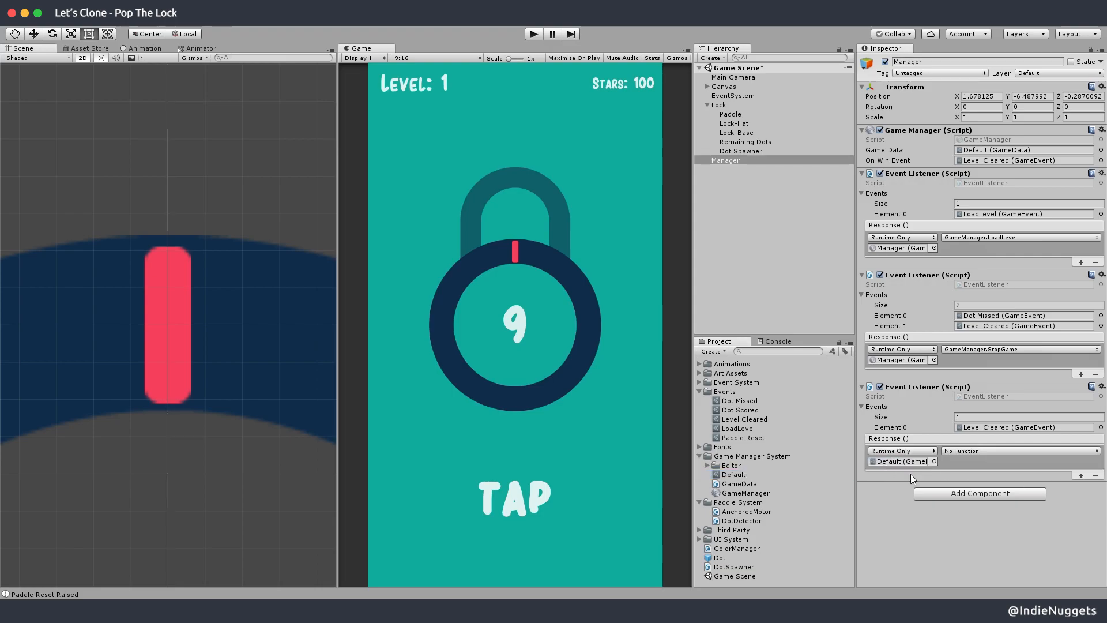
# Set the Level Cleared response to GameData > IncreaseMotorSpeed (int) and add another Event Listener
pyautogui.click(1019, 451)
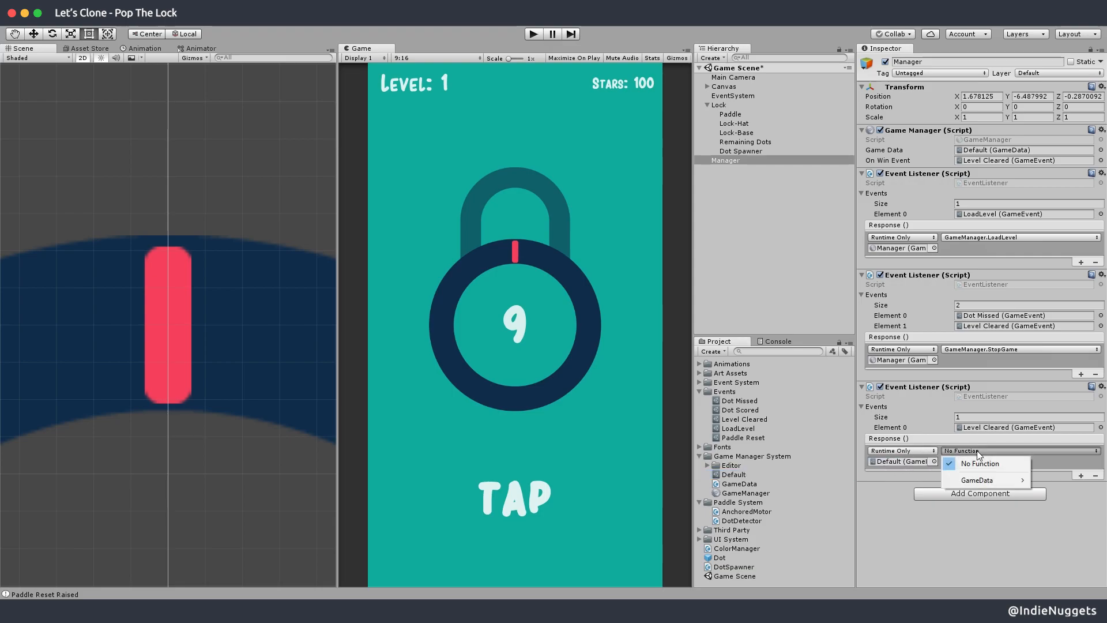
pyautogui.moveTo(981, 463)
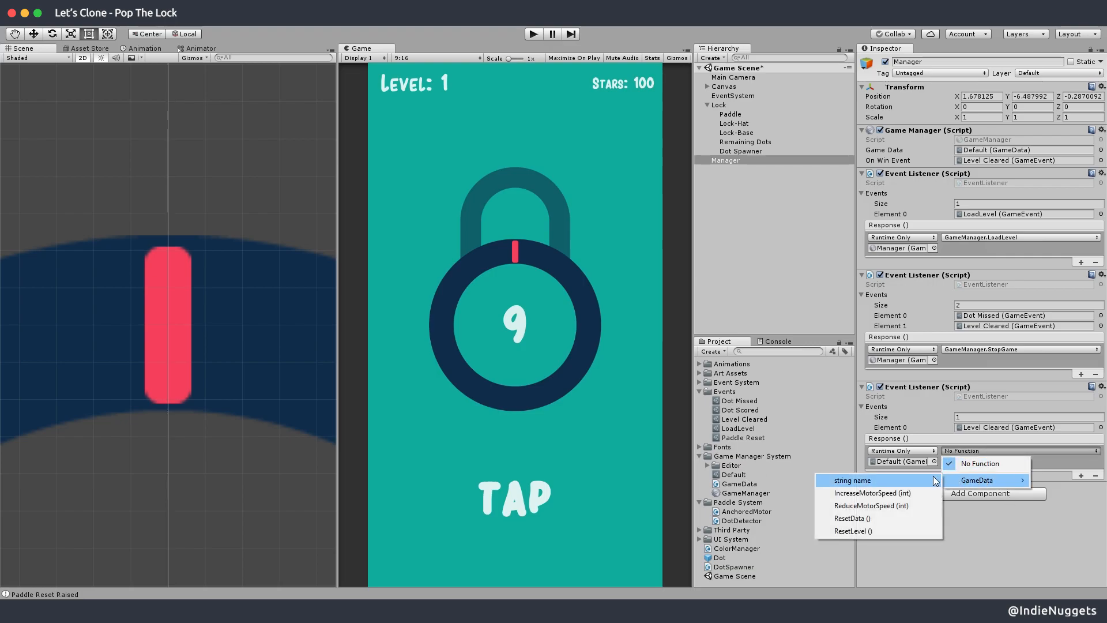
pyautogui.moveTo(872, 493)
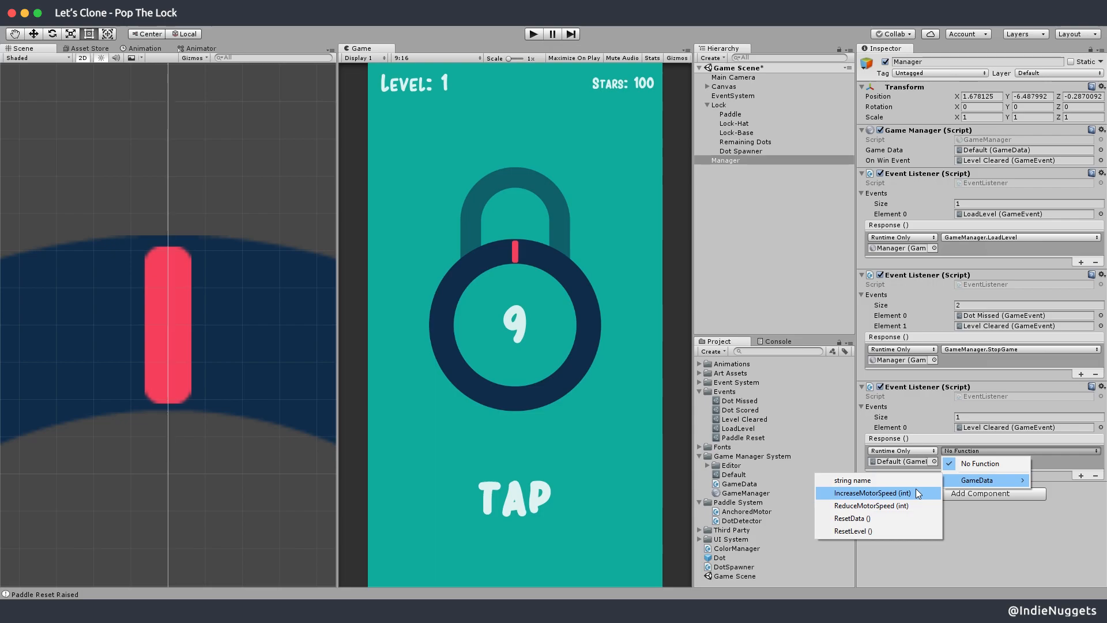
pyautogui.click(871, 492)
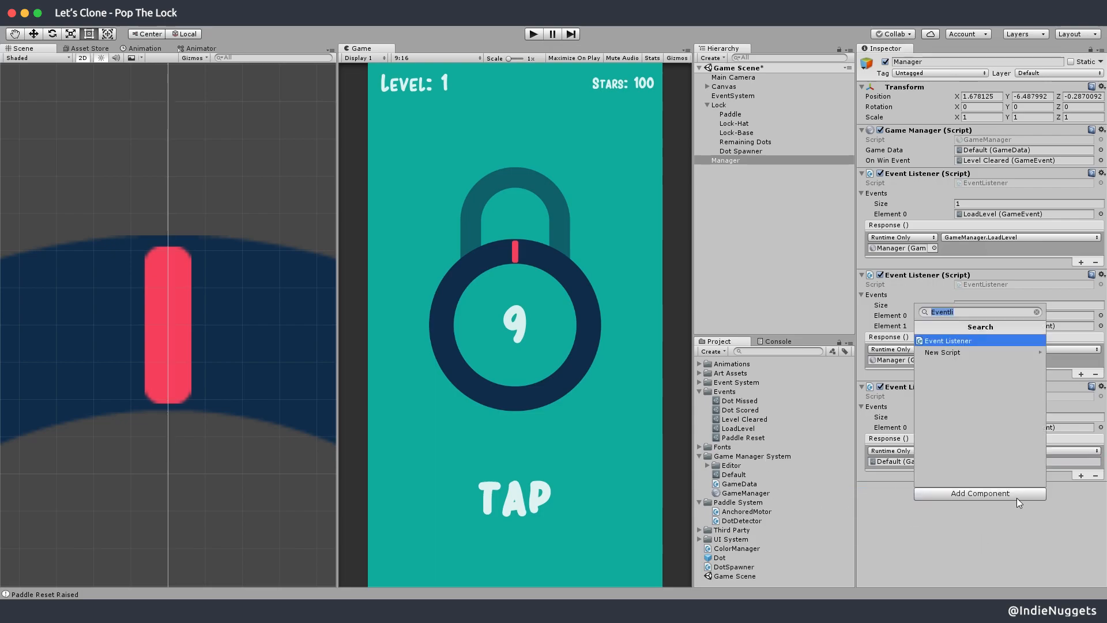
pyautogui.click(948, 340)
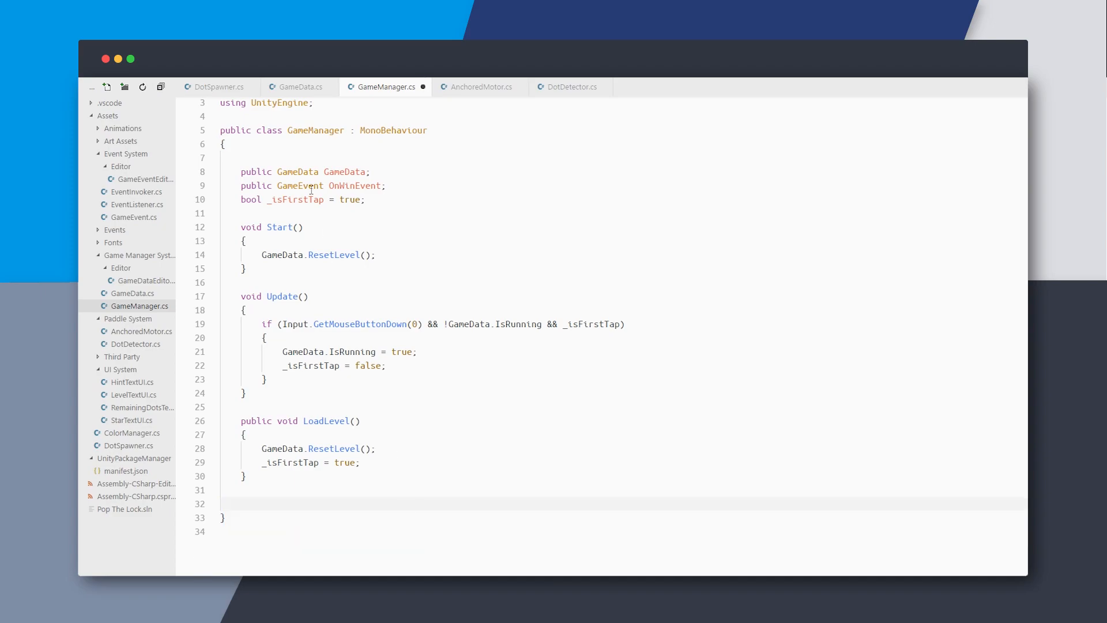
# Set Dot Missed → GameData.ReduceMotorSpeed 3 and IncreaseMotorSpeed 5, then view OnWinEvent in GameManager.cs
pyautogui.click(300, 87)
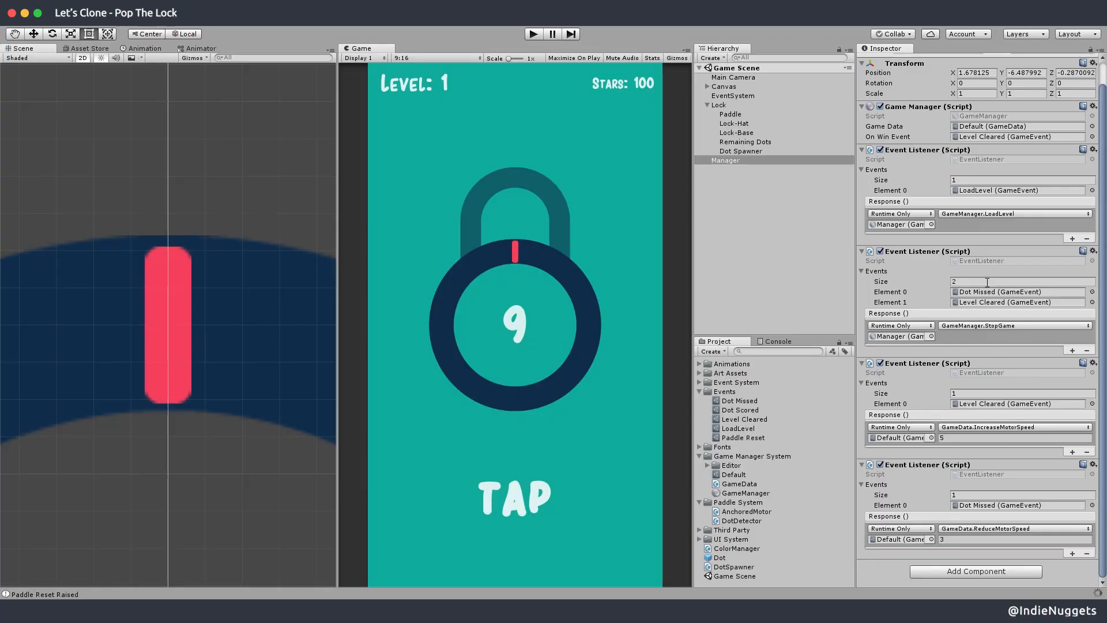
pyautogui.moveTo(967, 316)
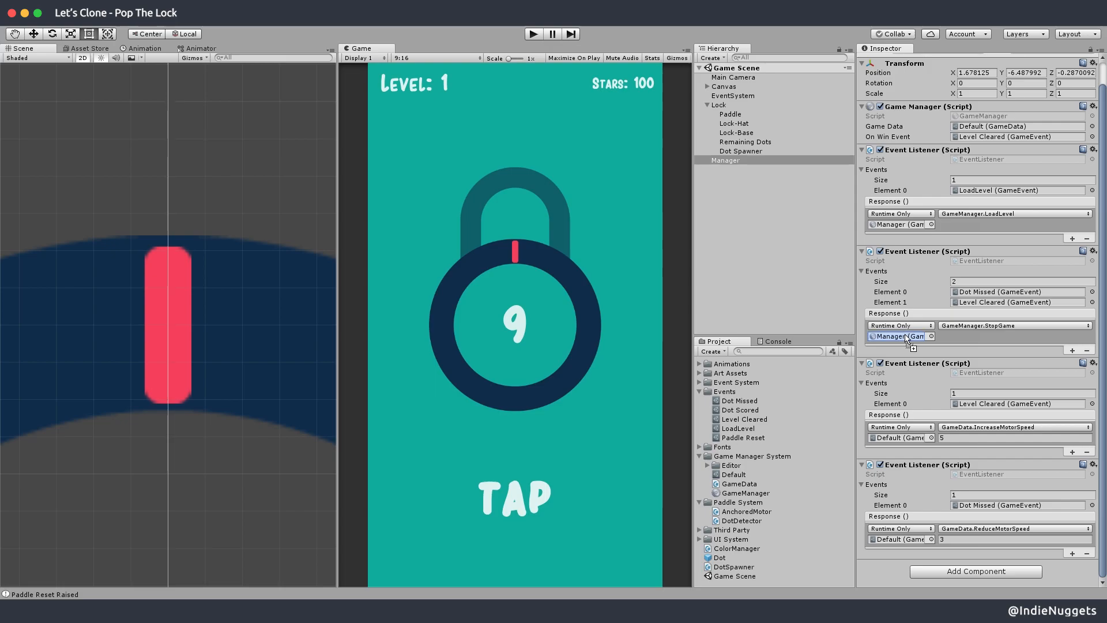
pyautogui.click(1012, 325)
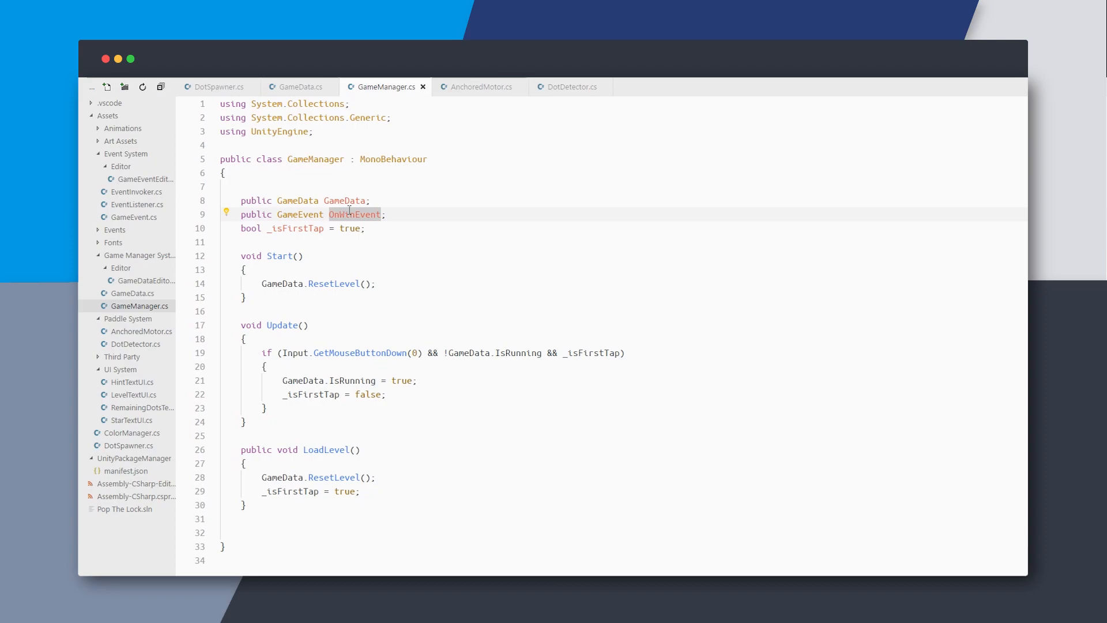
pyautogui.click(369, 200)
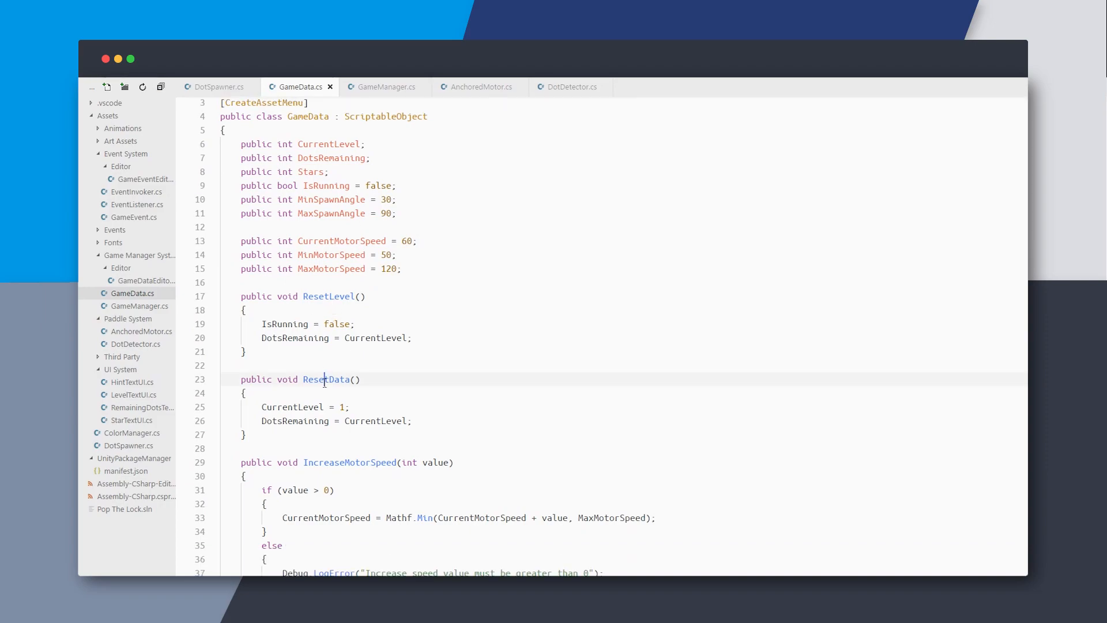
# Add CurrentMotorSpeed = MinMotorSpeed; inside ResetData() in GameData.cs
pyautogui.write('CurrentMotorSpeed')
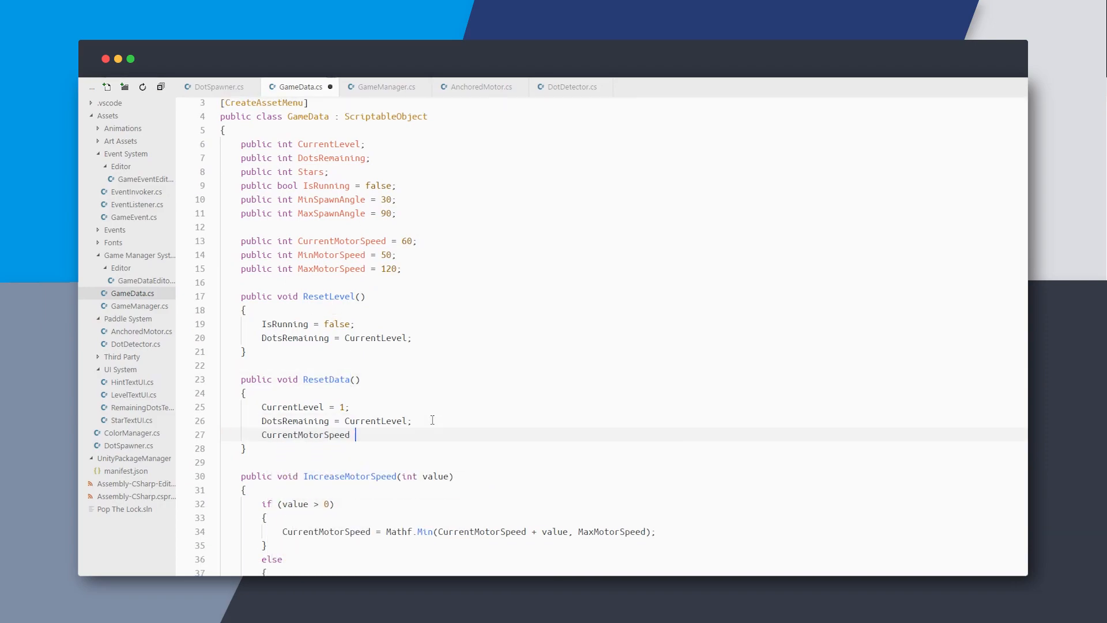
pyautogui.write('= MinMotorSpeed;')
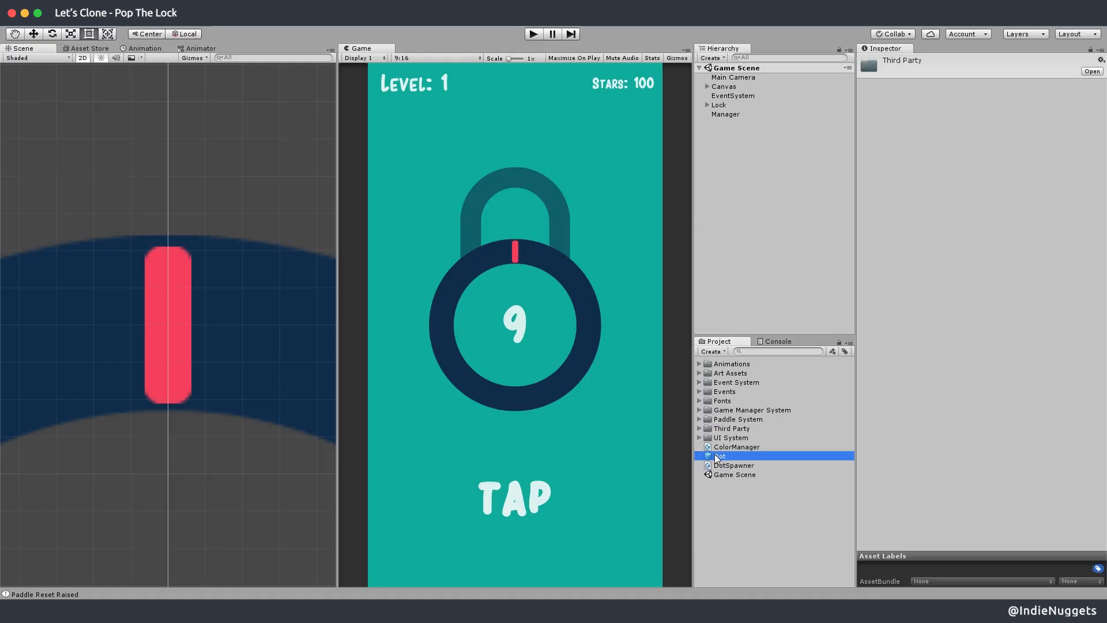
# Group the Dot and DotSpawner assets into a new Dot System folder
pyautogui.click(734, 465)
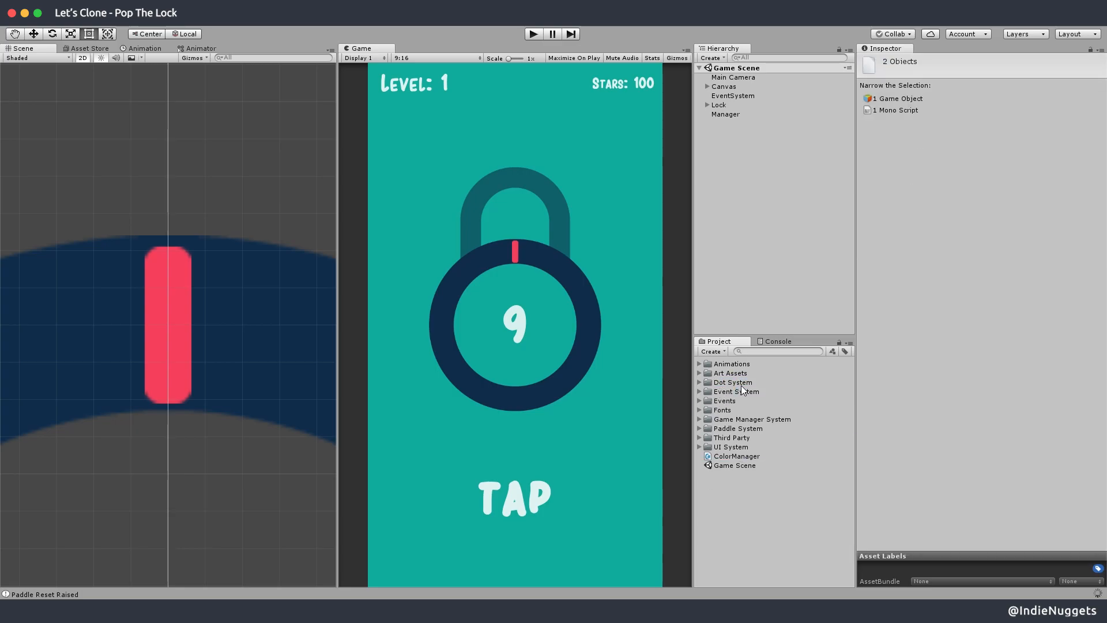
# Anchor Hint Text stretched along the bottom of the Canvas and enable Auto Size on the TAP text
pyautogui.click(719, 105)
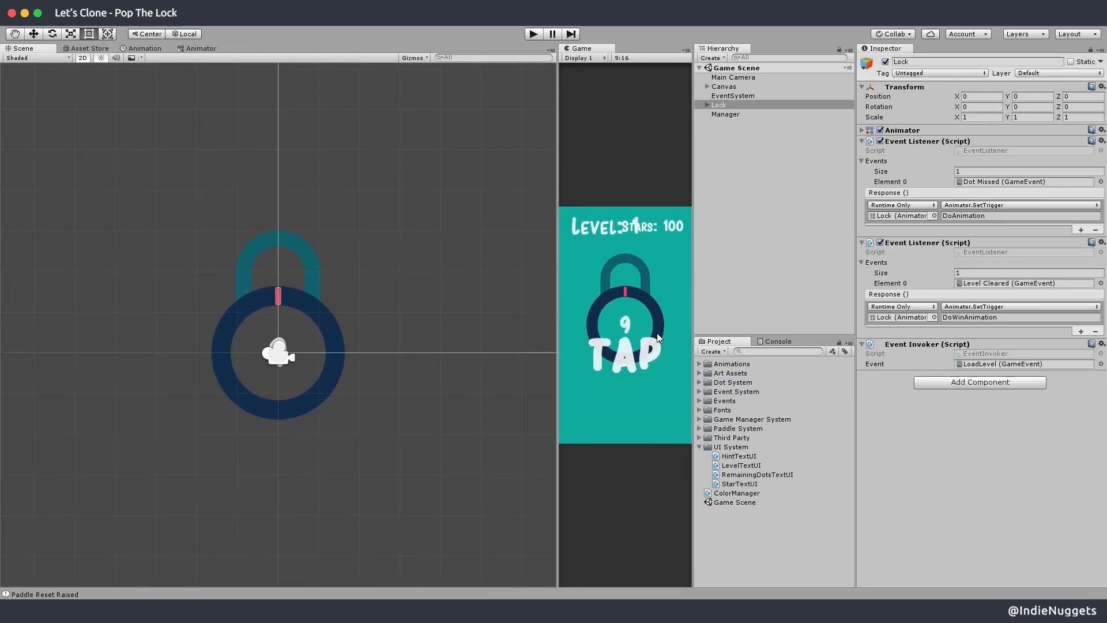
pyautogui.click(699, 86)
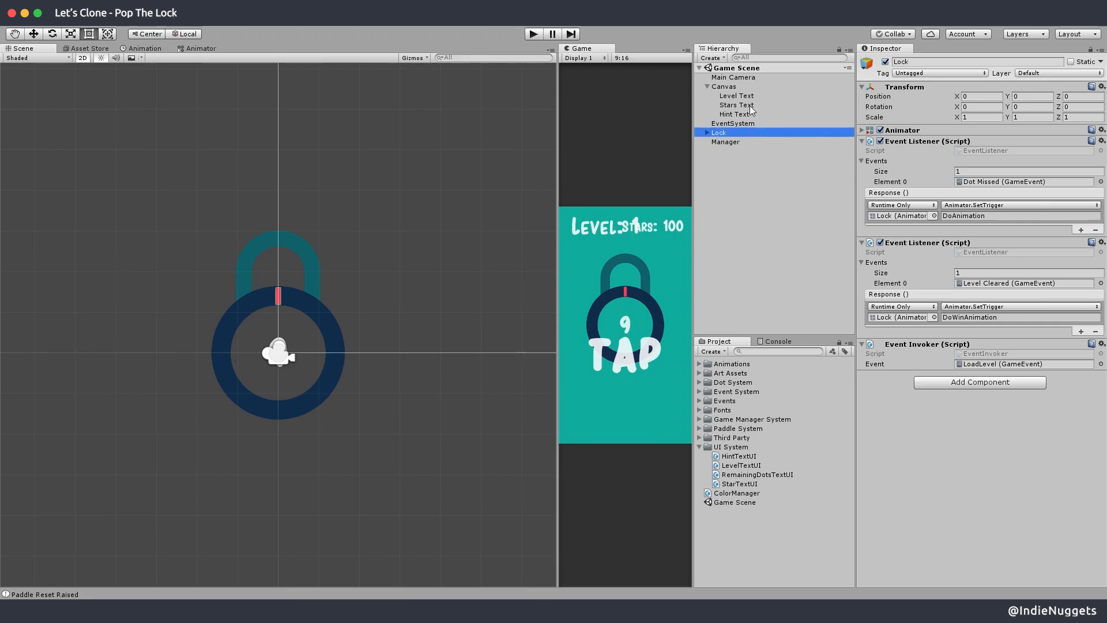
pyautogui.click(734, 114)
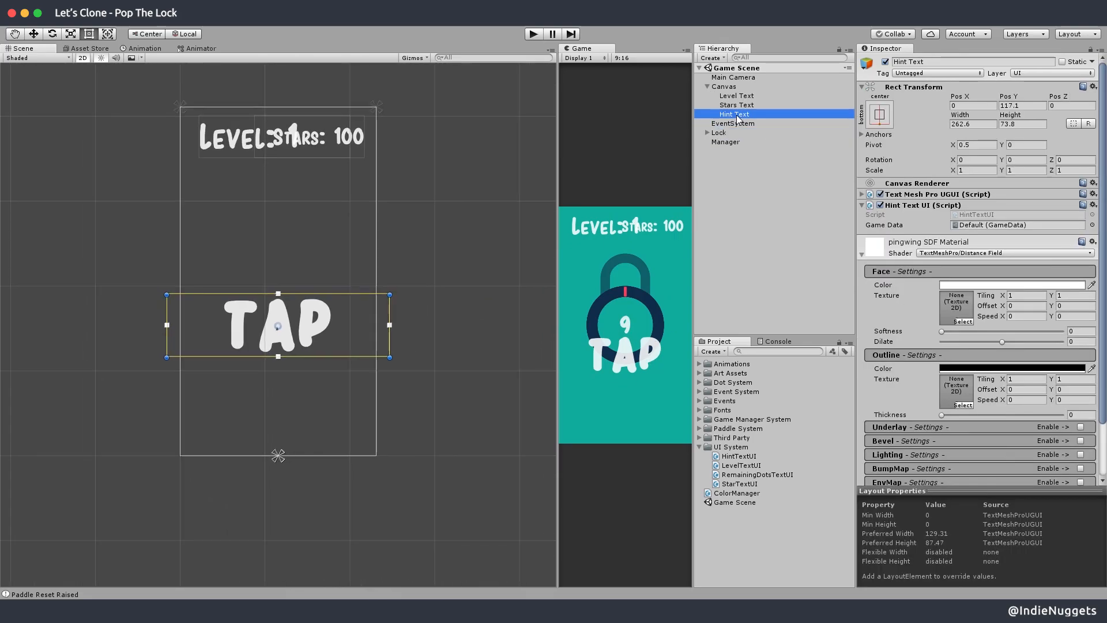
pyautogui.click(879, 113)
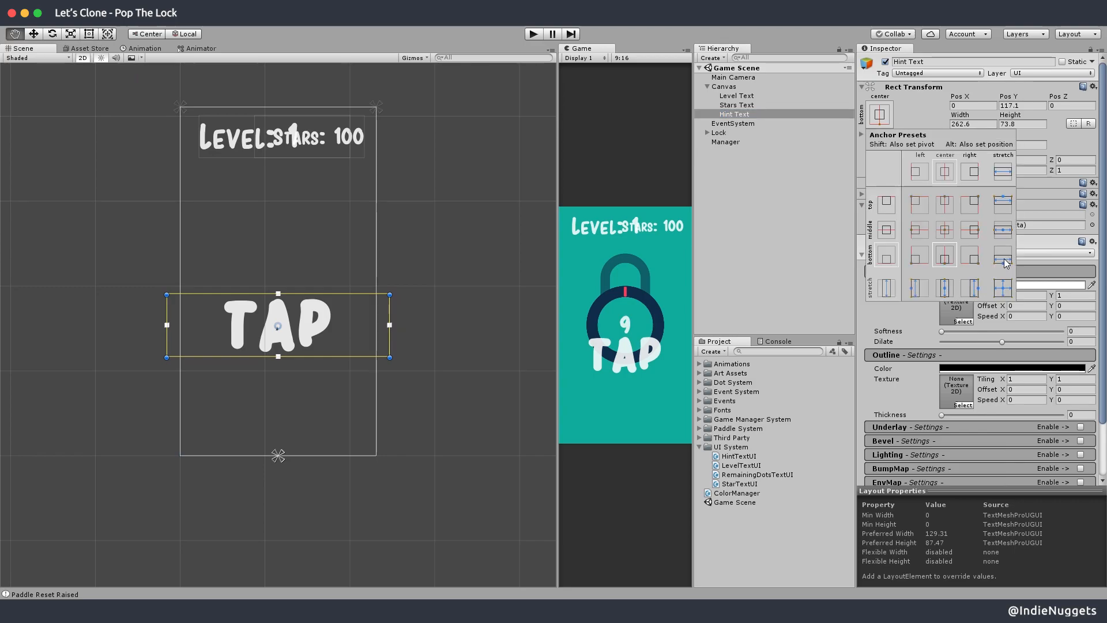
pyautogui.click(1003, 254)
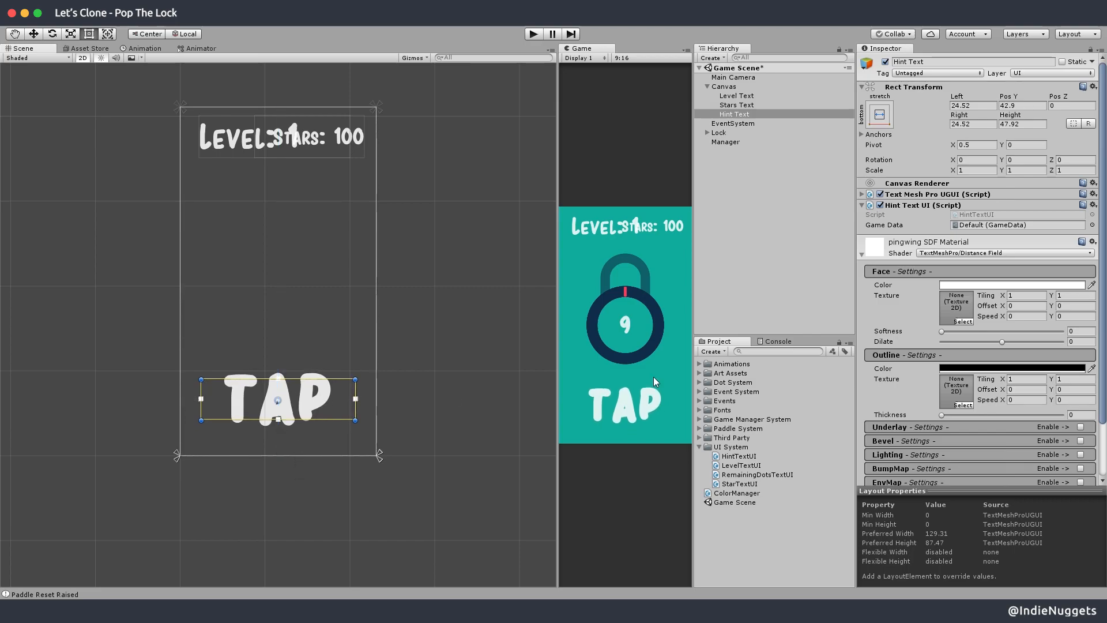
pyautogui.moveTo(552, 274)
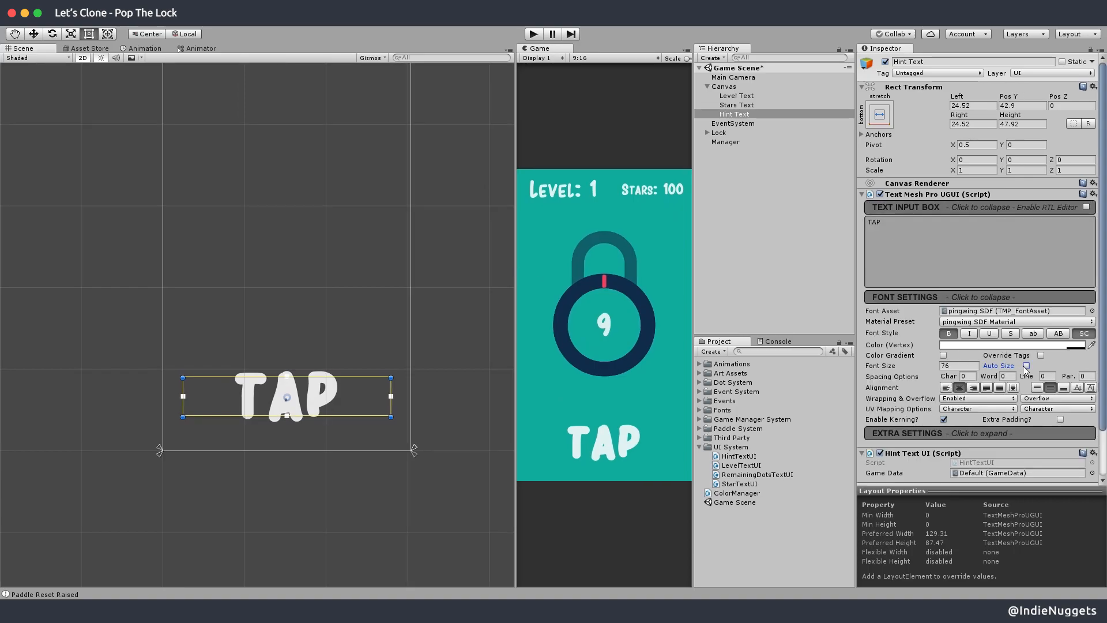
pyautogui.click(1026, 365)
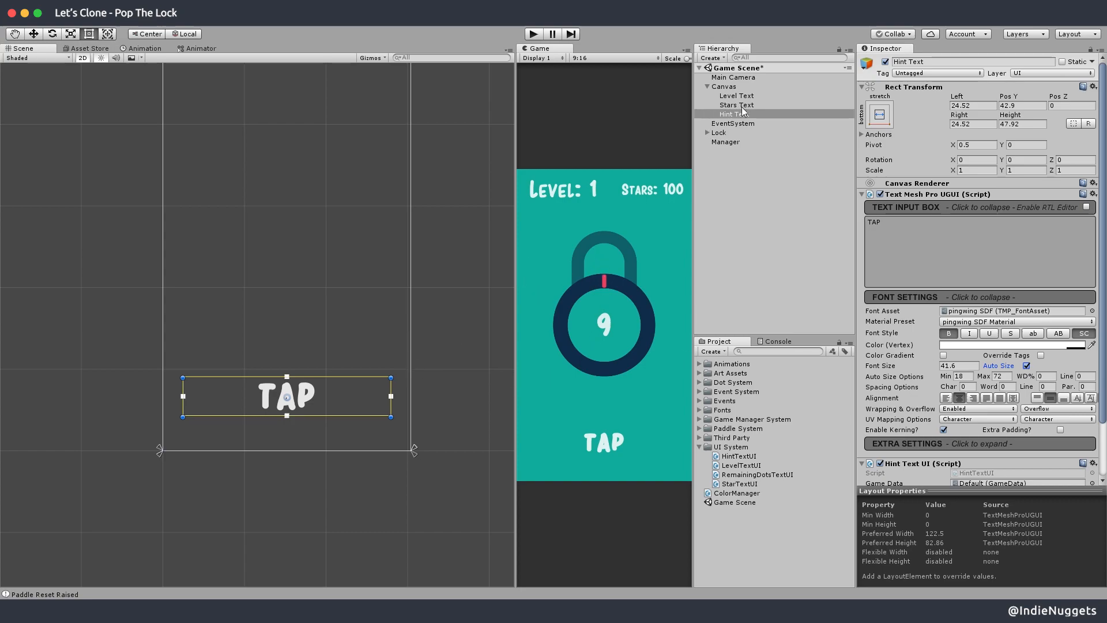
# Enable Auto Size on Level Text and give Stars Text a minimum size of 20.5
pyautogui.click(737, 105)
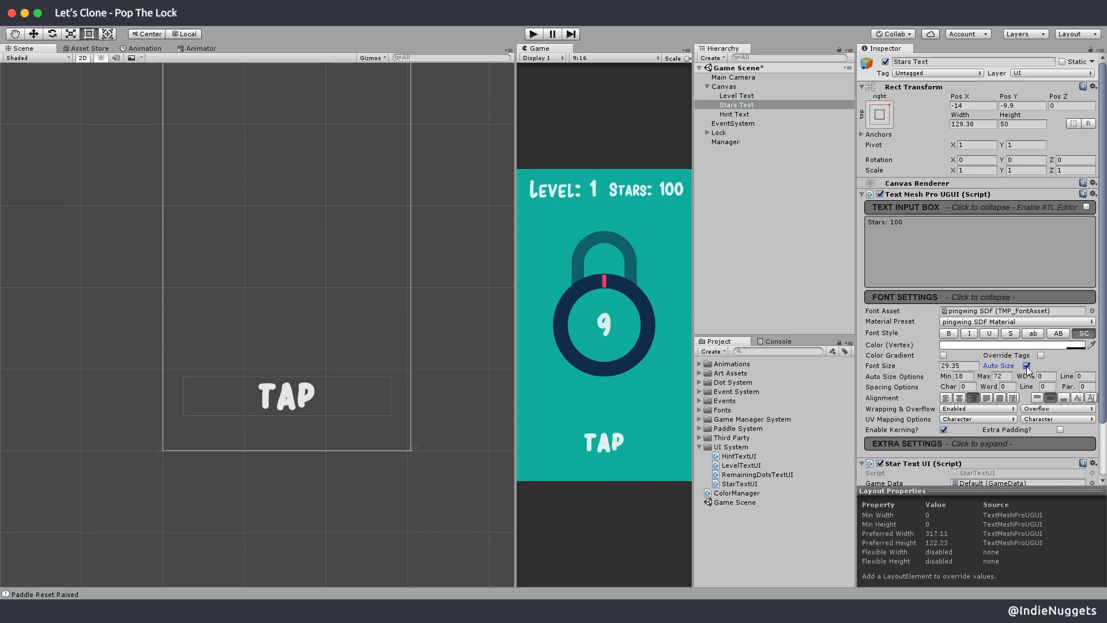
pyautogui.click(736, 96)
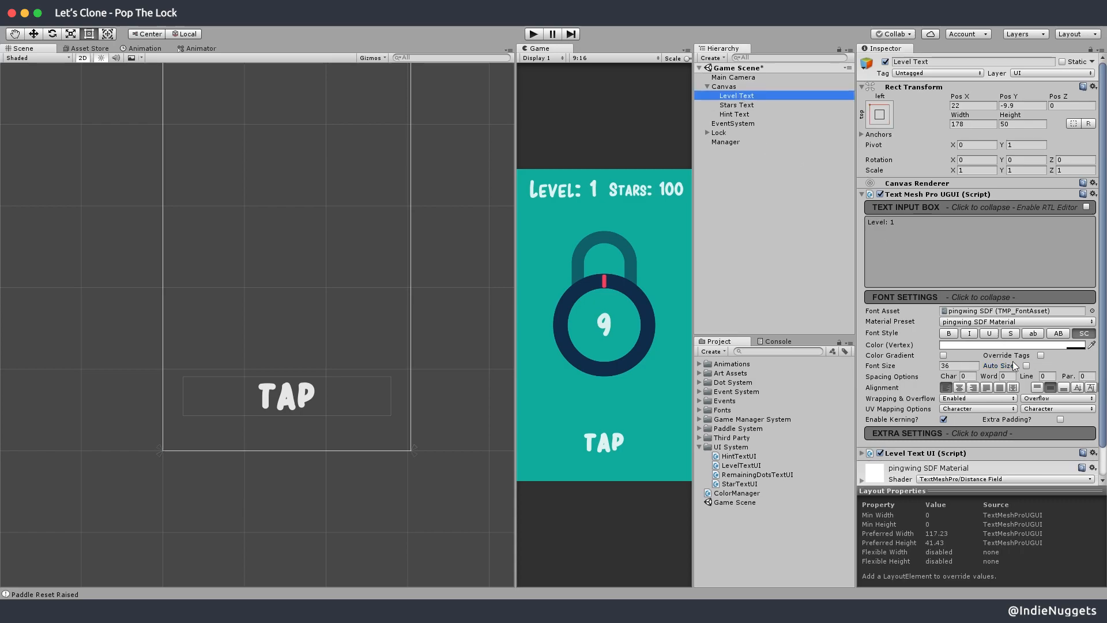
pyautogui.click(1027, 366)
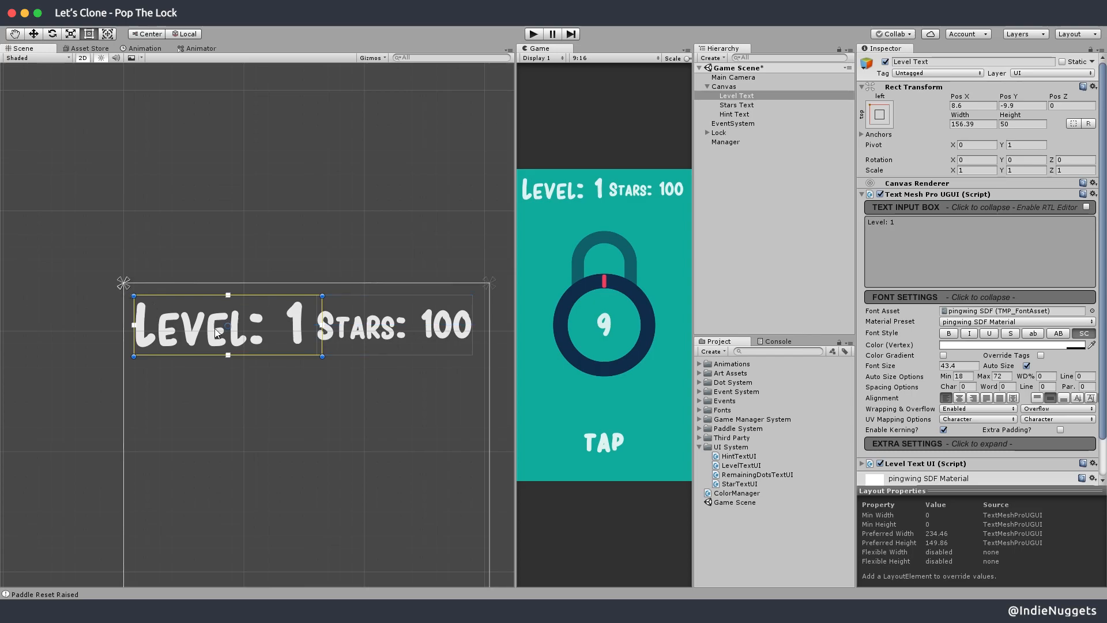
pyautogui.click(736, 105)
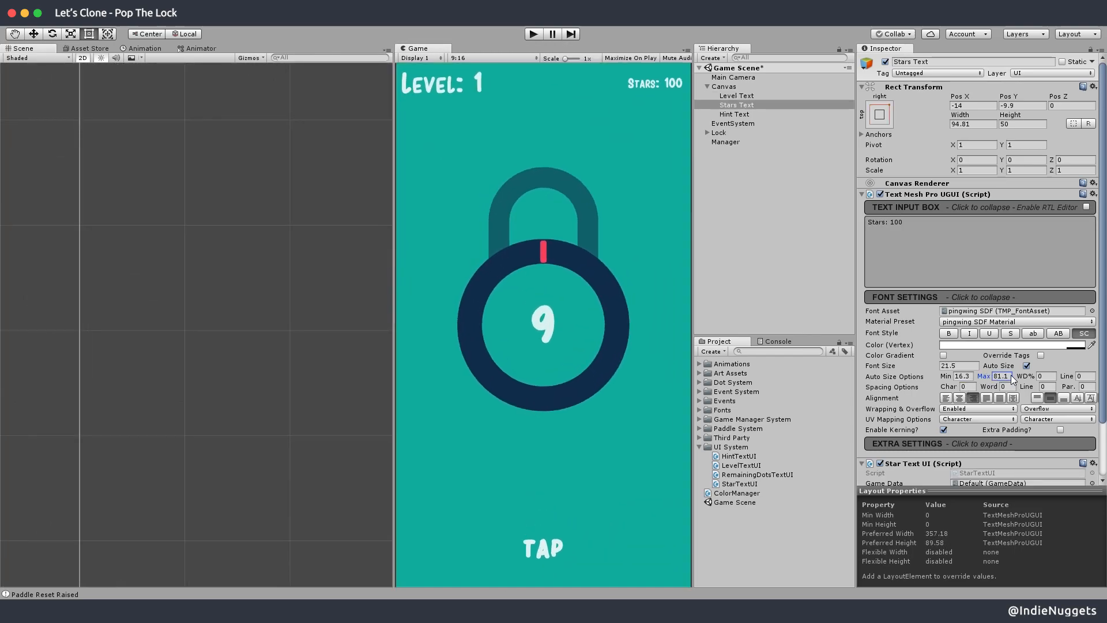
pyautogui.write('20.5')
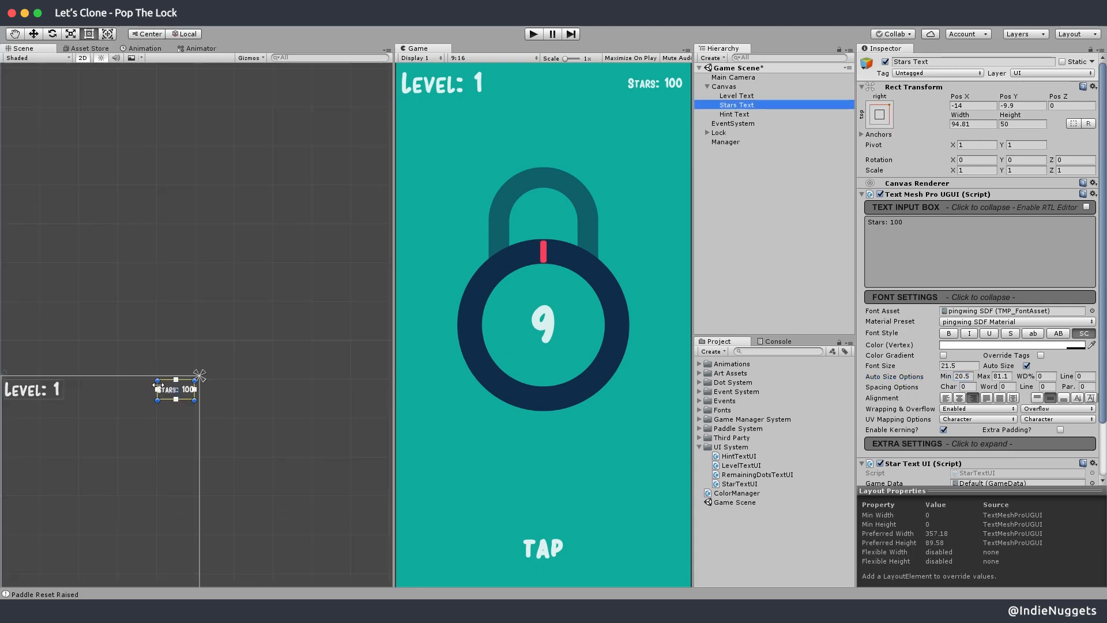
pyautogui.click(733, 114)
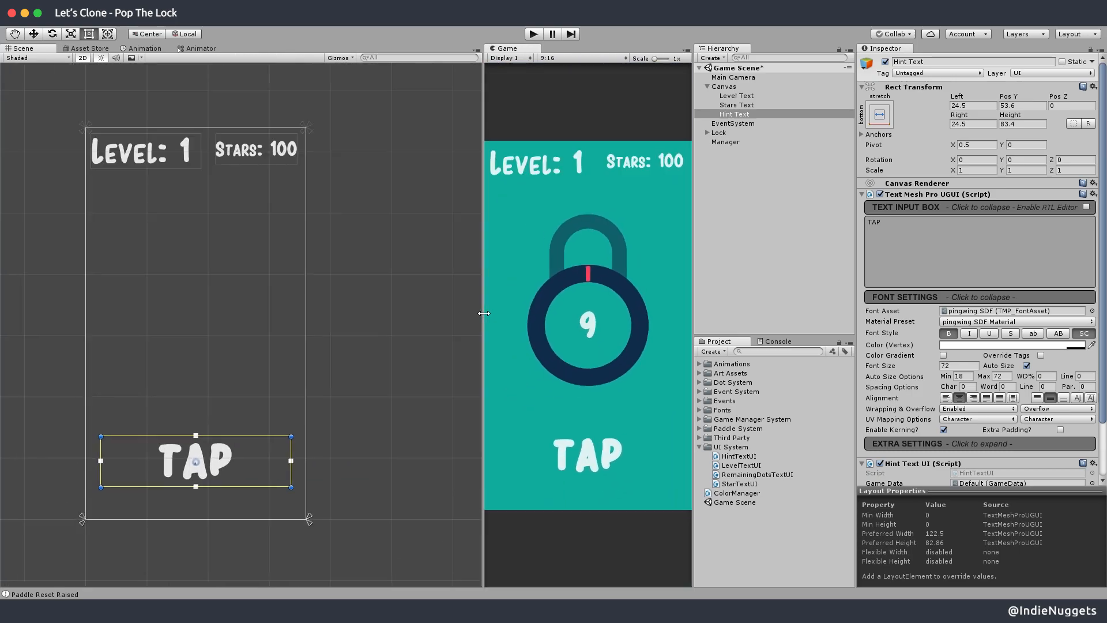
# Add an Animator component to the Hint Text object
pyautogui.click(978, 275)
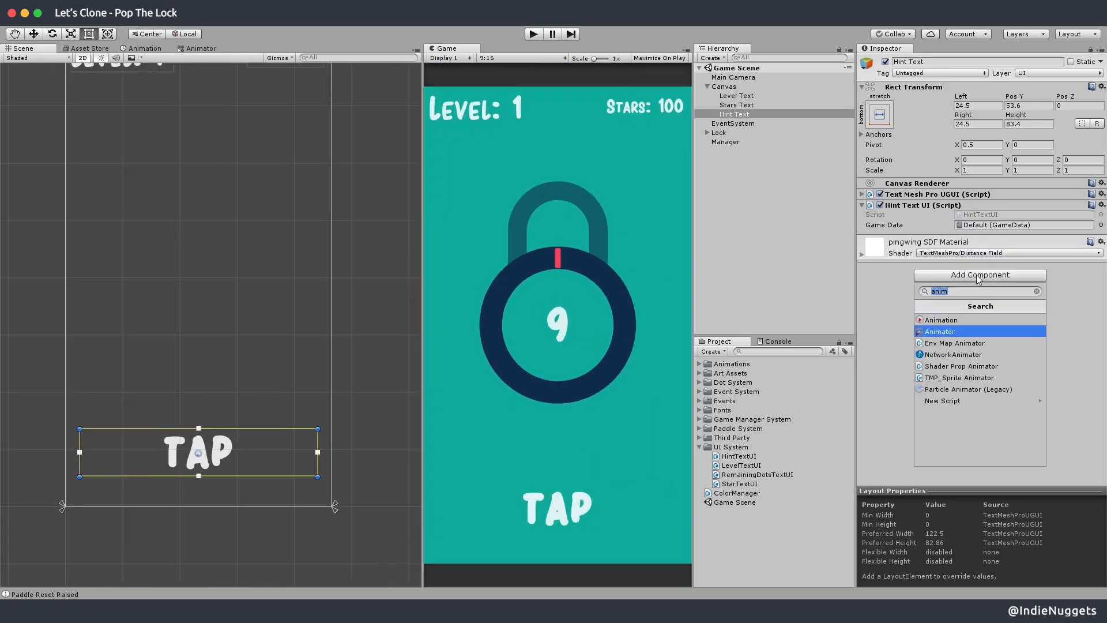
pyautogui.click(938, 331)
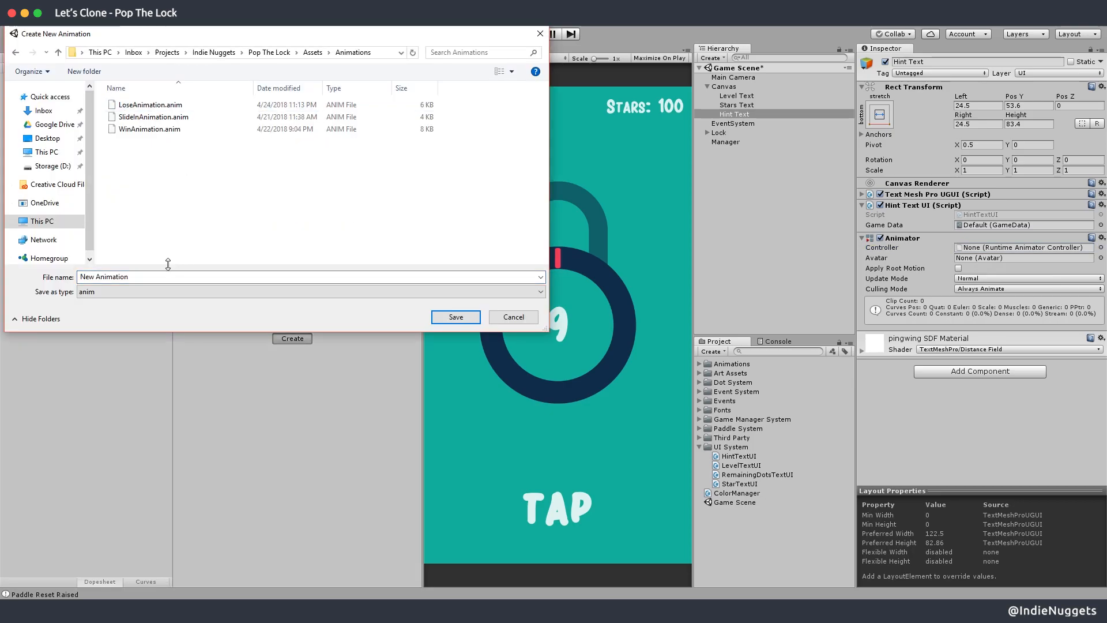
pyautogui.click(455, 316)
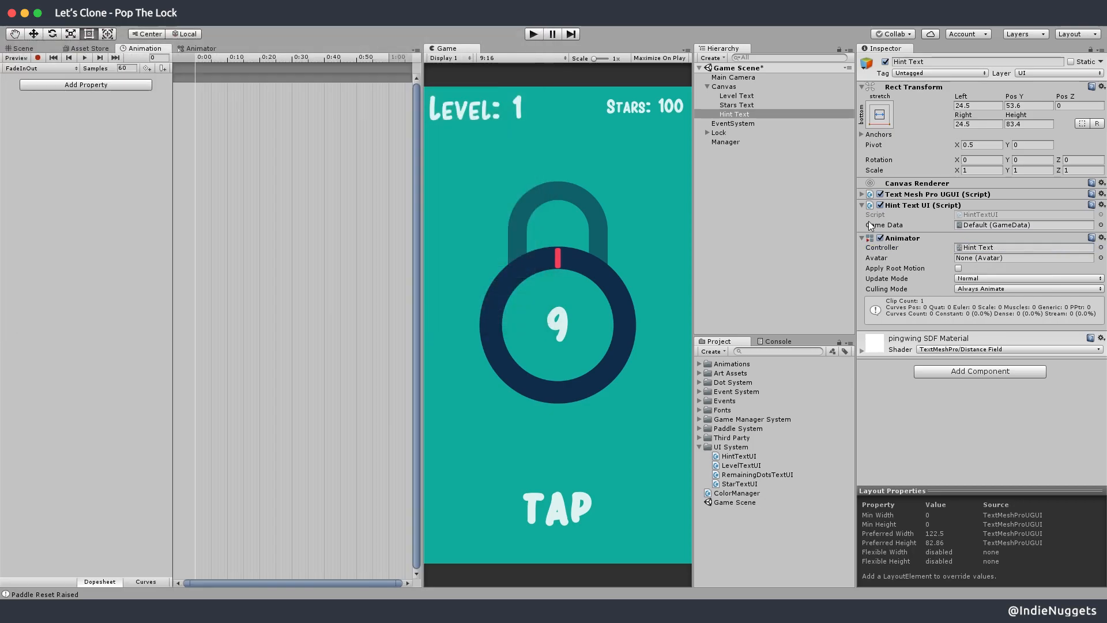
# Browse Add Property in the Animation window and rename the FadeInOut clip to Scale
pyautogui.click(85, 85)
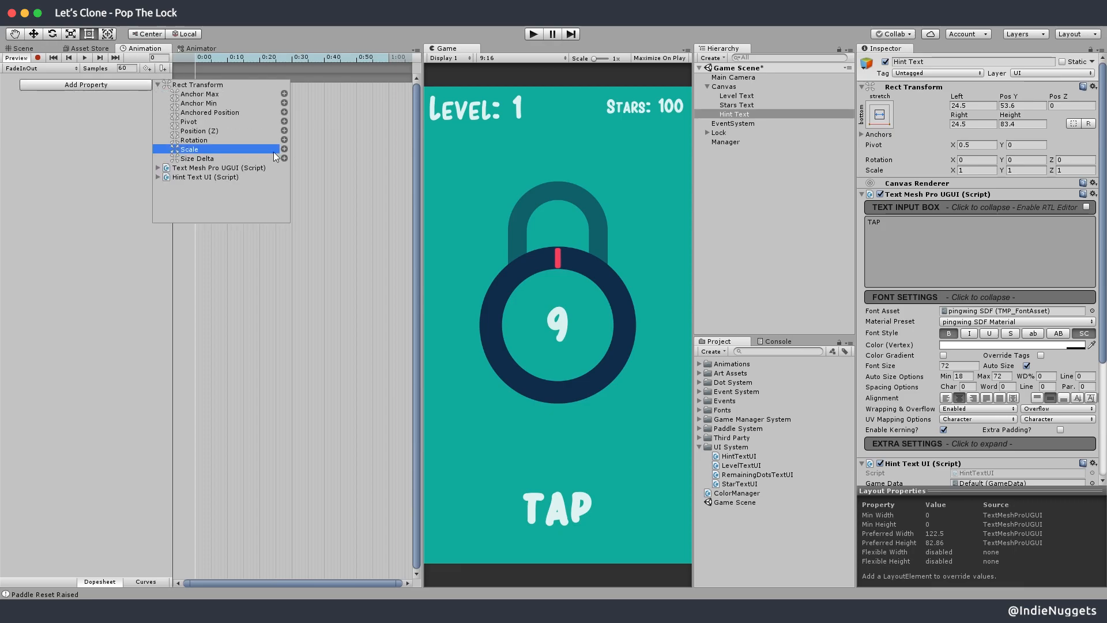
pyautogui.click(284, 149)
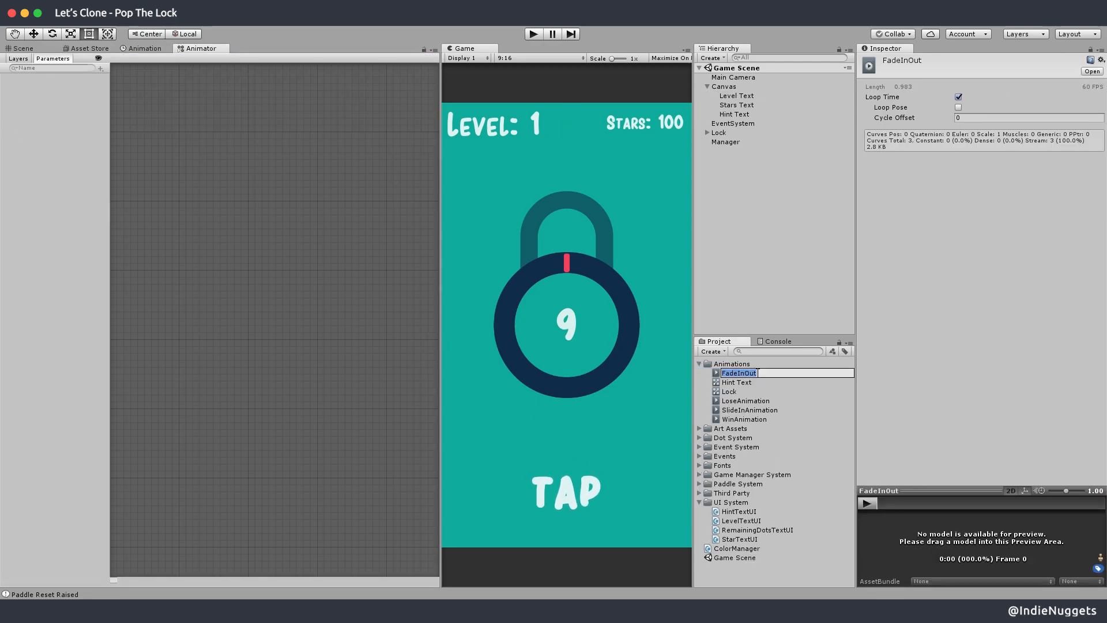
pyautogui.write('ScaleUpDown')
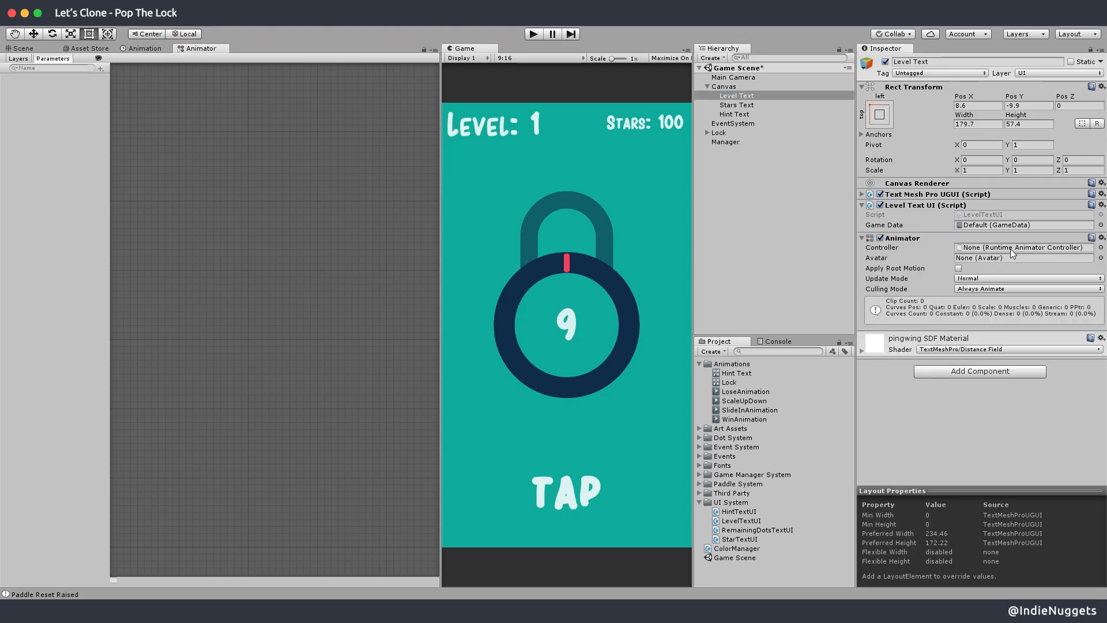
# Create a LevelTextAnim clip for Level Text with Scale keyframes and looping disabled
pyautogui.click(146, 48)
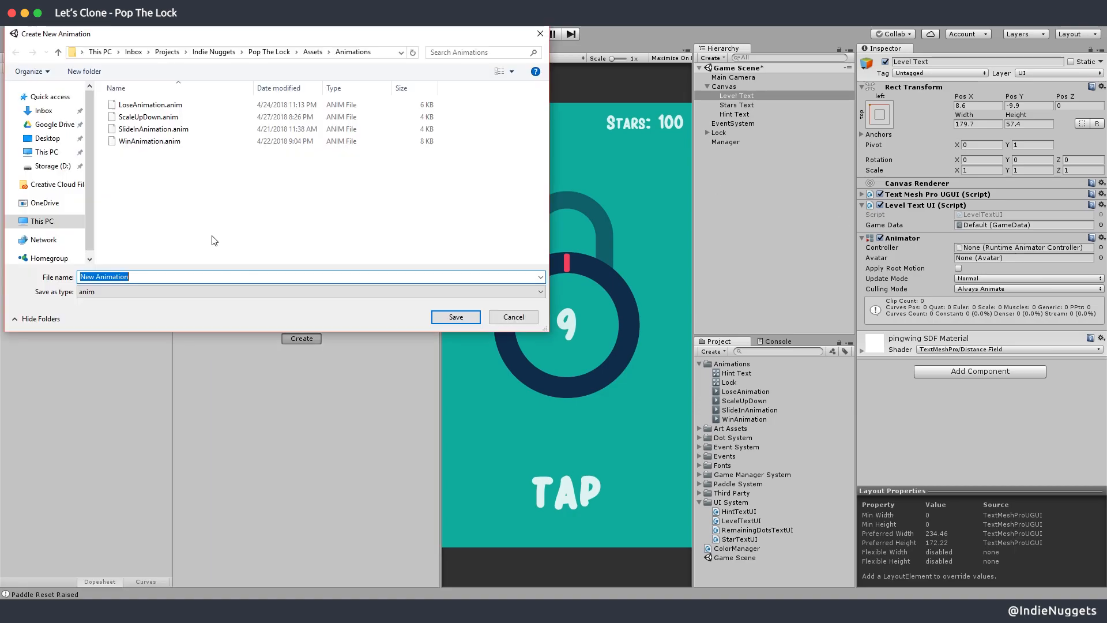
pyautogui.write('LevelText')
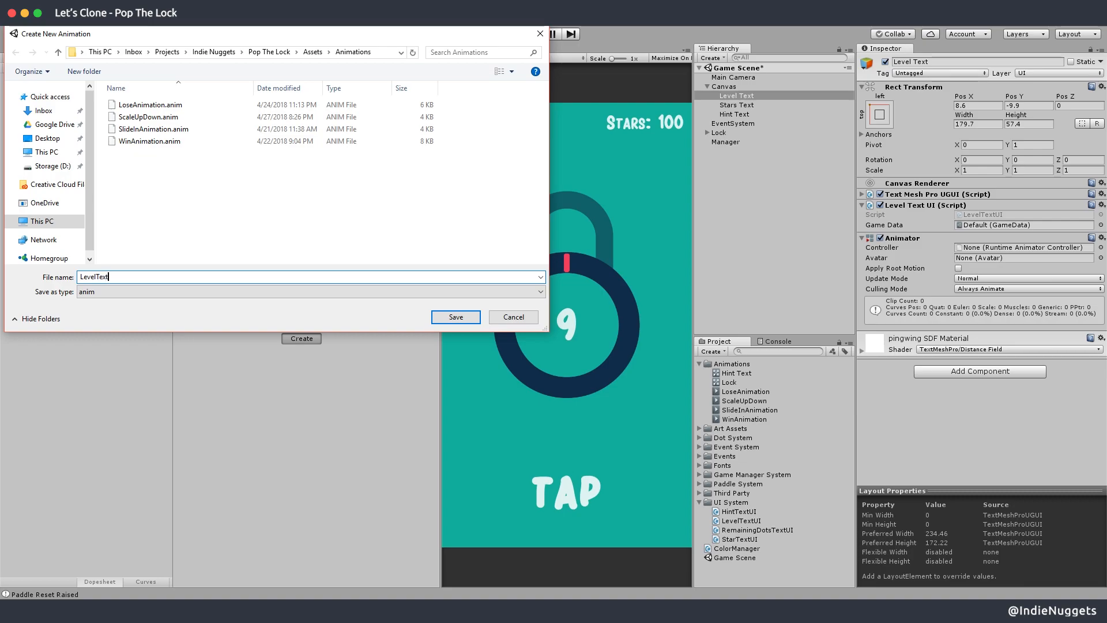
pyautogui.click(454, 317)
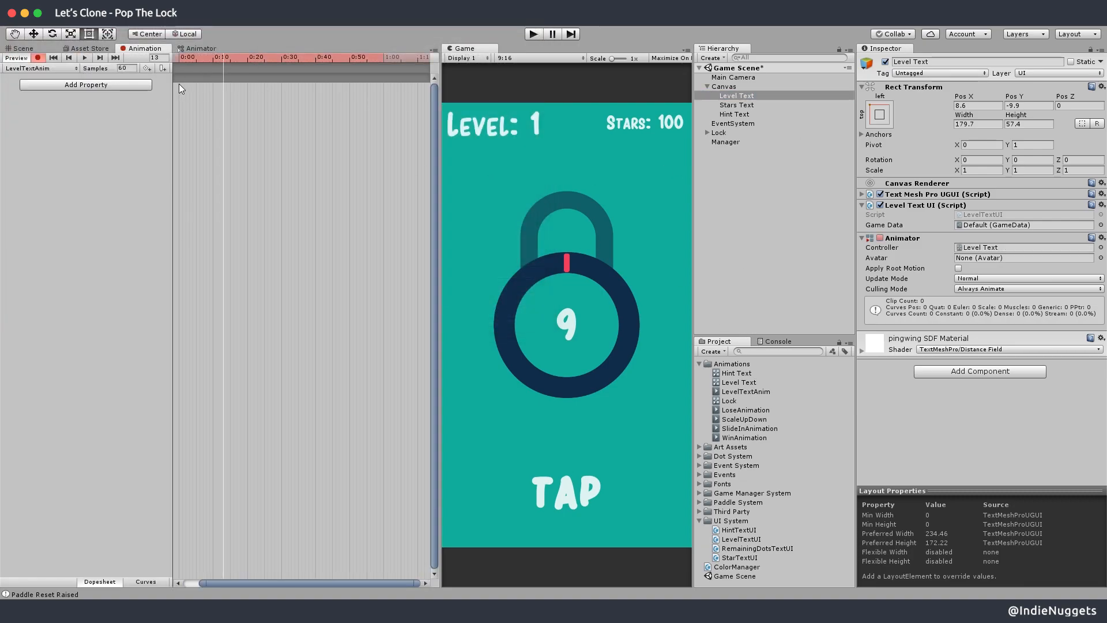
pyautogui.click(85, 85)
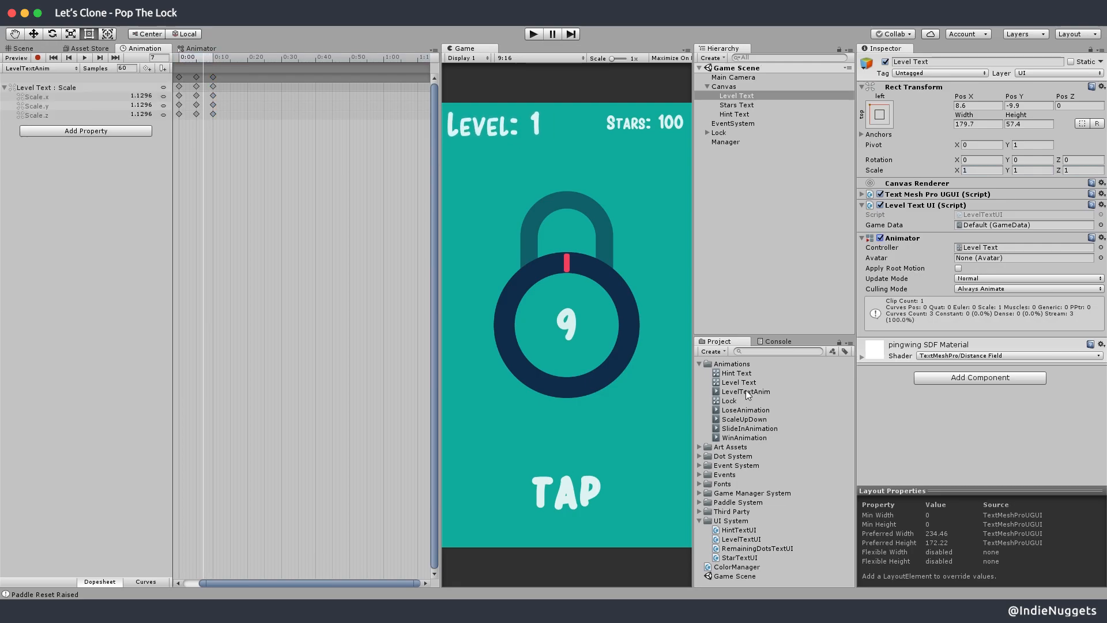
pyautogui.click(745, 391)
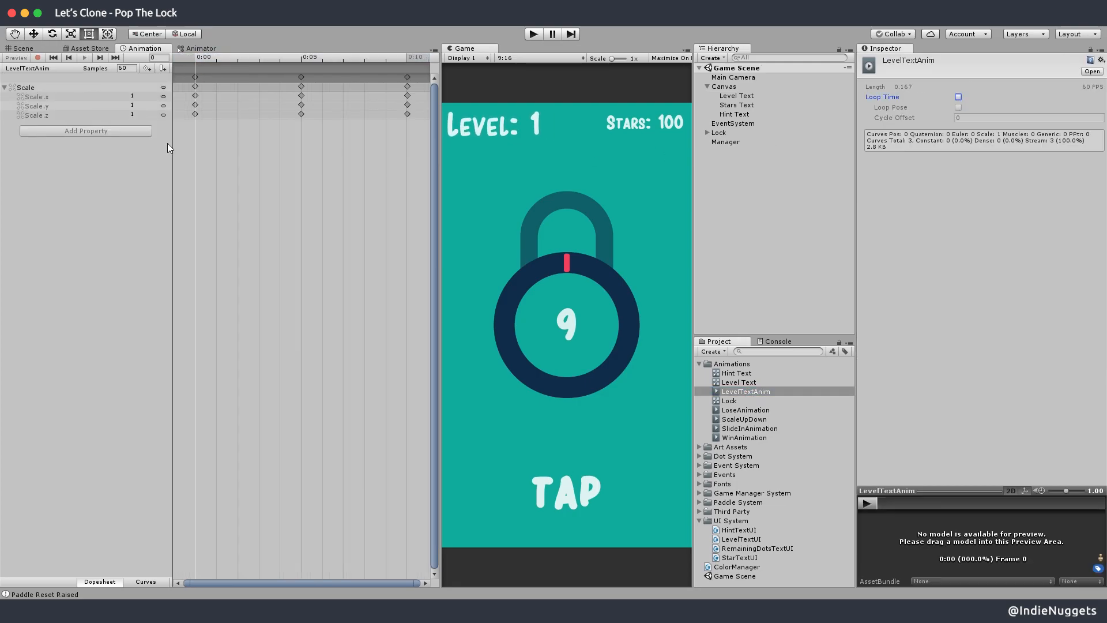
# Add an Event Listener to Level Text so Level Cleared calls Animator.SetTrigger with DoAnimation
pyautogui.click(736, 96)
pyautogui.write('Even')
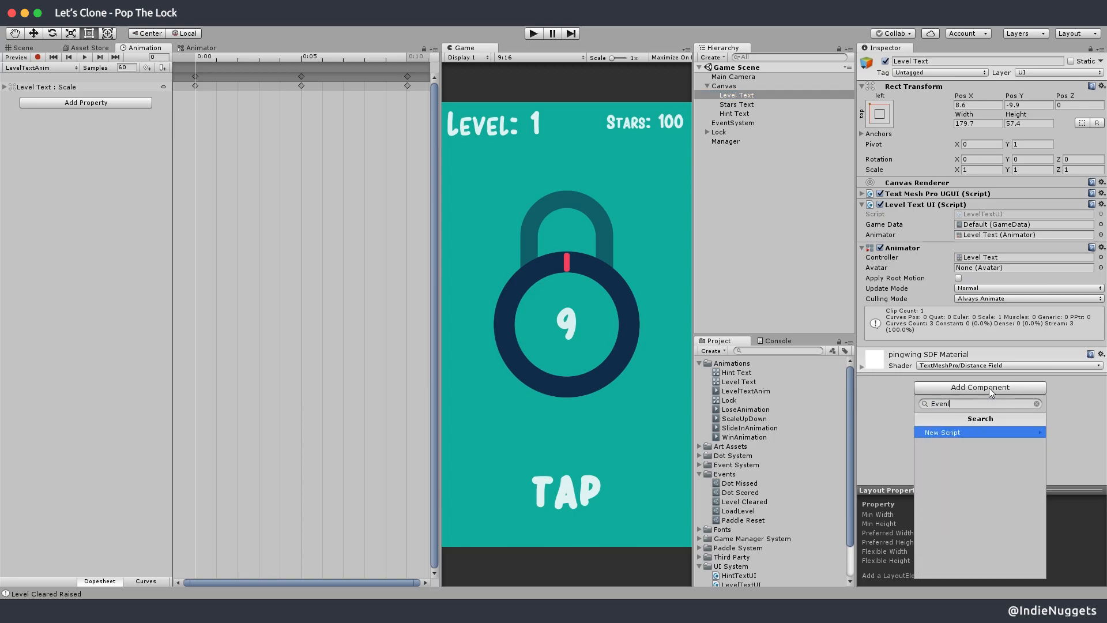
pyautogui.click(961, 431)
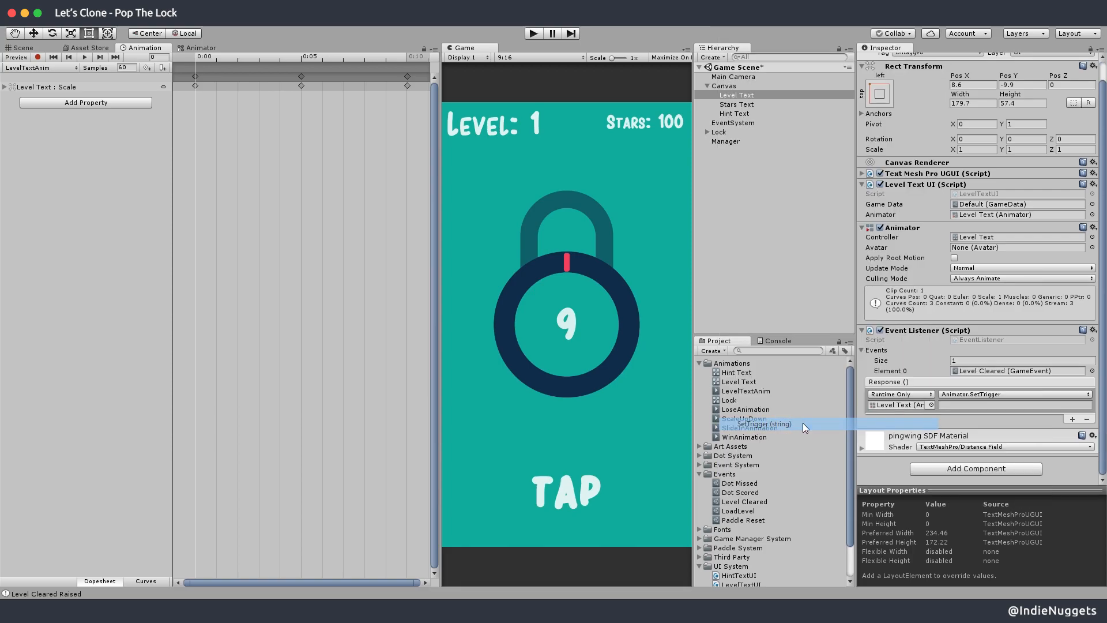
pyautogui.write('DoAnimat')
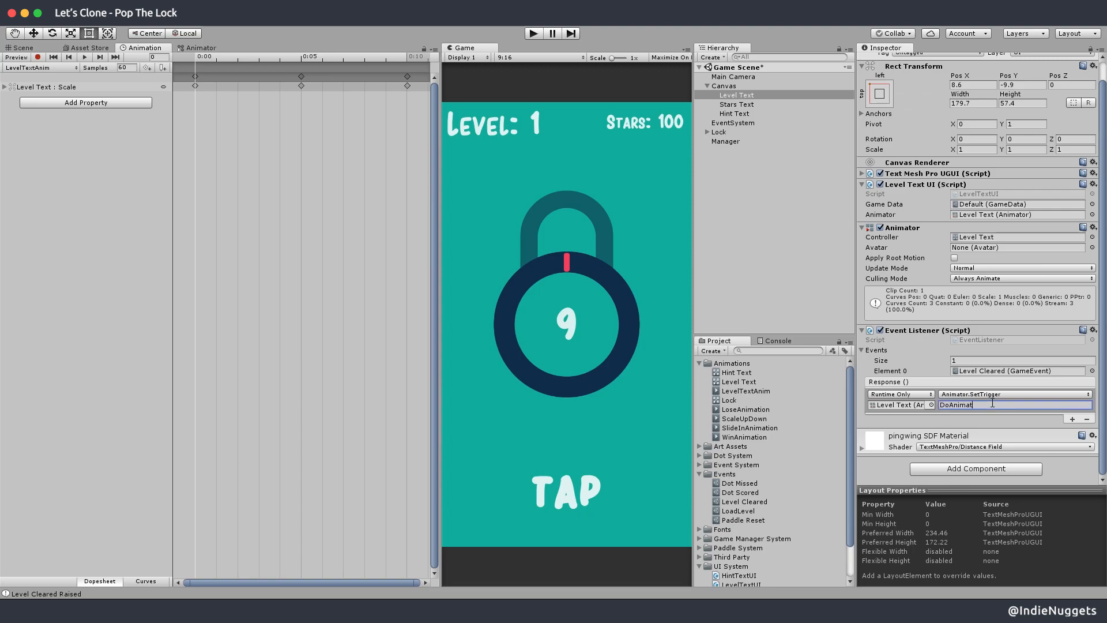
pyautogui.click(202, 47)
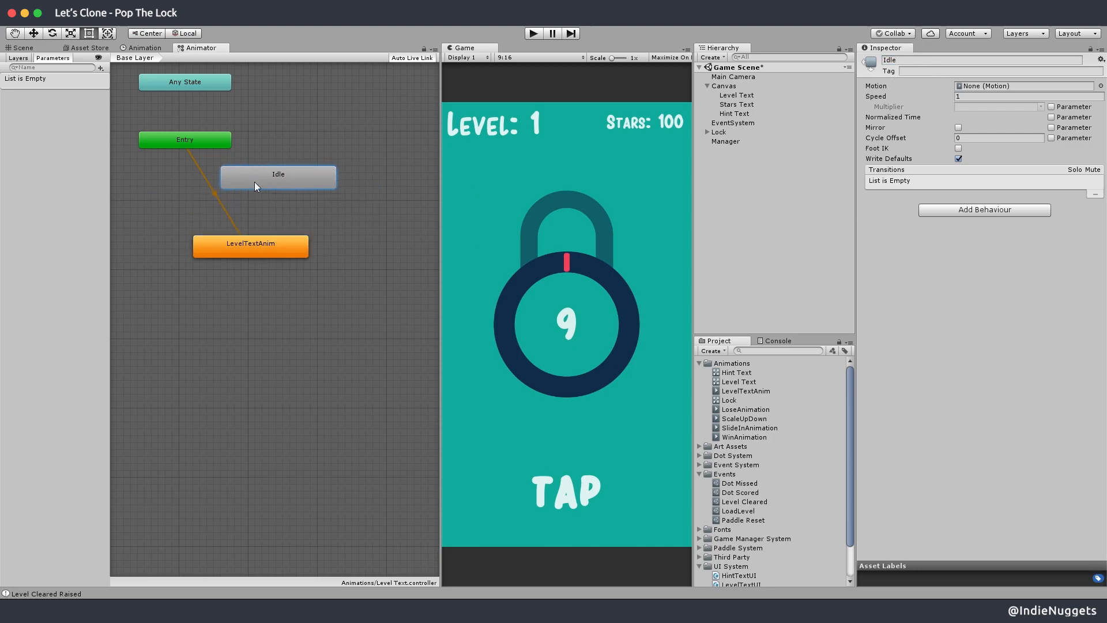
# Make a transition from Idle to LevelTextAnim conditioned on a new DoAnimation trigger
pyautogui.rightClick(222, 205)
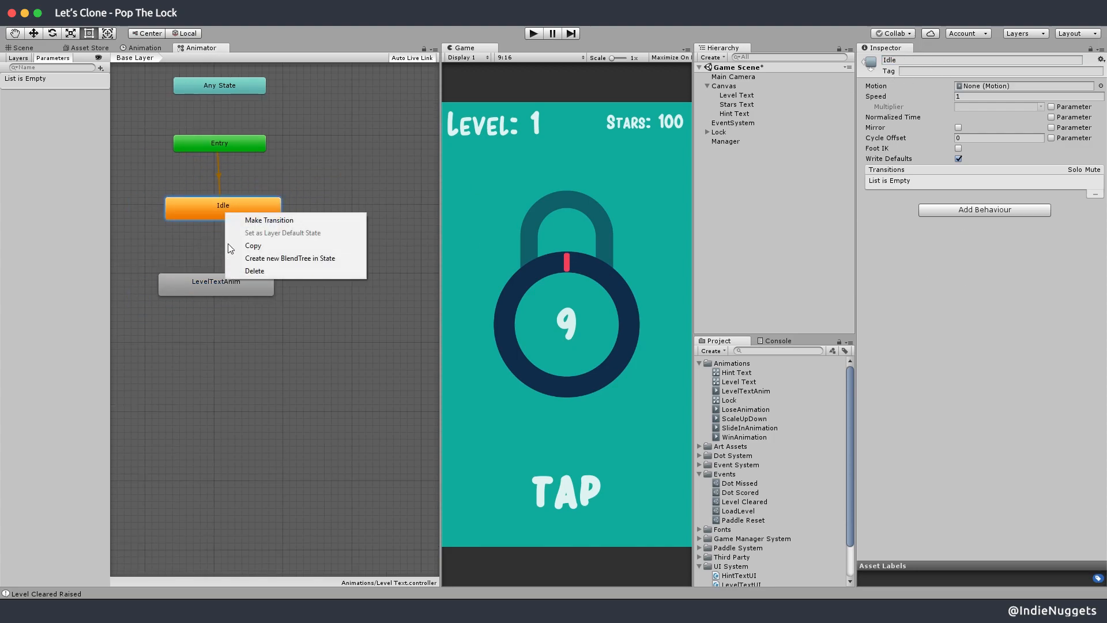
pyautogui.click(269, 220)
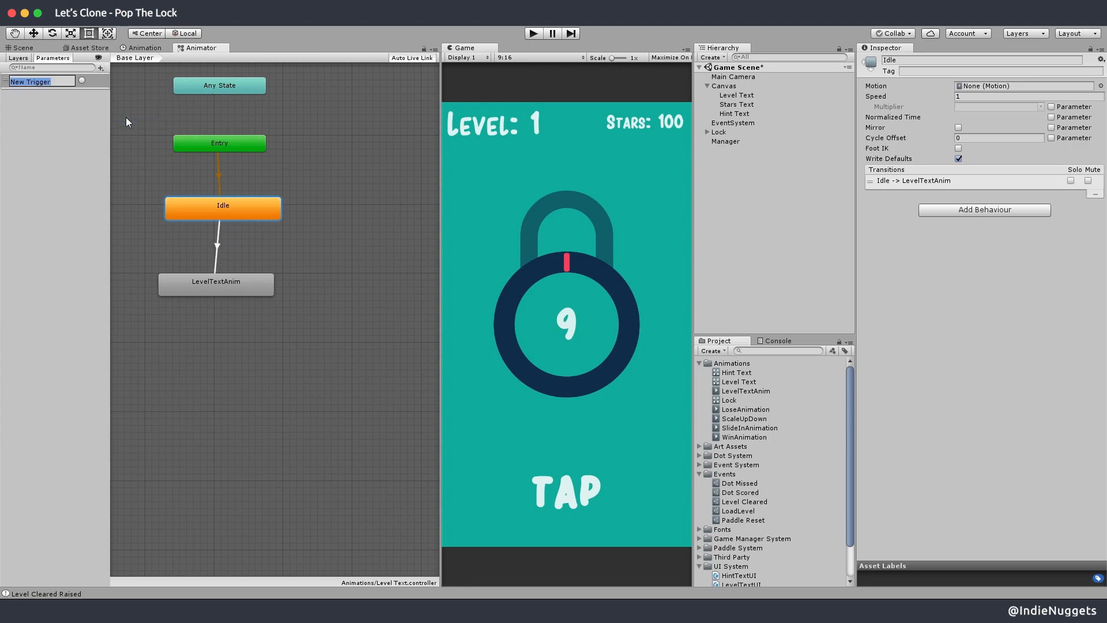
pyautogui.write('DoAnimation')
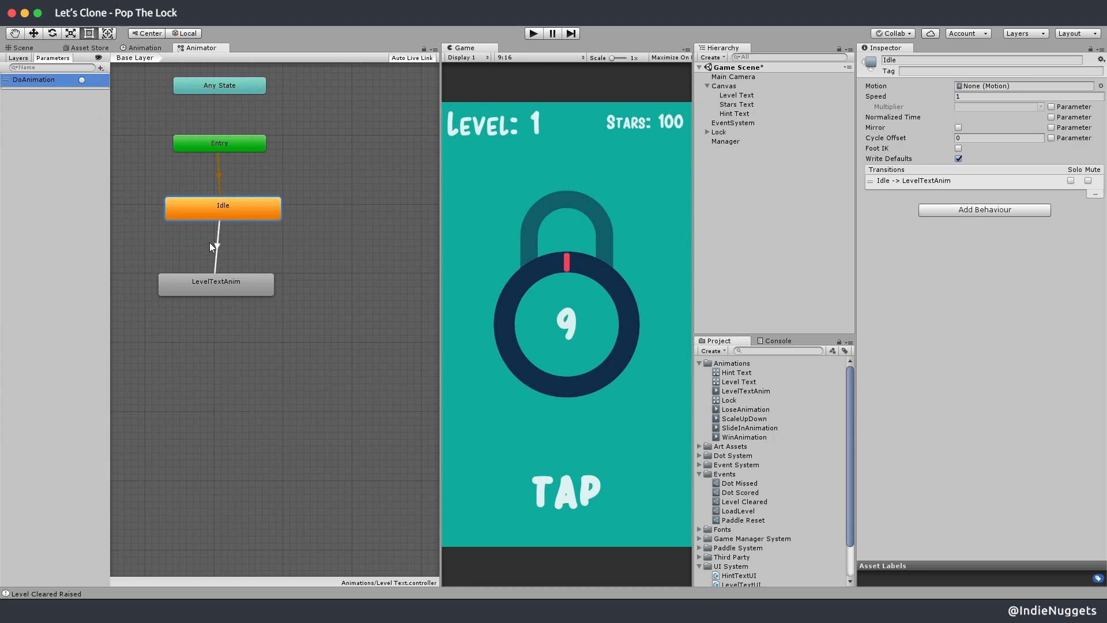
# Disable Has Exit Time on the Idle→LevelTextAnim transition and configure the return transition to Idle
pyautogui.click(220, 244)
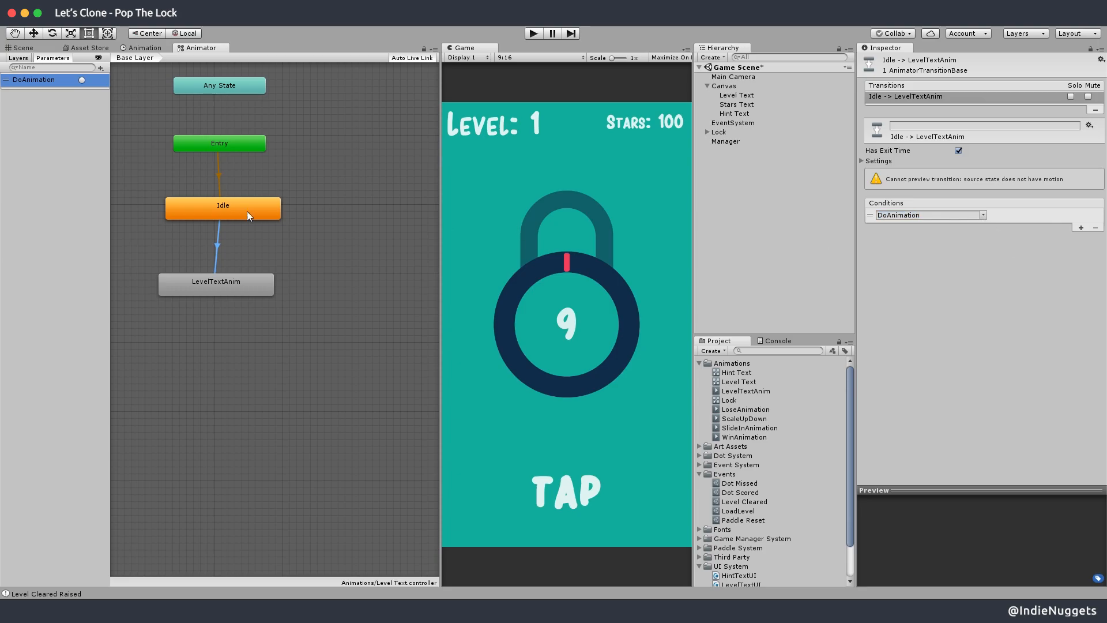
pyautogui.click(216, 281)
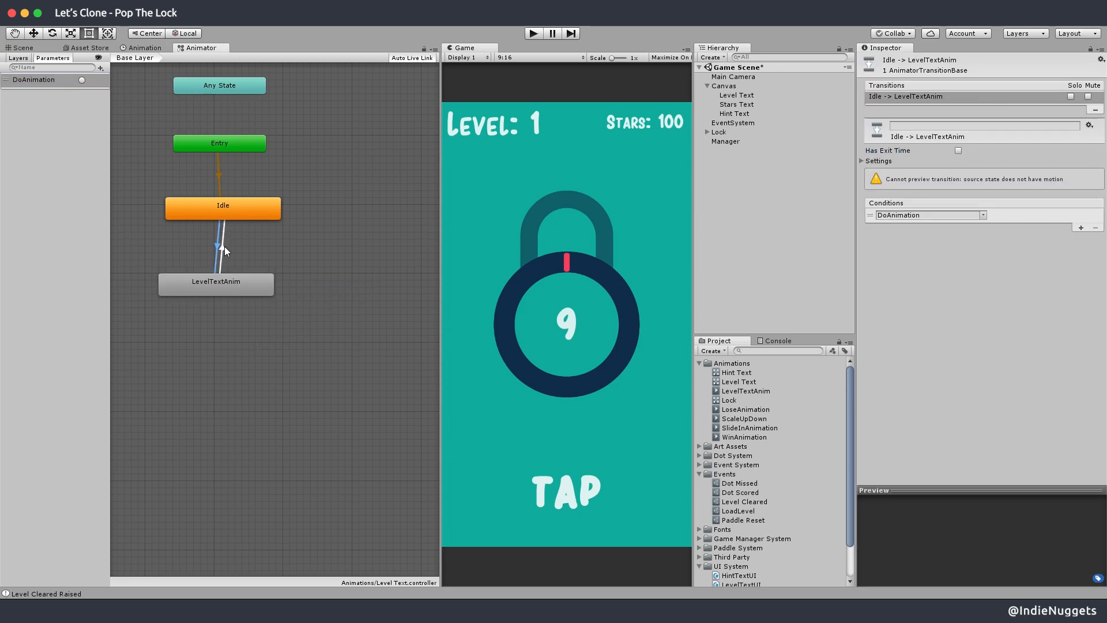
pyautogui.click(221, 250)
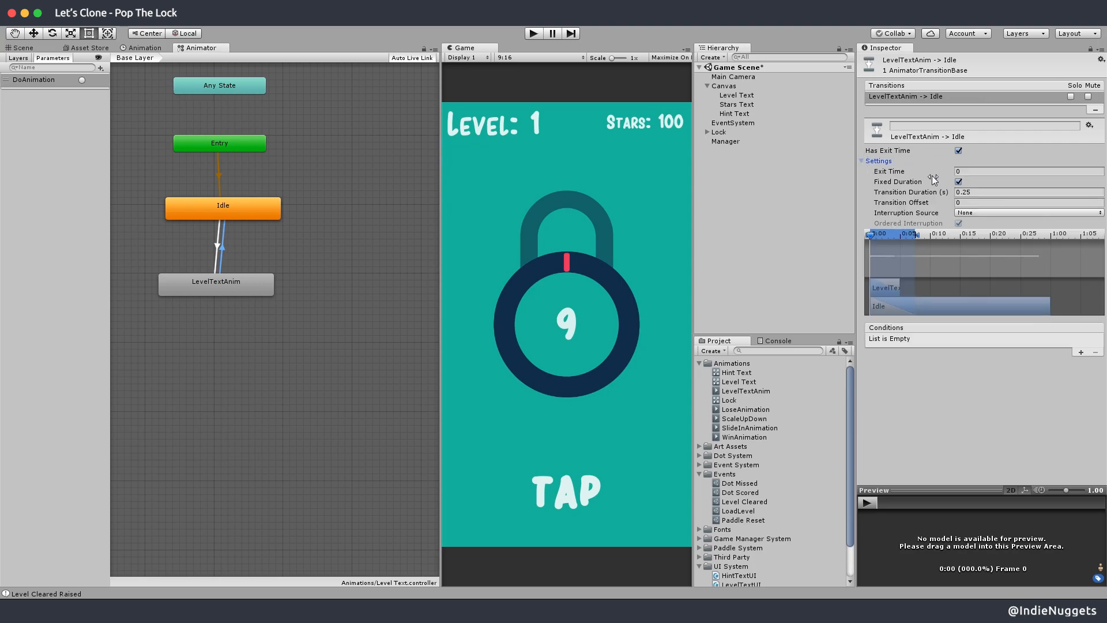
pyautogui.click(1028, 171)
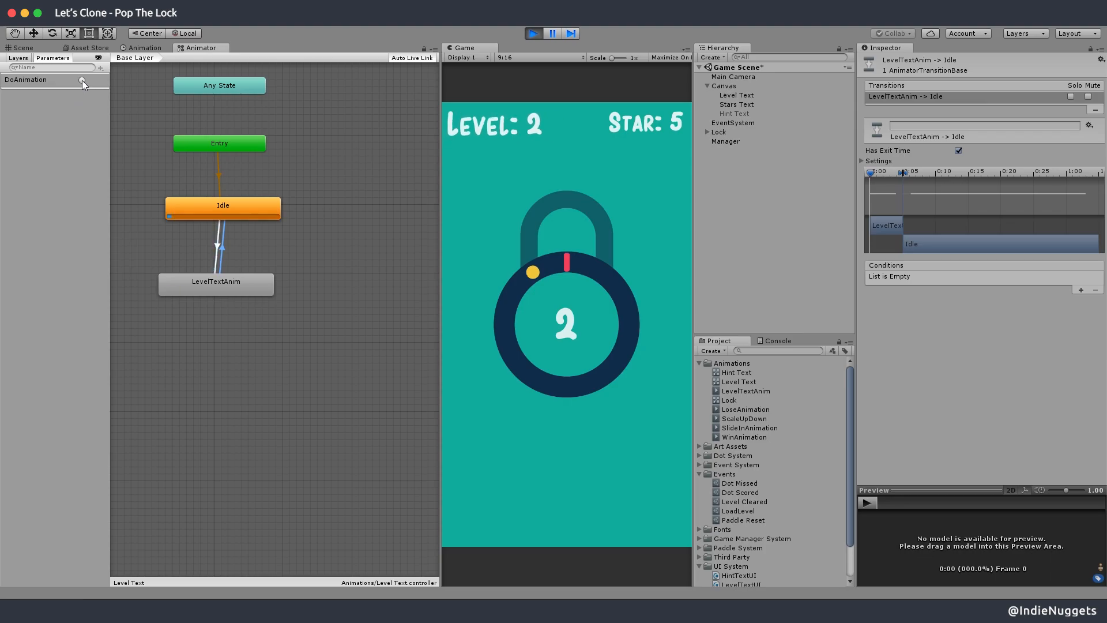
# Raise the Level Cleared event asset three times in play mode to watch Level Text pop
pyautogui.click(744, 502)
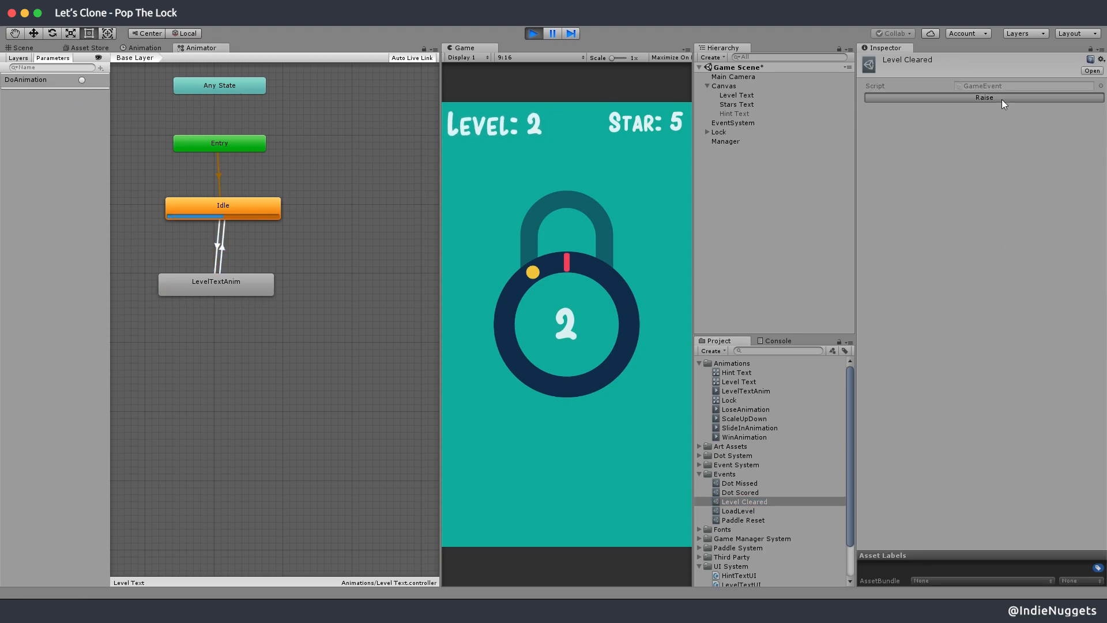
pyautogui.click(983, 96)
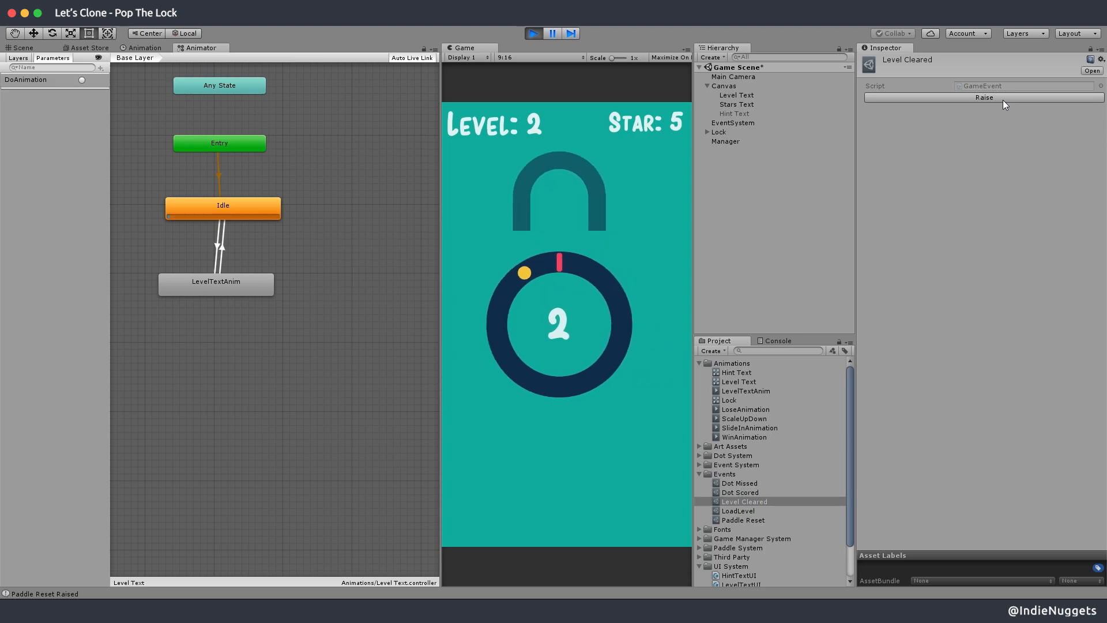
pyautogui.click(983, 97)
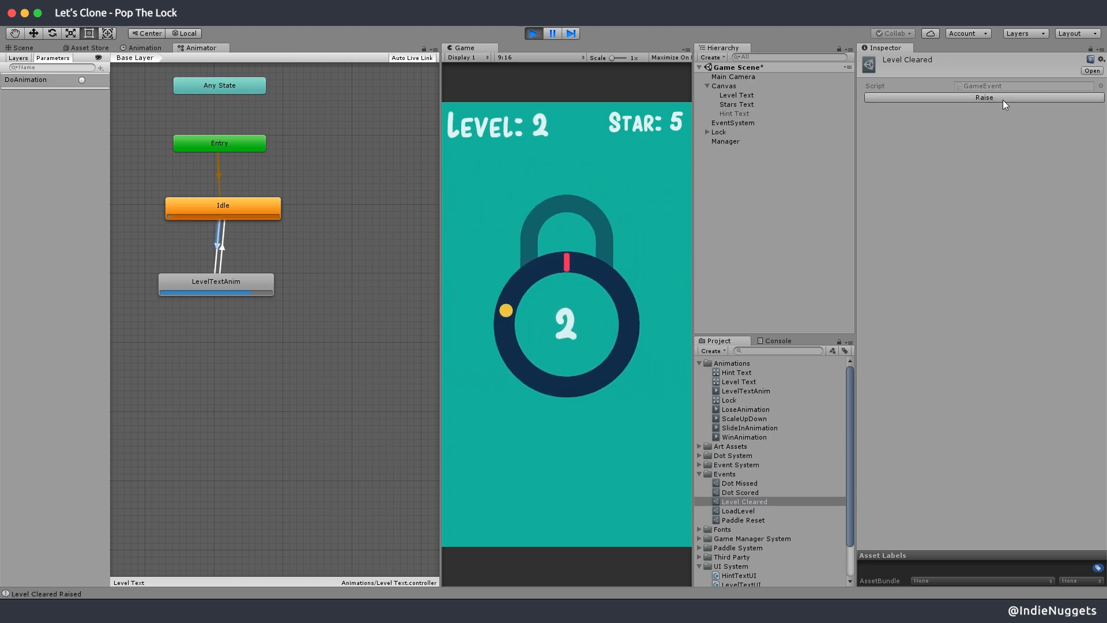
pyautogui.click(984, 96)
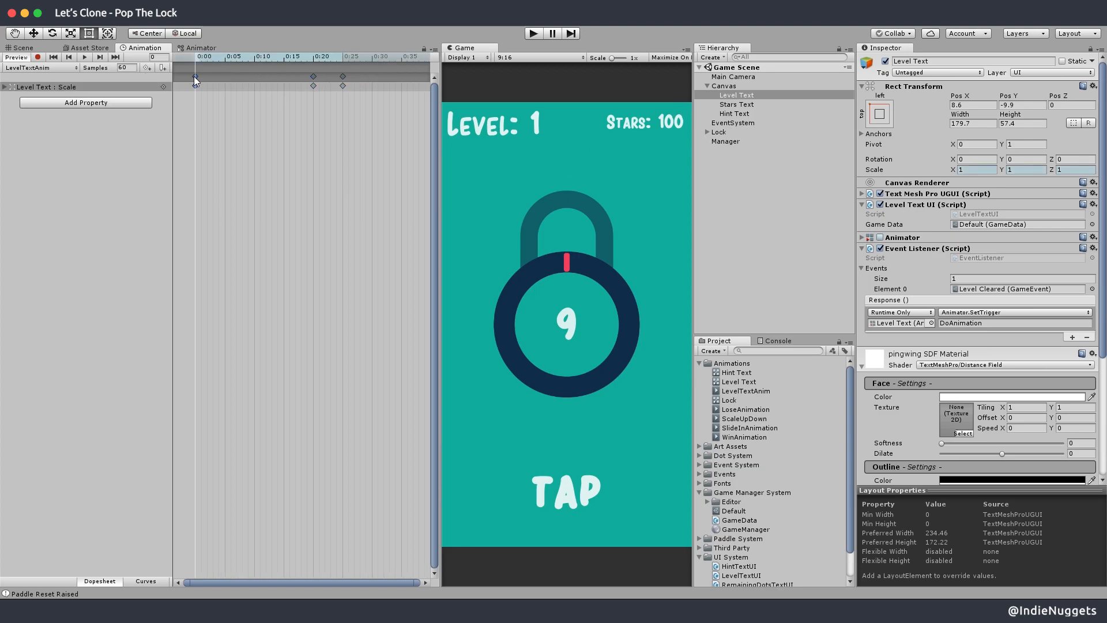
# Adjust the LevelTextAnim scale keyframes and run the game again to test the pop
pyautogui.click(257, 72)
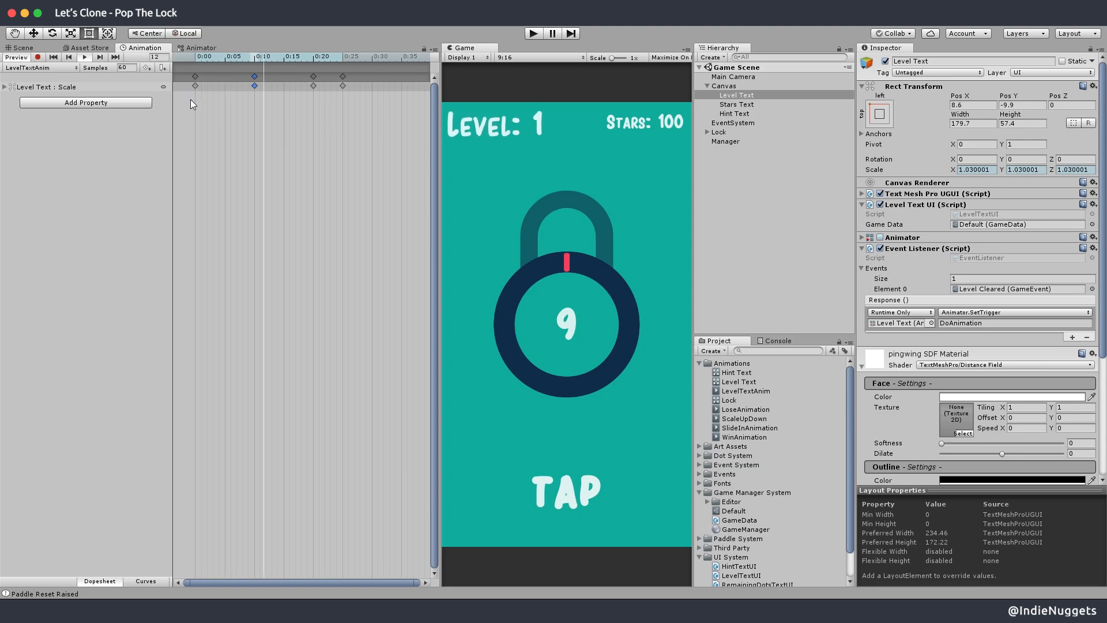
pyautogui.click(533, 34)
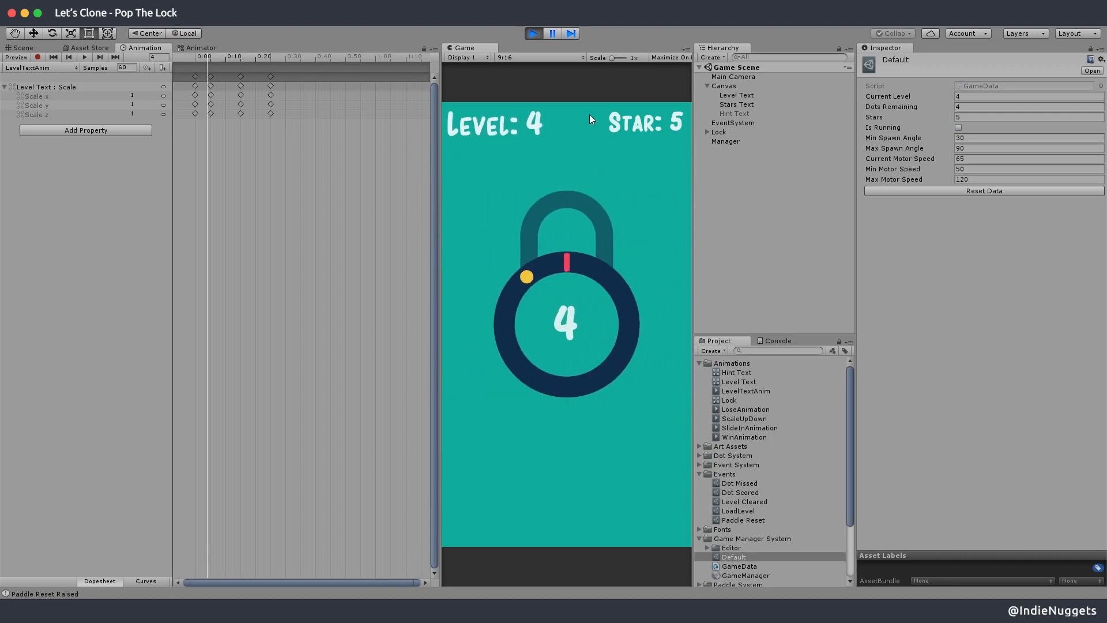
# Stop play, inspect the Paddle inside Lock, and select the Dot prefab in Dot System
pyautogui.click(725, 141)
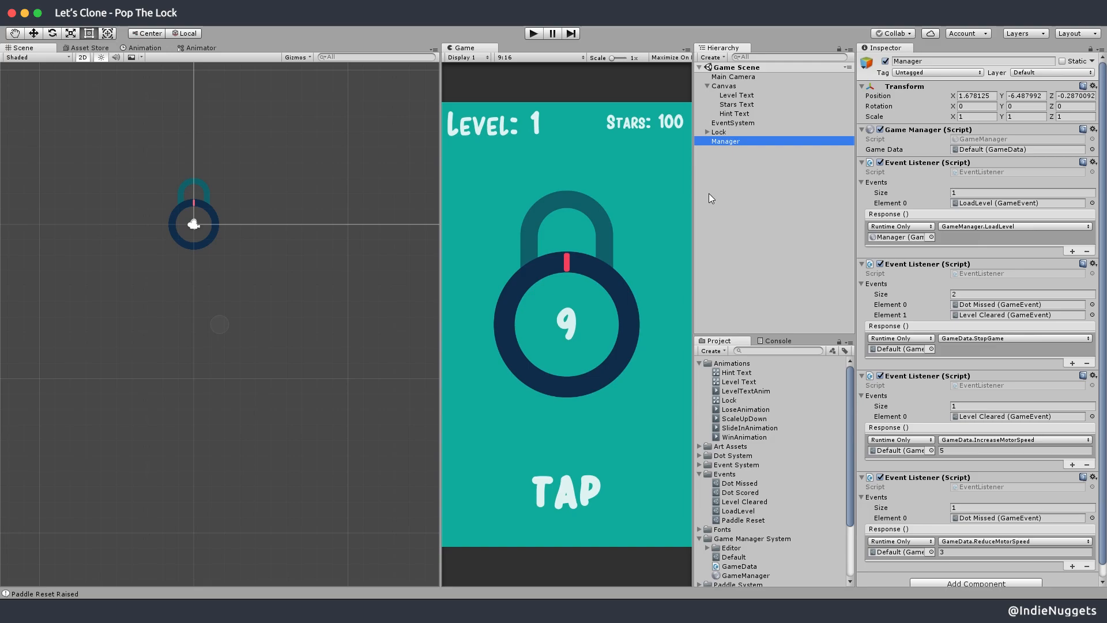
pyautogui.click(730, 141)
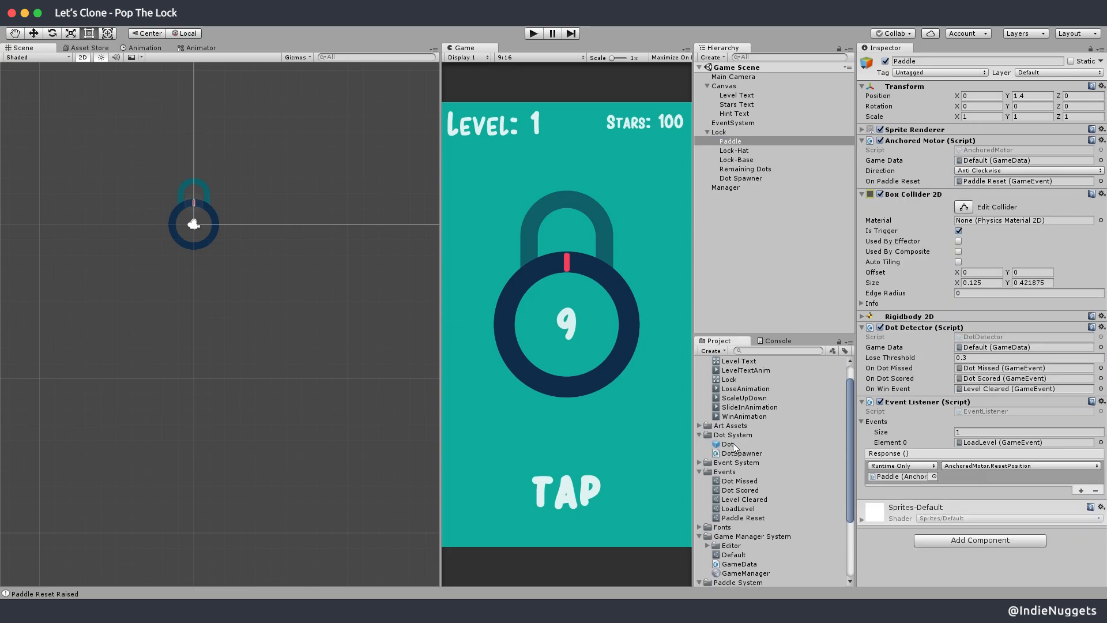
pyautogui.click(728, 443)
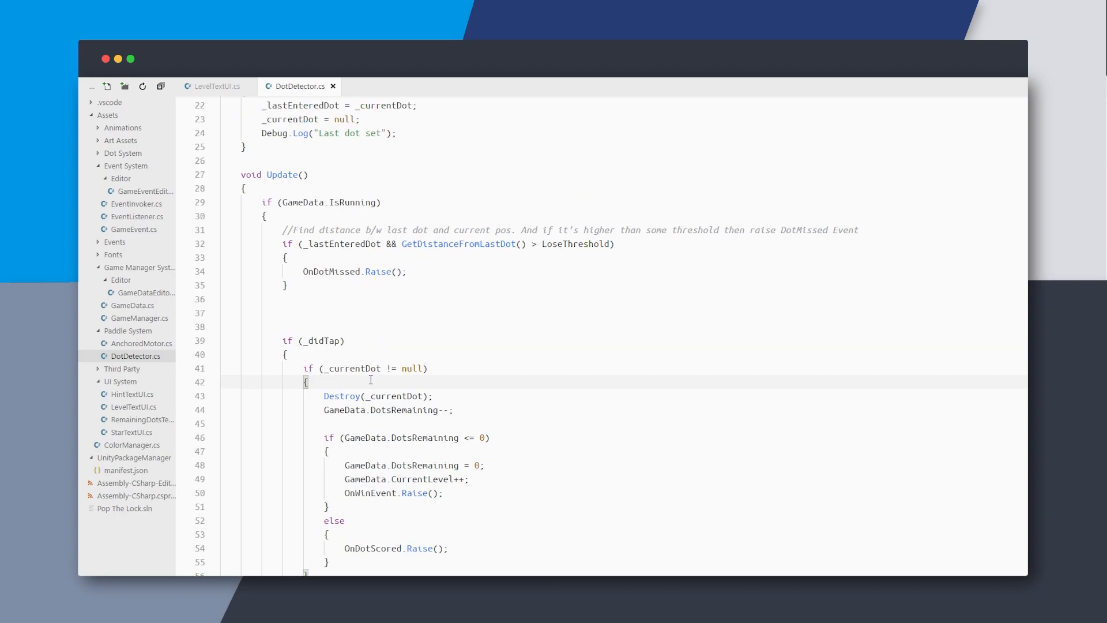
# Write if(_currentDot.GetComponent<Star>()){ in DotDetector and begin referencing GameData Stars
pyautogui.write('if(')
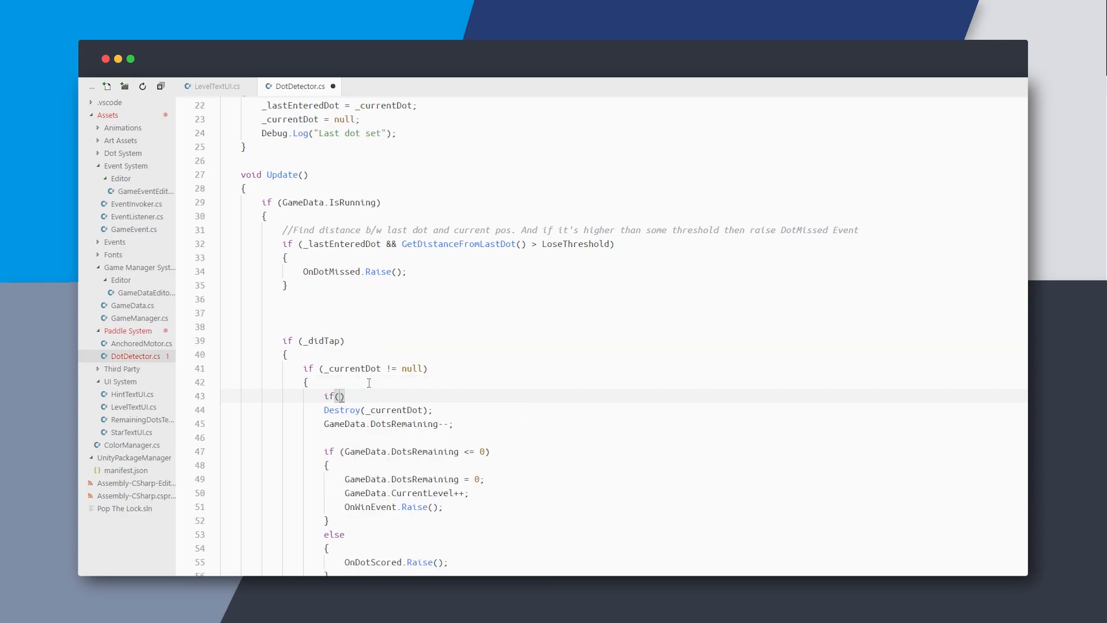
pyautogui.write('_currentDot.GetComponent<Star>()')
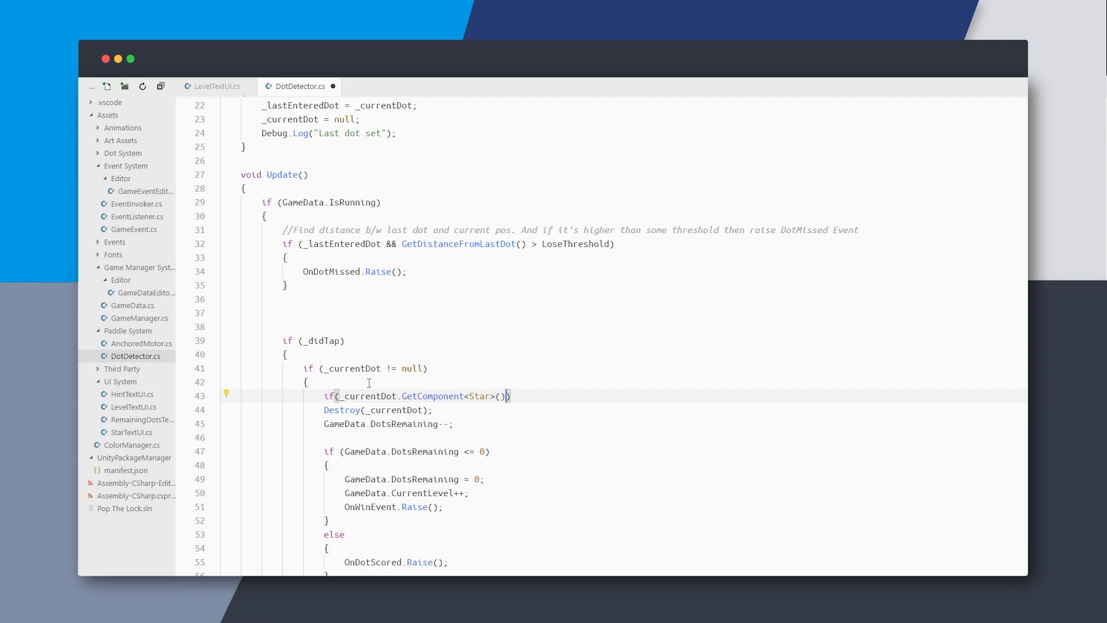
pyautogui.write('{')
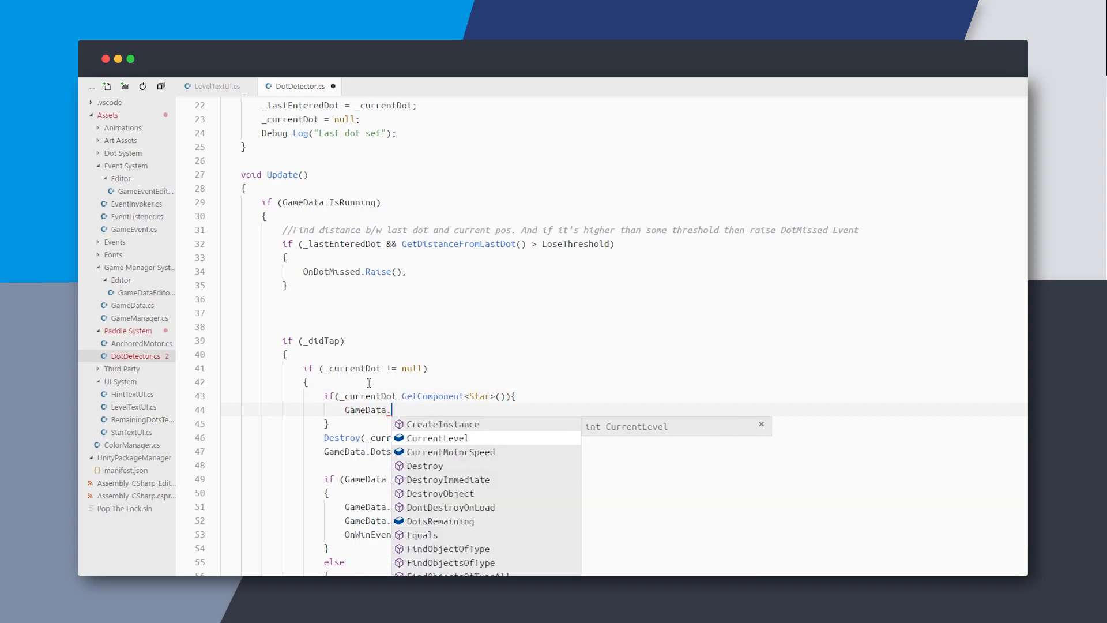
pyautogui.write('Stars')
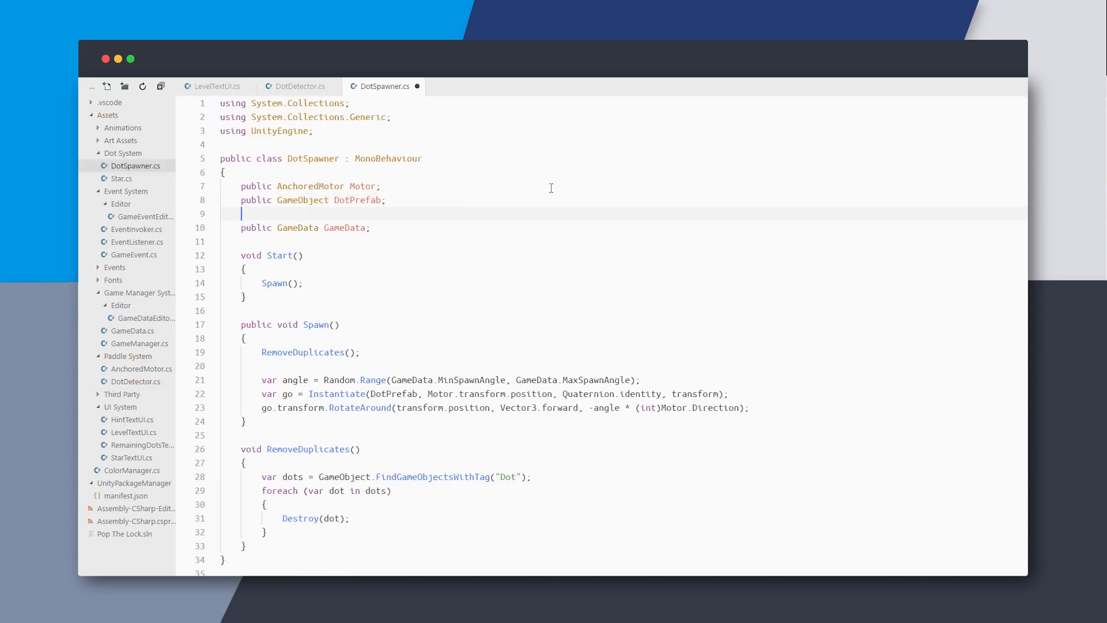
# Declare a public GameObject StarredDotPrefab field in DotSpawner
pyautogui.write('public GameObject')
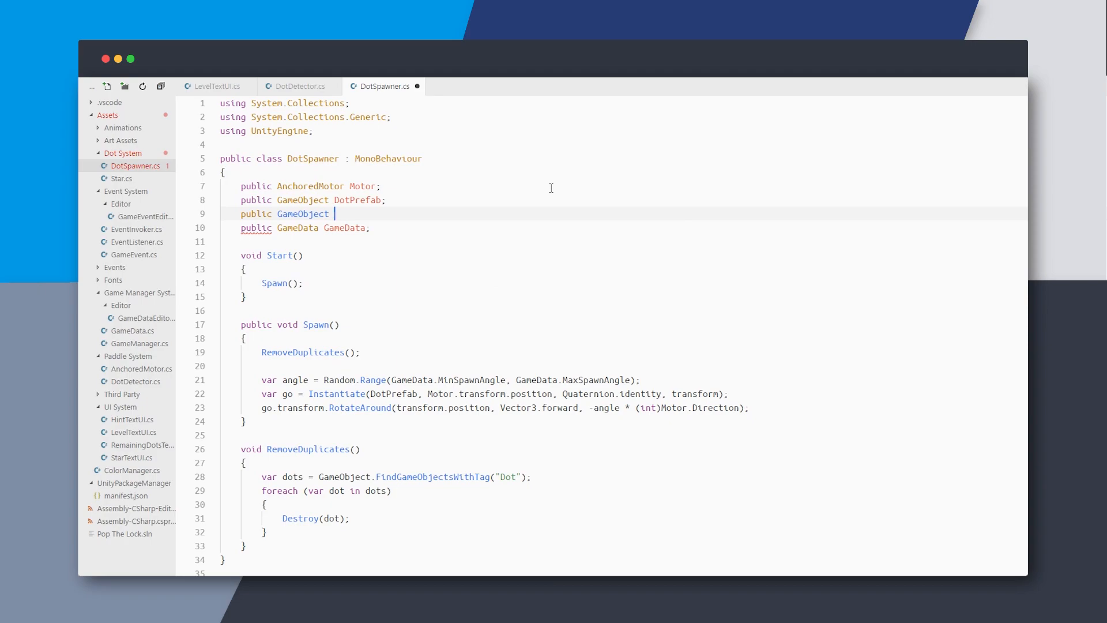
pyautogui.write('StarredDotPrefab;')
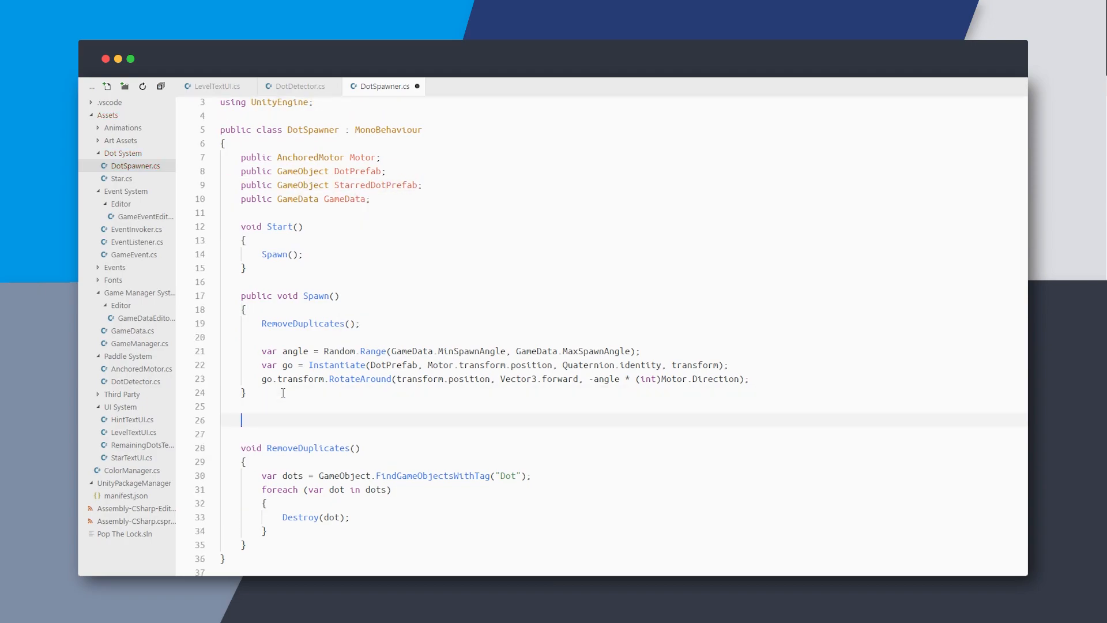
# Write SelectRandomDot returning the starred prefab when Random.value < 0.2, and call it
pyautogui.write('void Select')
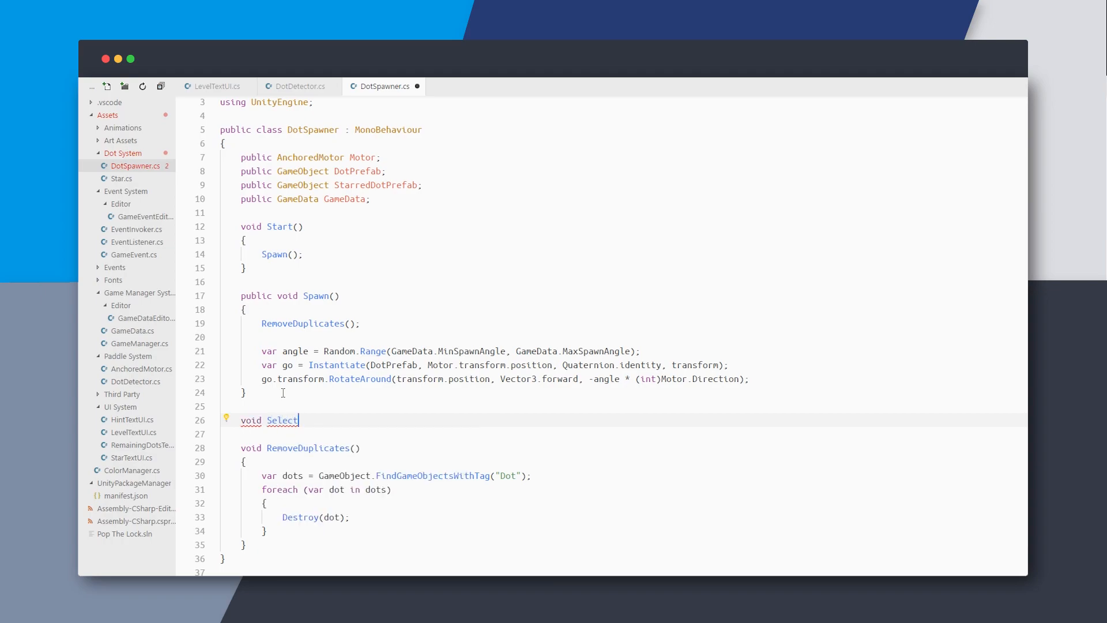
pyautogui.write('RandomDot(){')
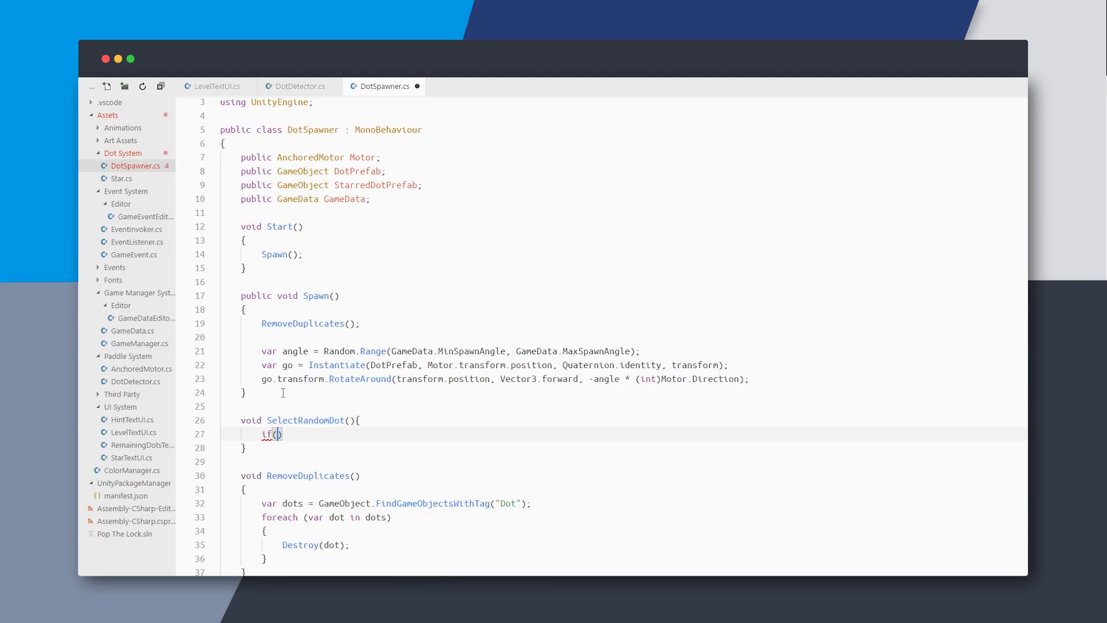
pyautogui.write('Random.value <')
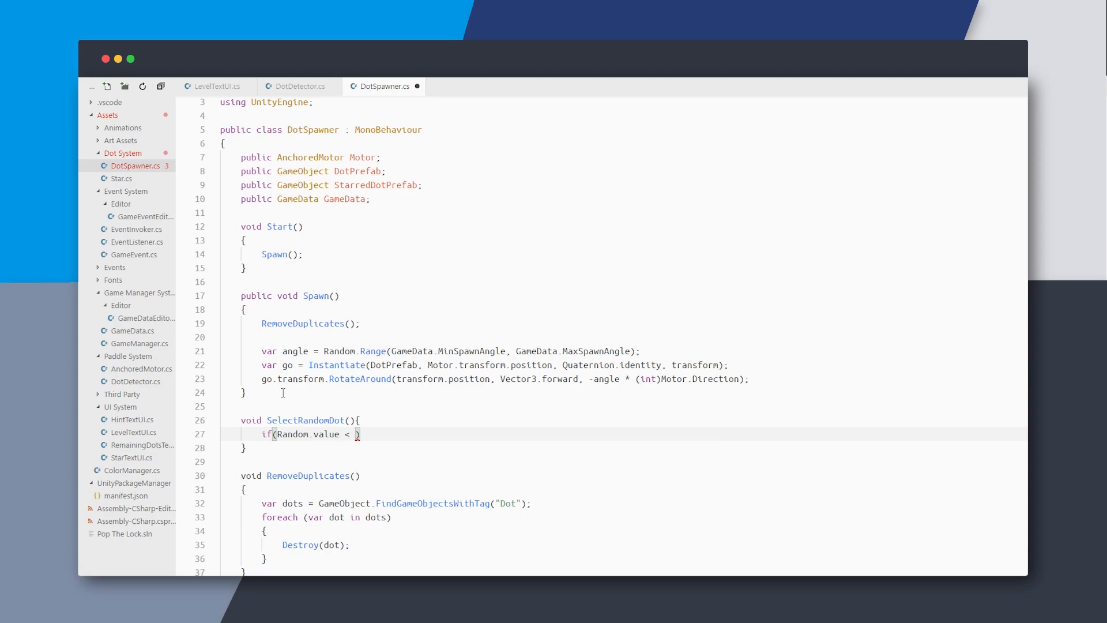
pyautogui.write('return StarredDotPrefab;')
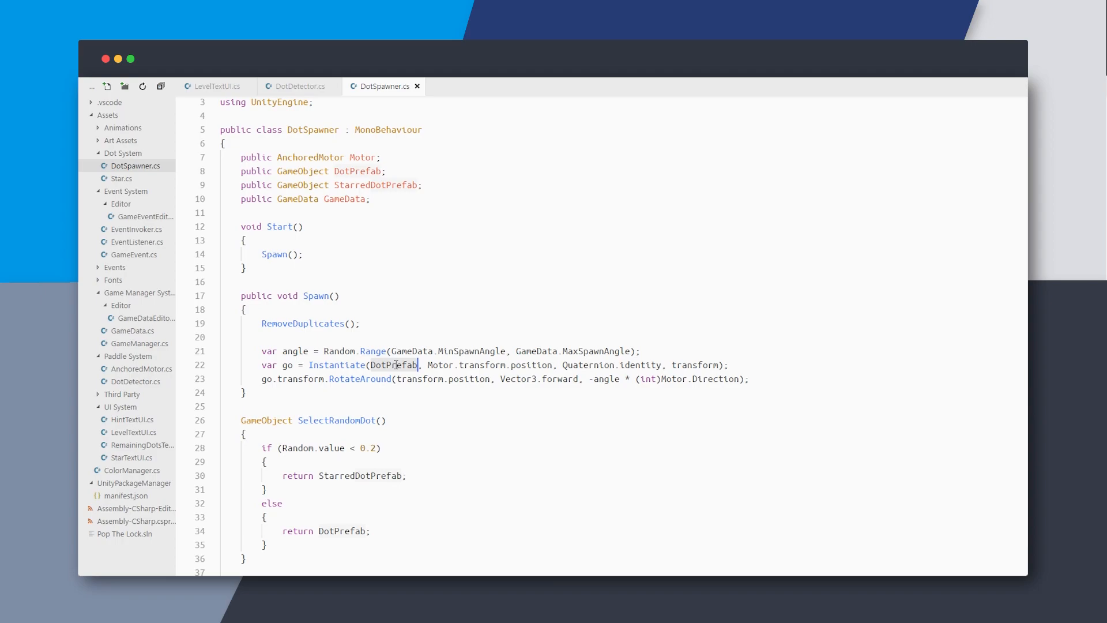
pyautogui.write('SEle')
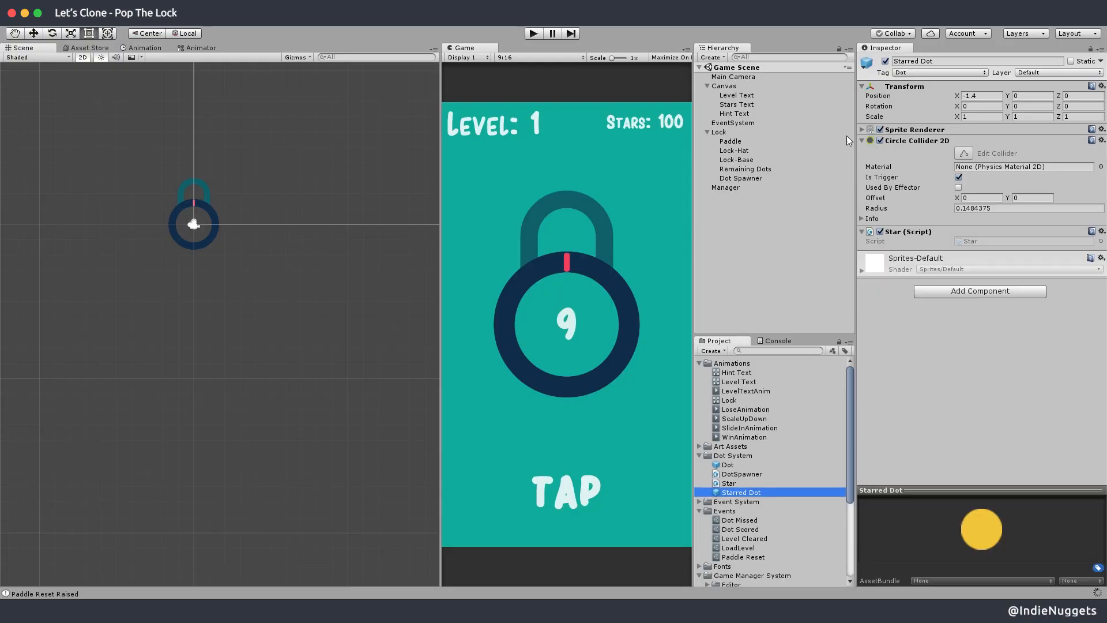
# Inspect the Starred Dot prefab's Sprite Renderer colour tint before play-testing to level 4
pyautogui.click(1023, 148)
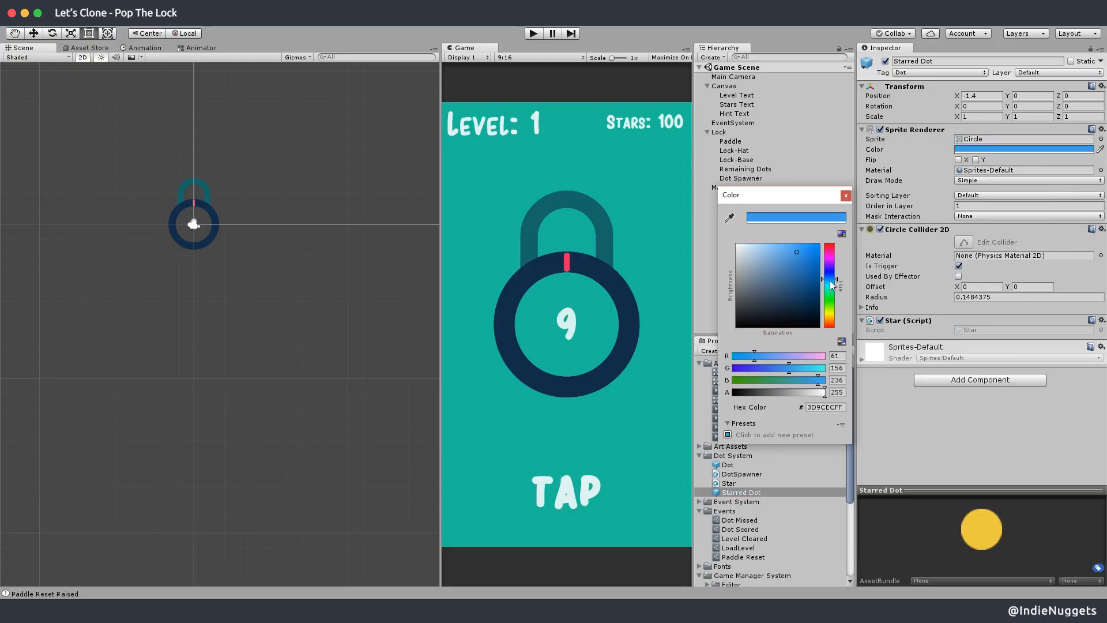
pyautogui.click(741, 178)
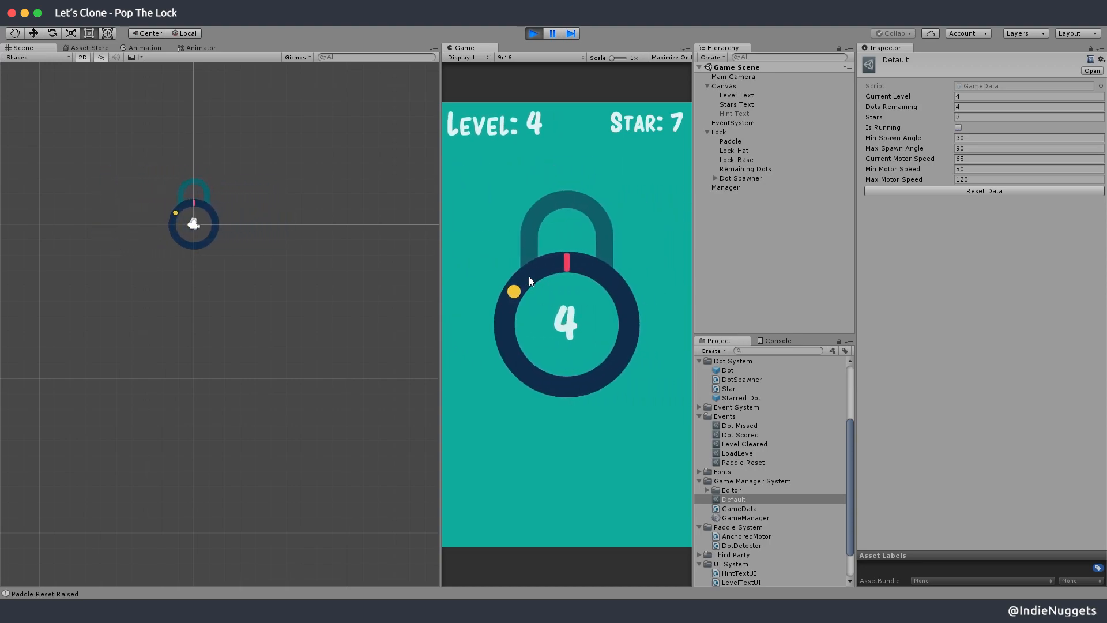
pyautogui.moveTo(699, 141)
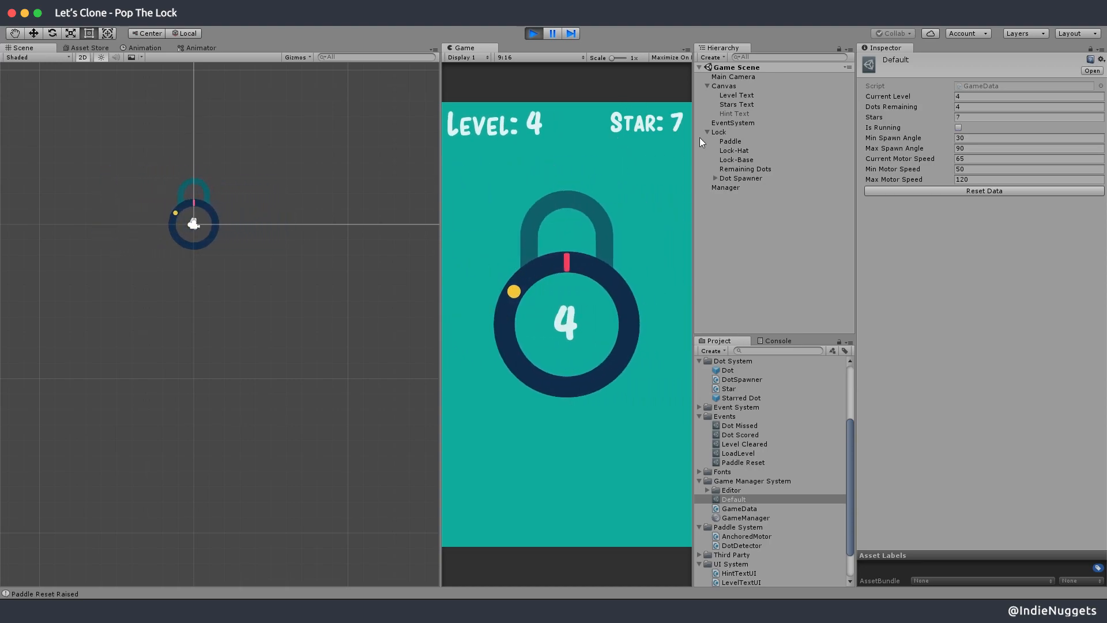
# Move the Circle sprite from Art Assets into the Dot System folder and review the Paddle sprite's import settings
pyautogui.click(740, 509)
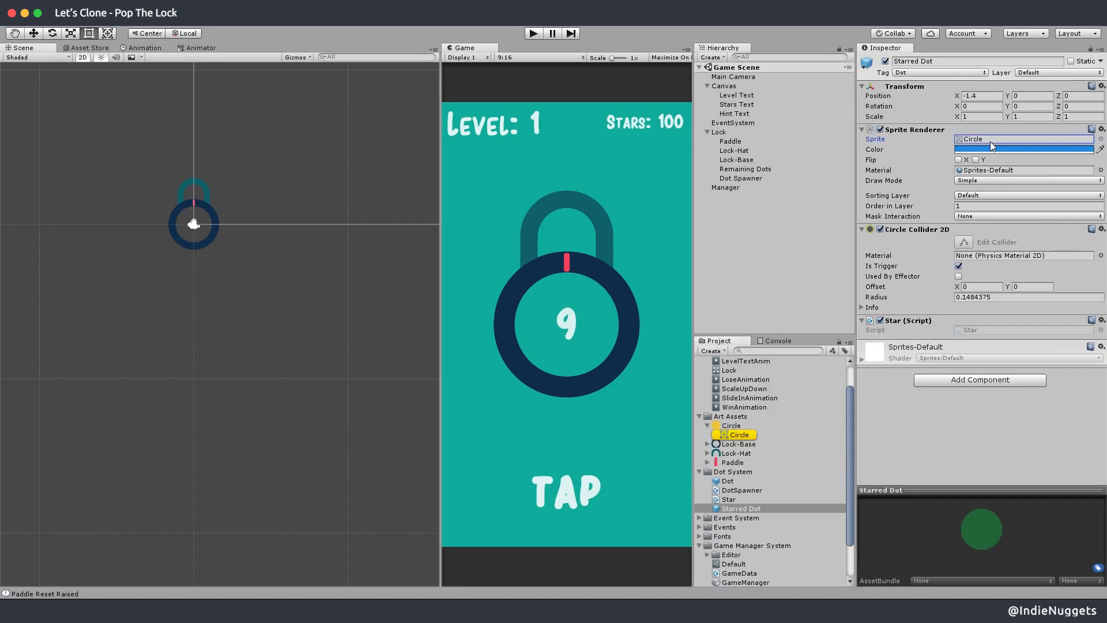
pyautogui.click(708, 426)
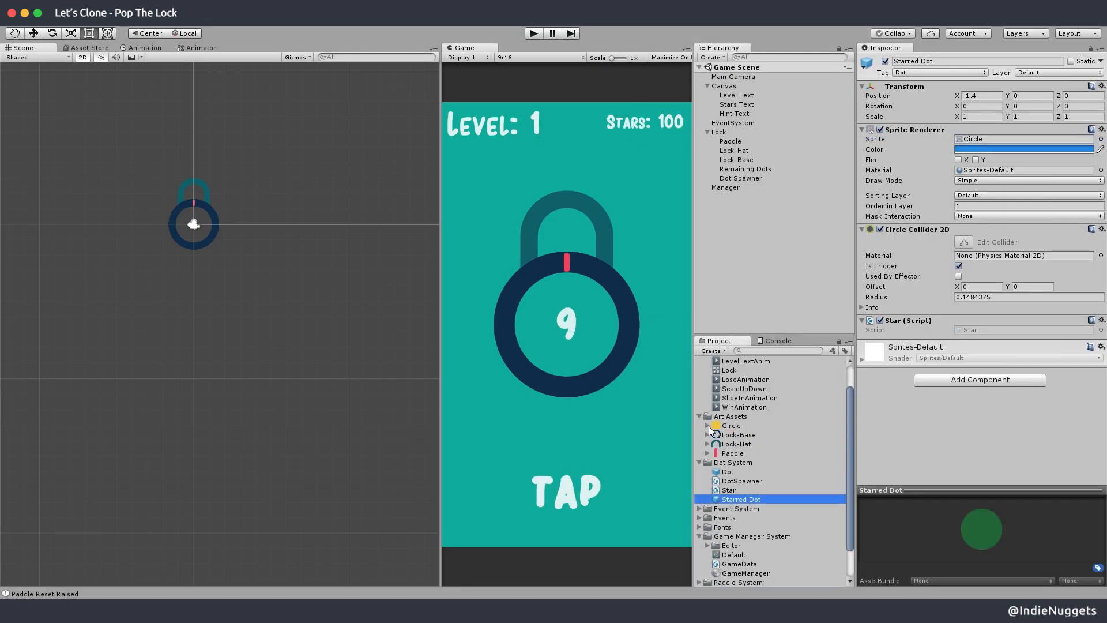
pyautogui.click(732, 463)
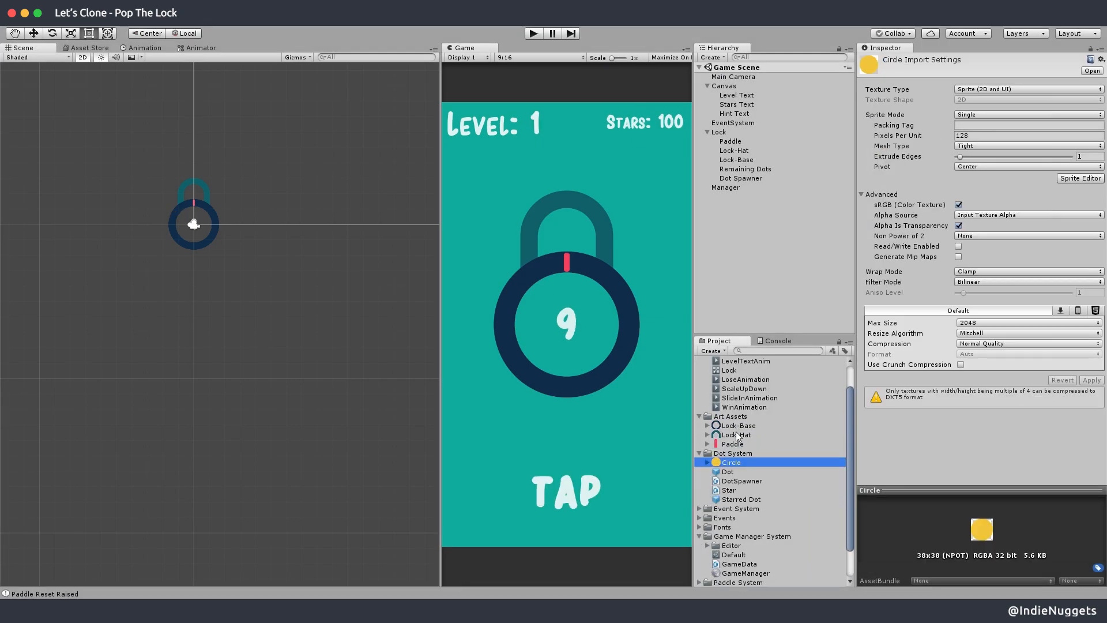
pyautogui.click(733, 471)
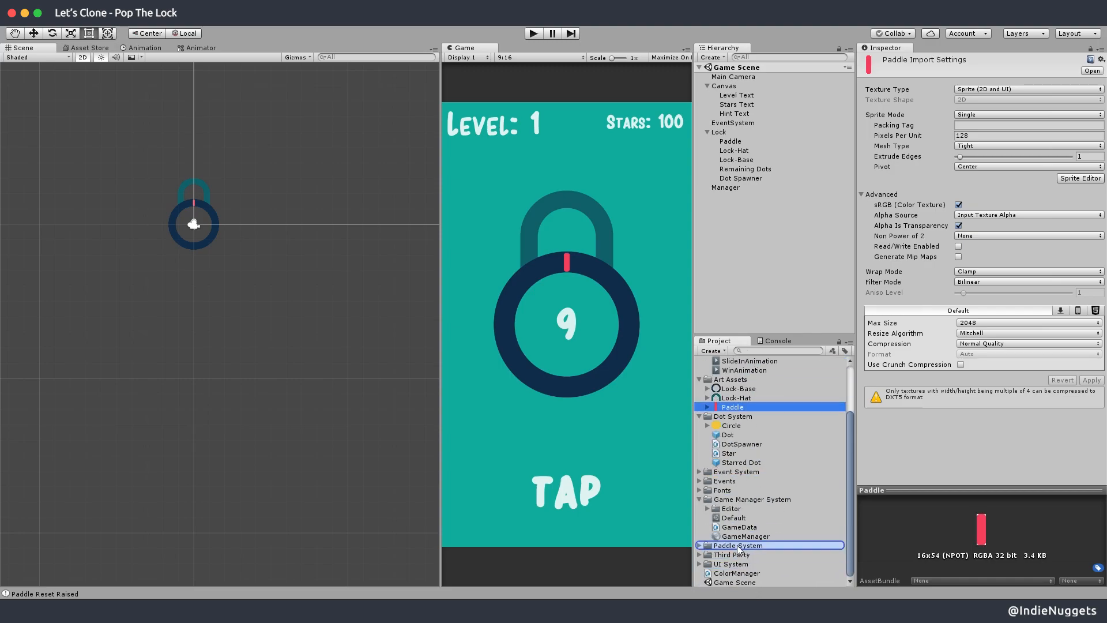
pyautogui.click(741, 427)
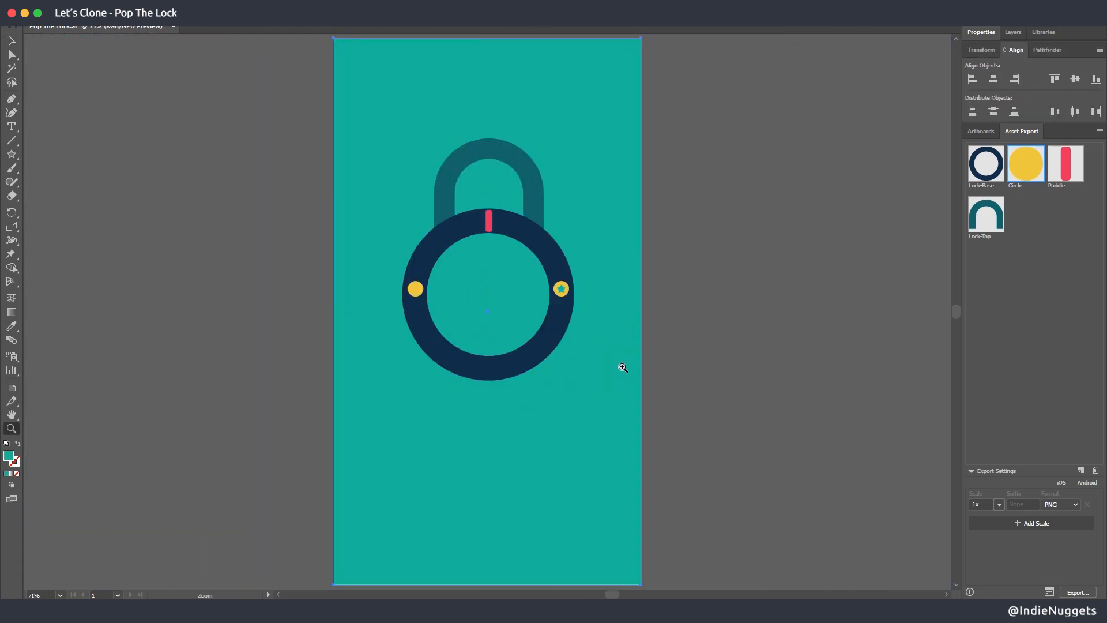
# In Illustrator, collect the starred yellow circle artwork for export as a single asset
pyautogui.rightClick(609, 345)
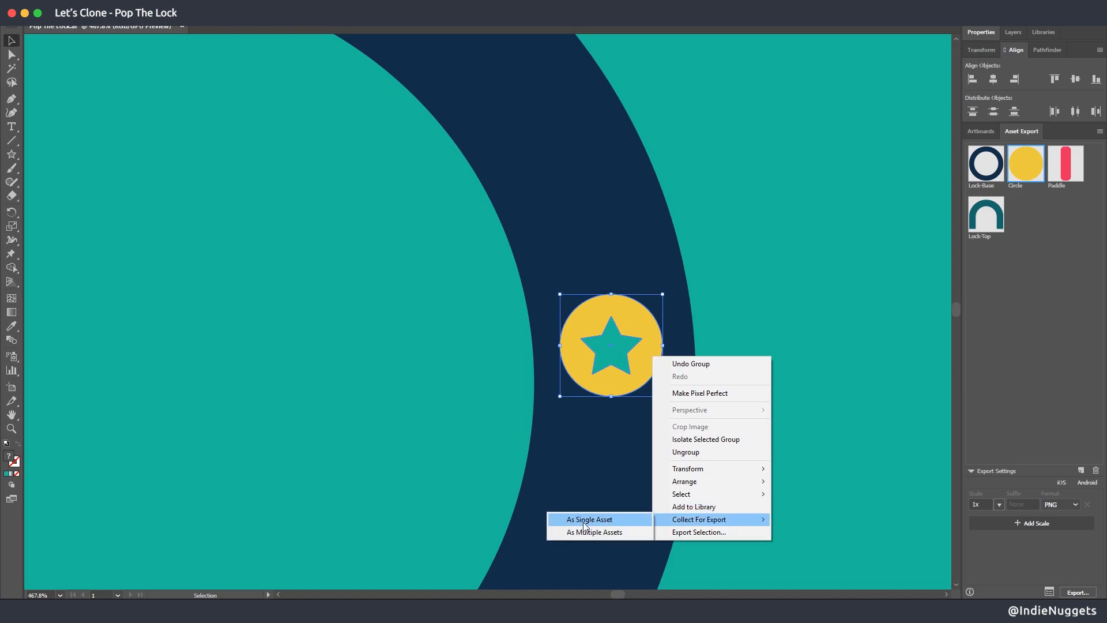
pyautogui.click(590, 519)
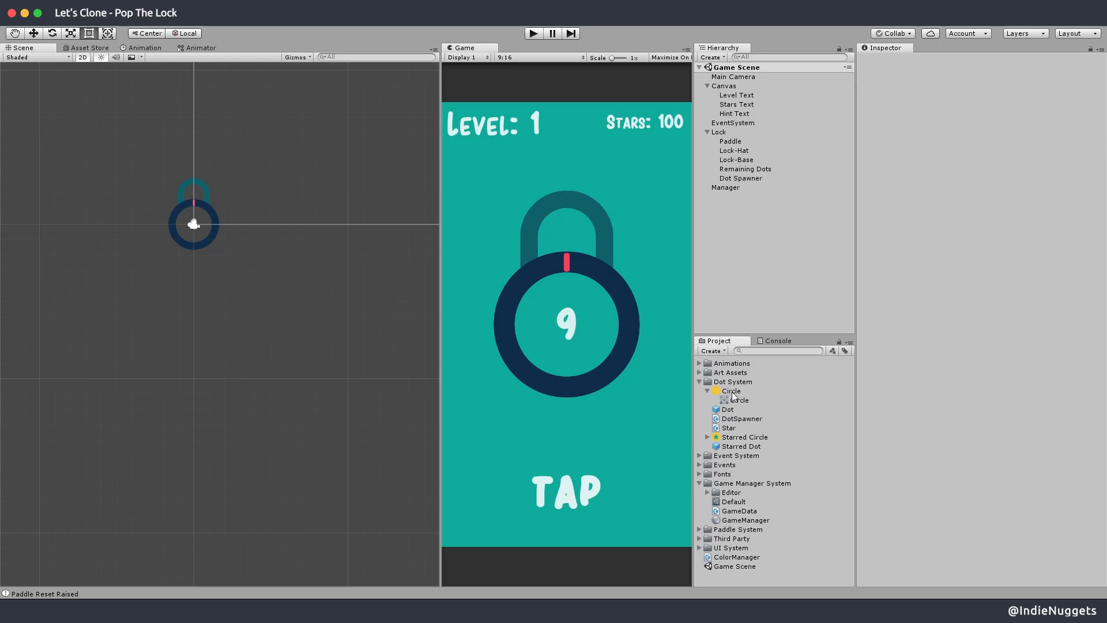
# Set the Starred Circle sprite's Pixels Per Unit, test its size on the lock ring, then select the Starred Dot prefab
pyautogui.click(744, 436)
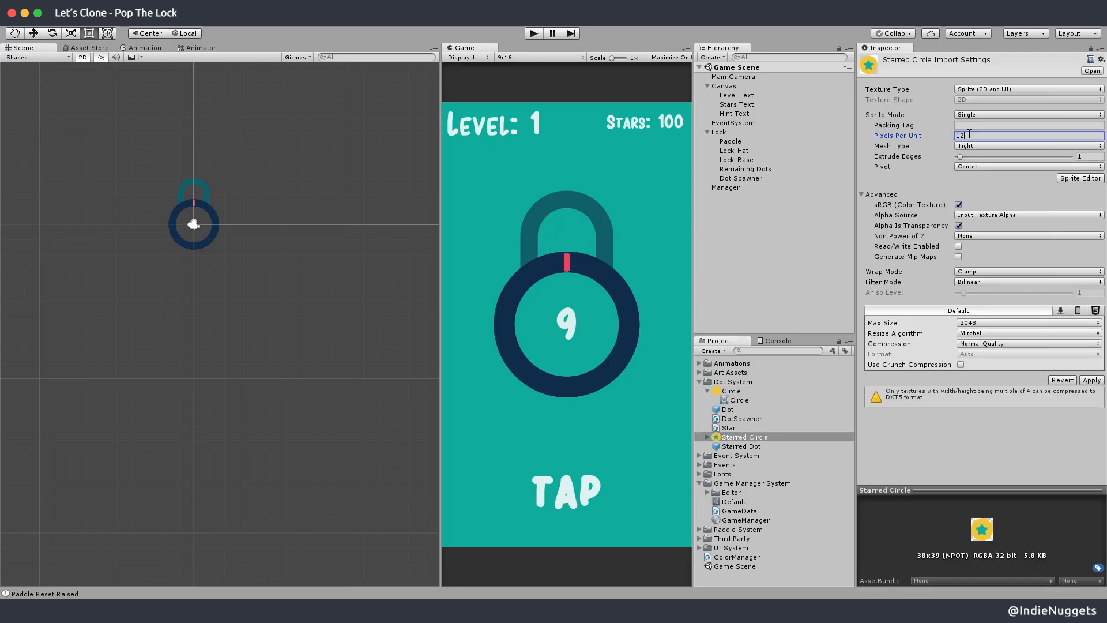
pyautogui.click(734, 196)
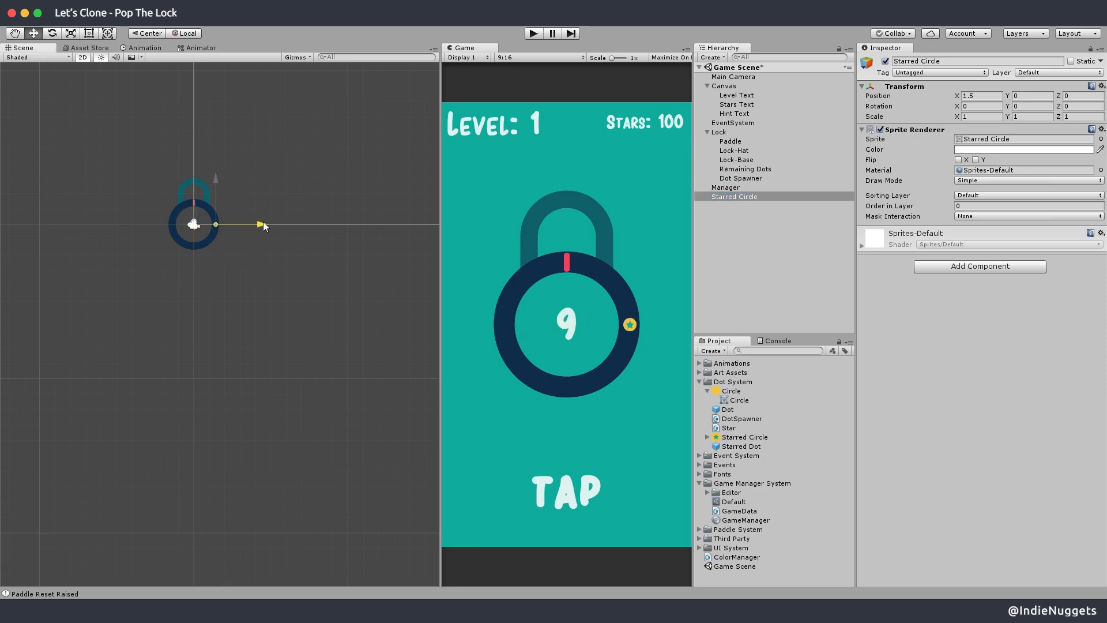
pyautogui.click(740, 446)
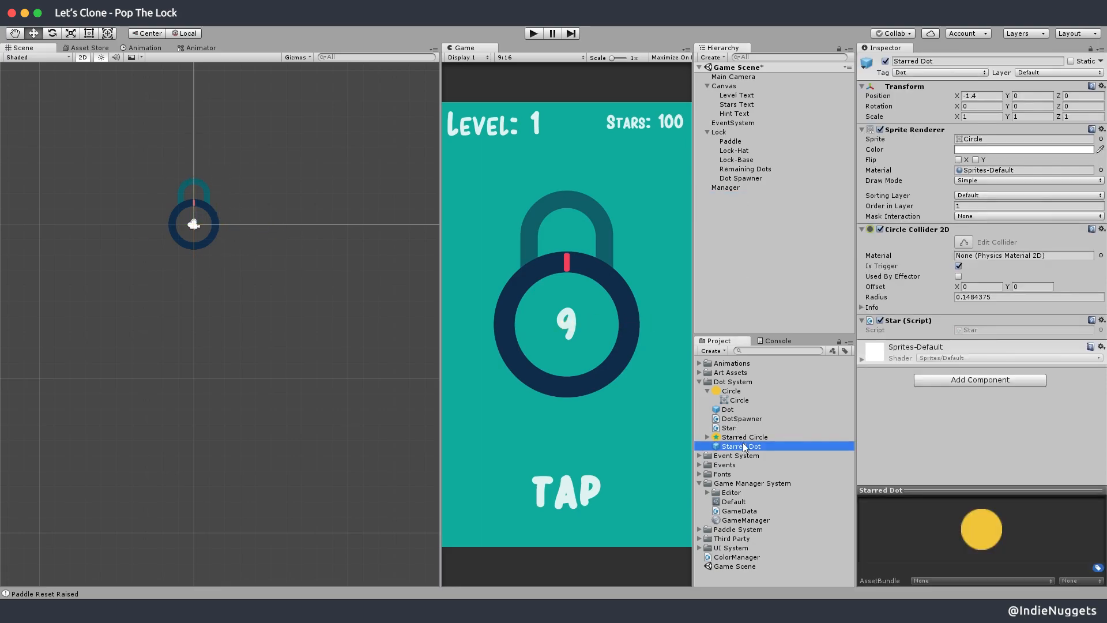